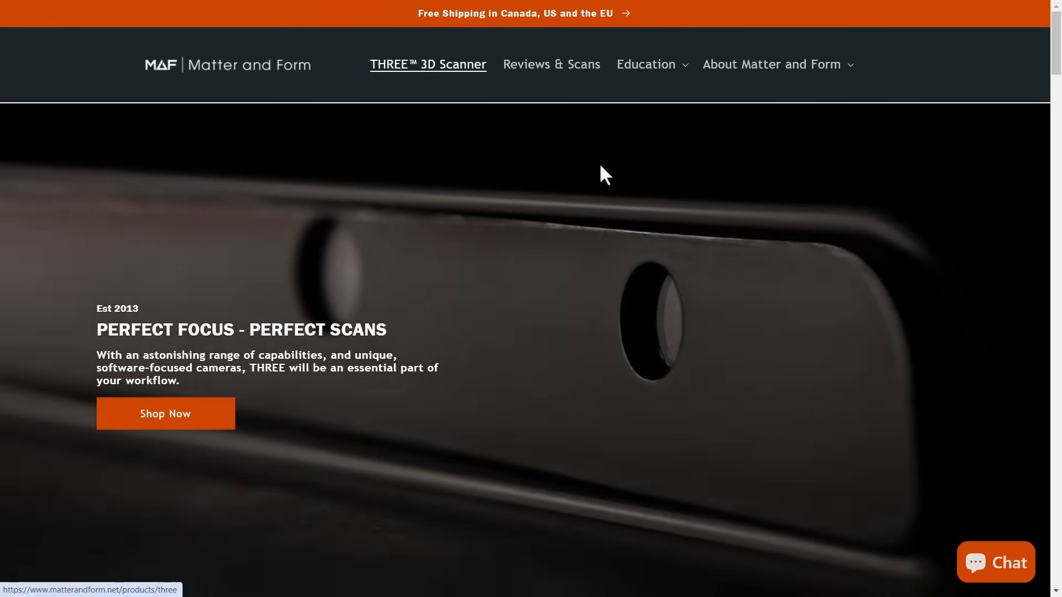
# - Add a second turntable scan of the camera and align it to Turntable Group 1
pyautogui.click(165, 413)
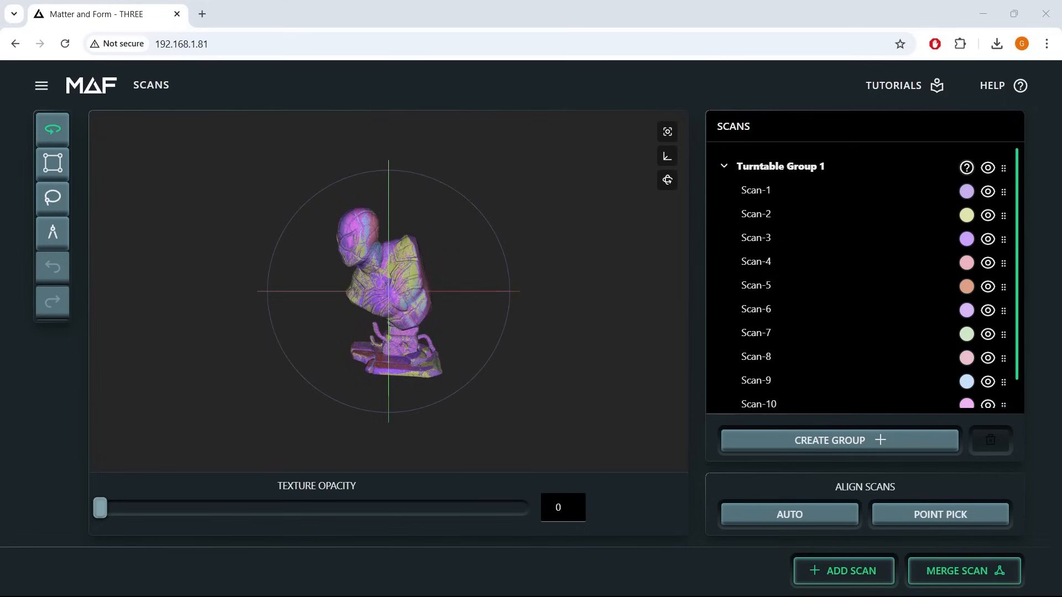
pyautogui.moveTo(389, 291); pyautogui.dragTo(447, 302)
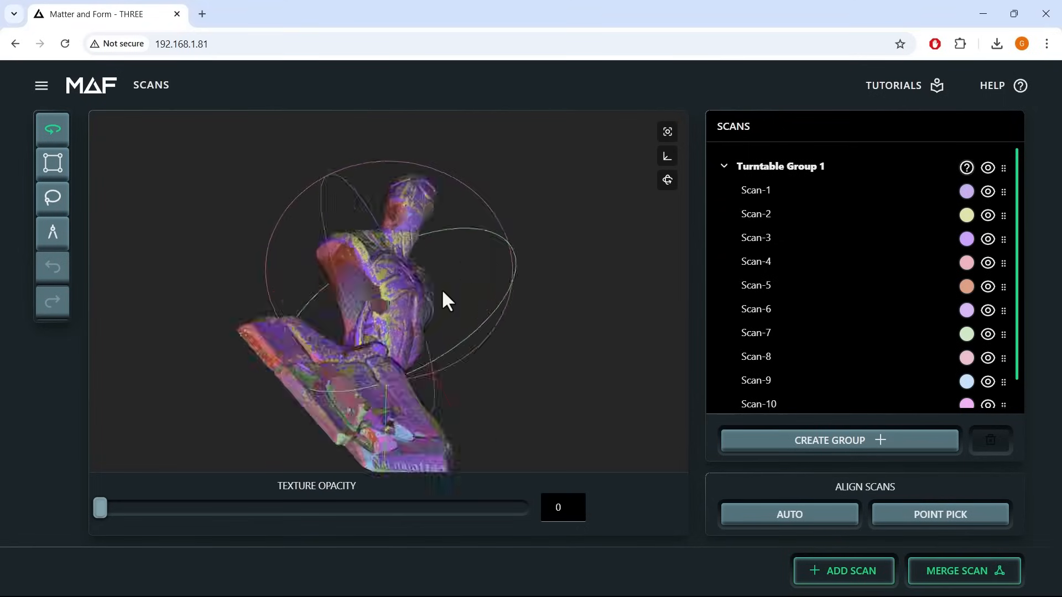
pyautogui.click(843, 571)
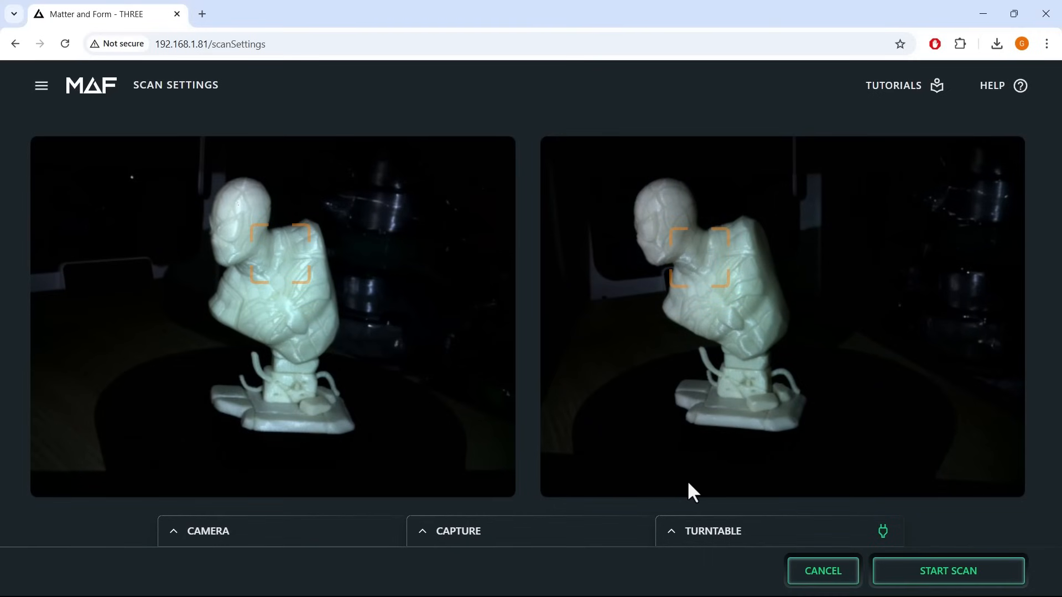
pyautogui.click(948, 570)
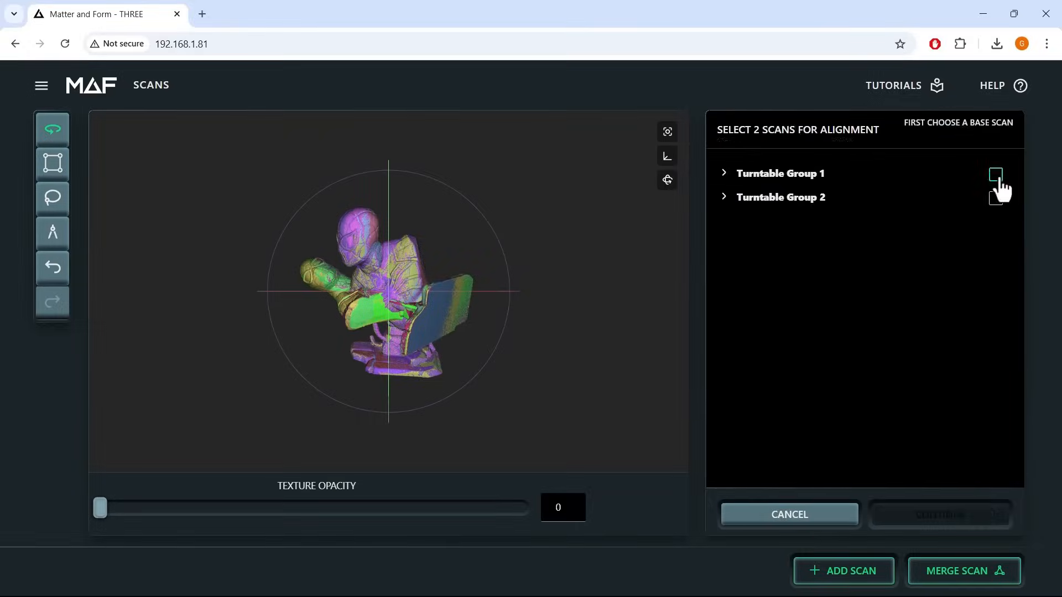
pyautogui.click(788, 514)
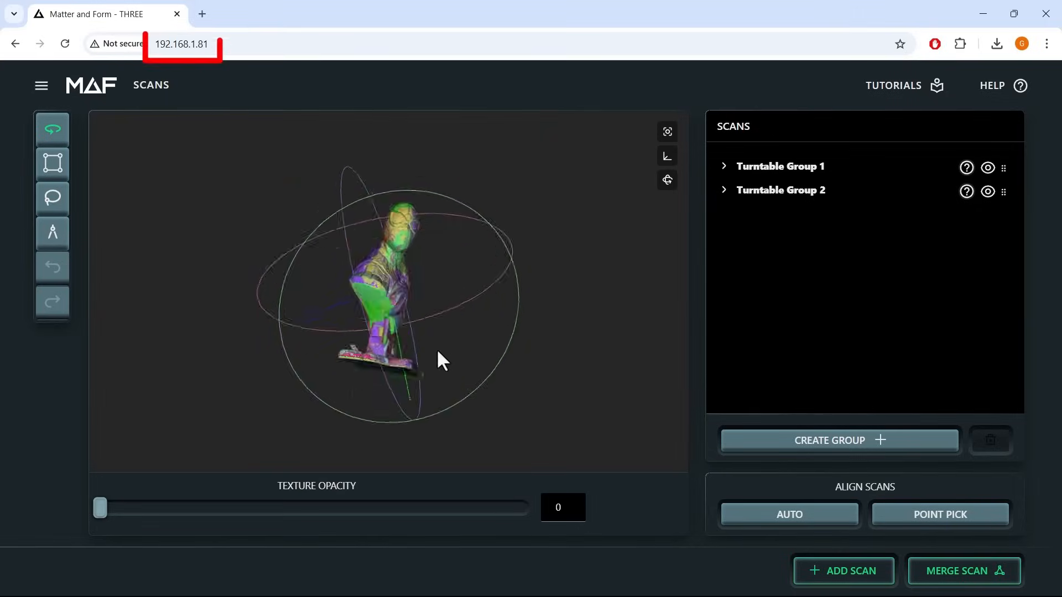
# - Scan the camera lying on its side and inspect the merged high-quality mesh
pyautogui.click(842, 571)
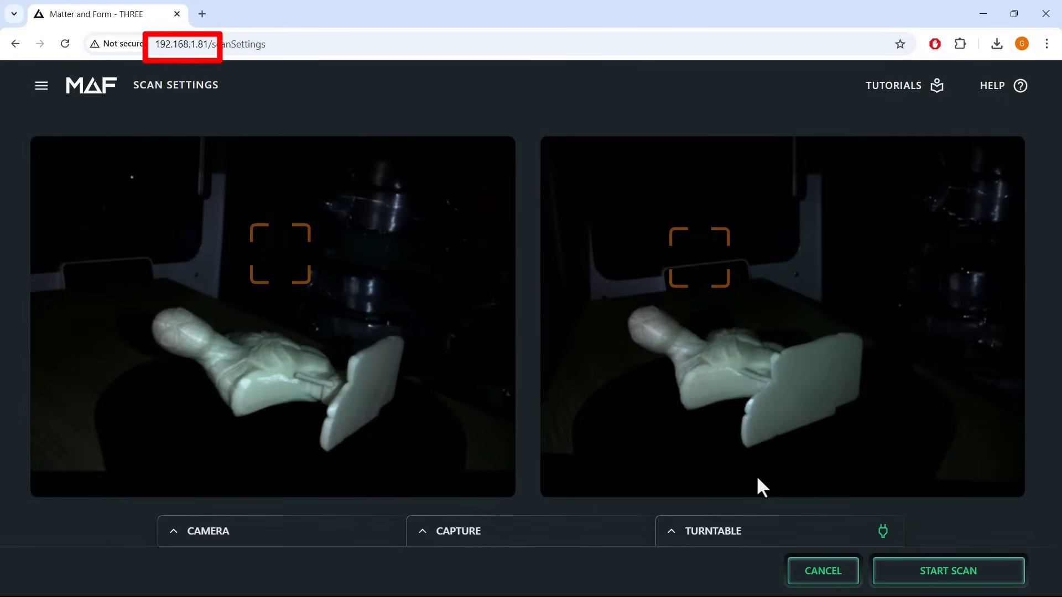
pyautogui.click(947, 570)
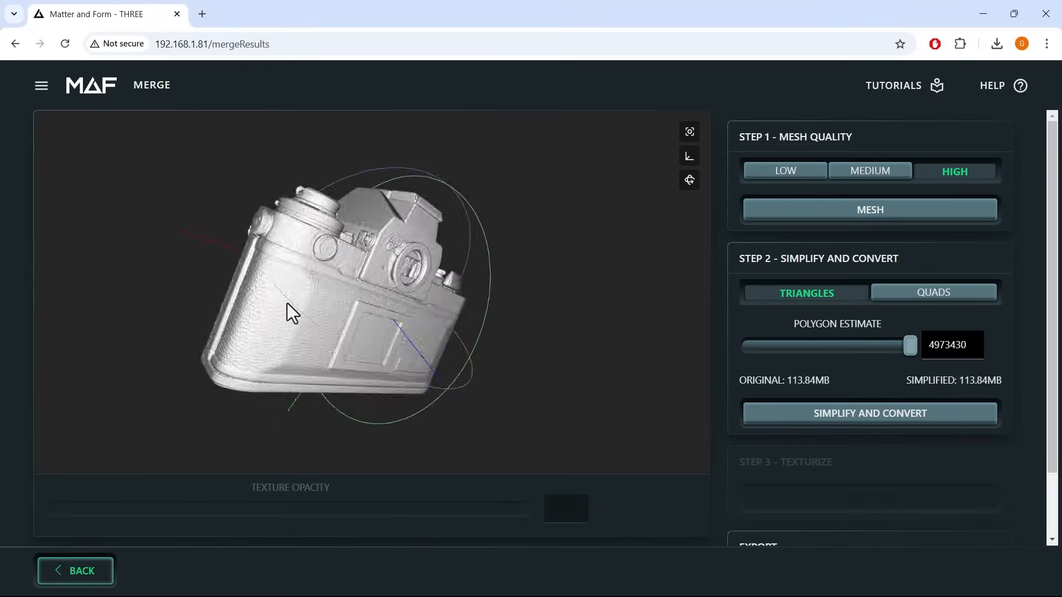
pyautogui.moveTo(292, 311); pyautogui.dragTo(542, 301)
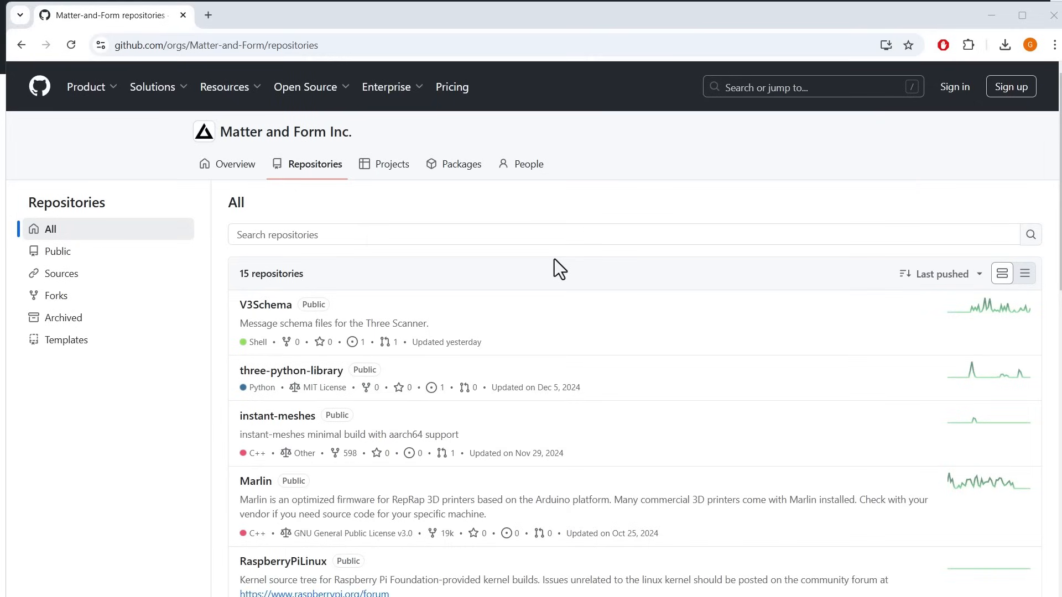
pyautogui.moveTo(291, 370)
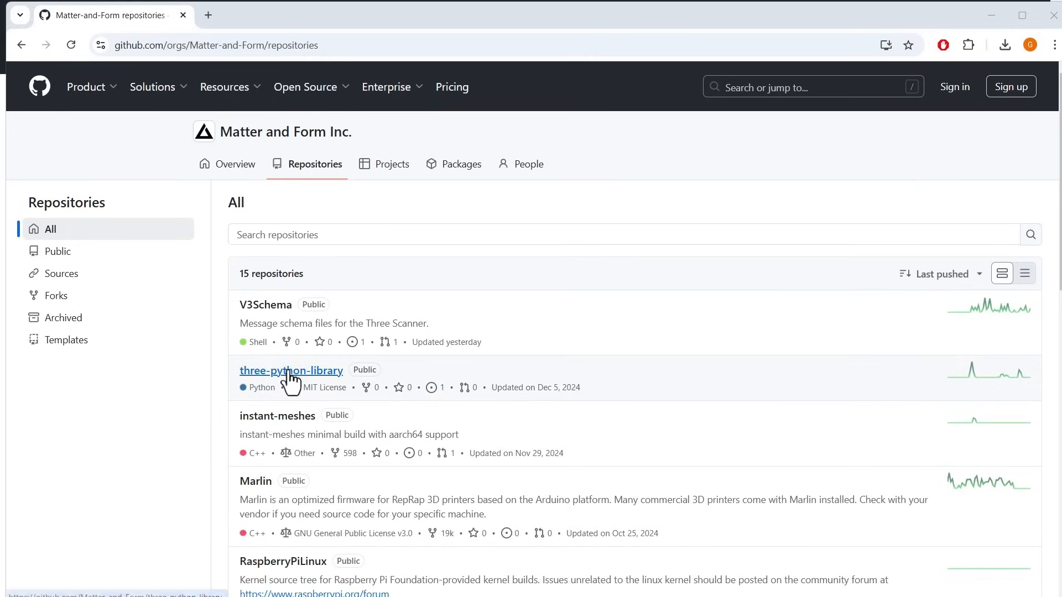
# - Open the three-python-library repository and scroll its README down to Example Usage
pyautogui.click(292, 370)
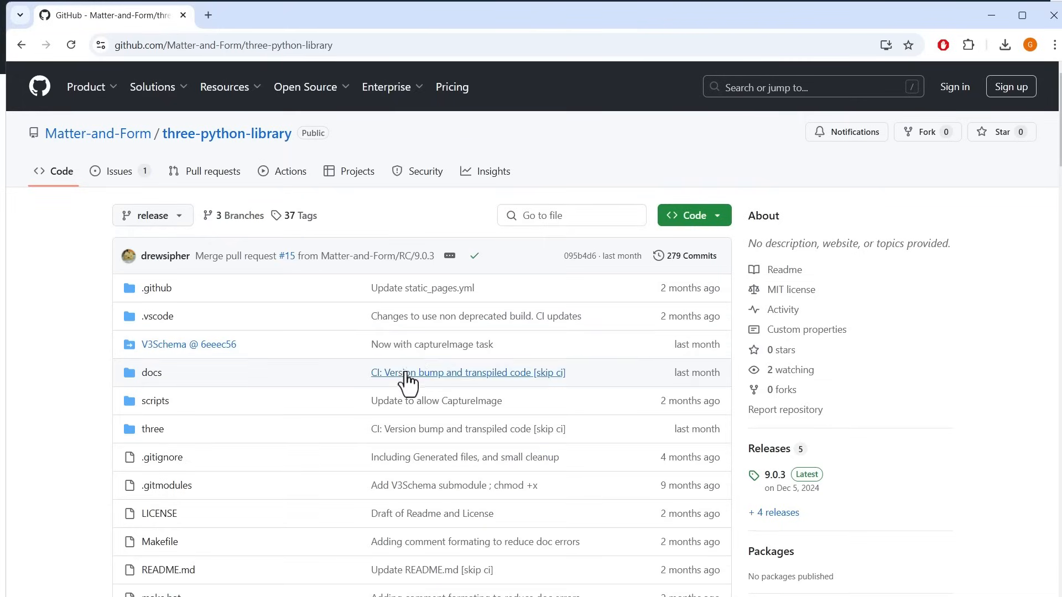
pyautogui.scroll(-3)
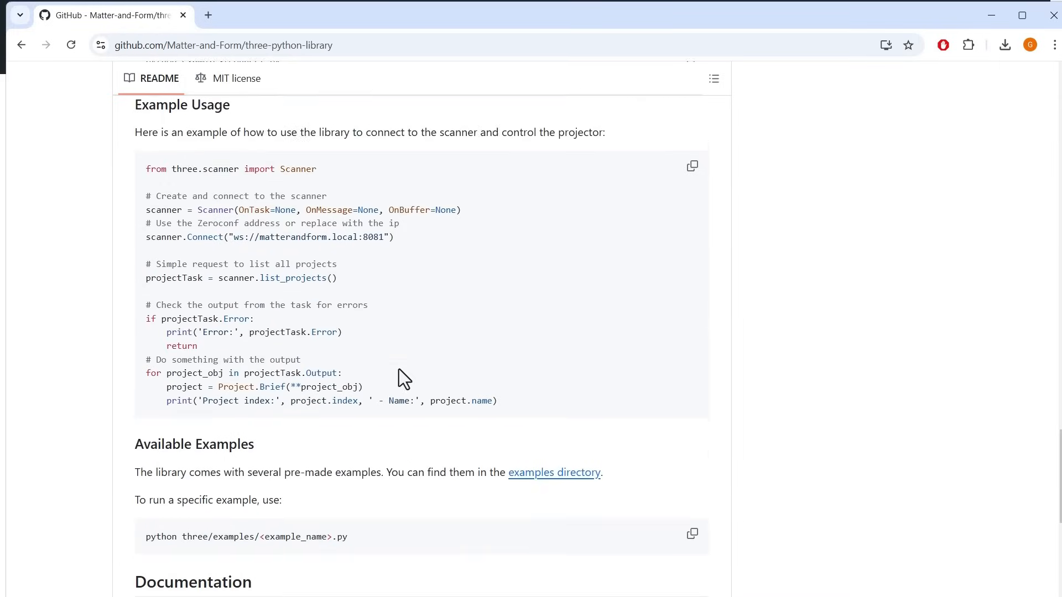
pyautogui.scroll(-3)
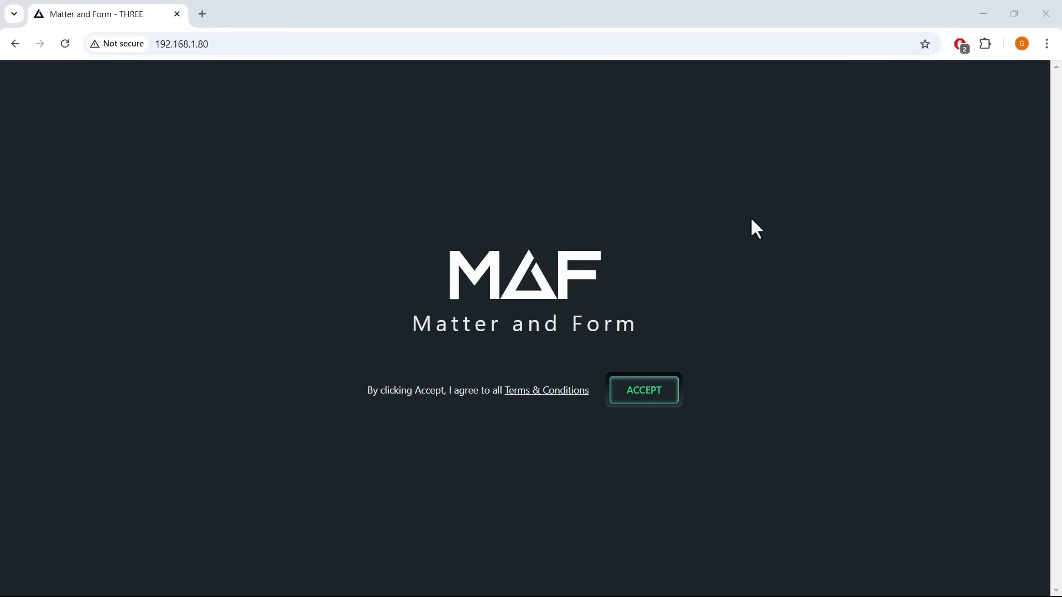
# - Accept the terms, skip the tutorial, install the update, and join the strongest Wi-Fi network
pyautogui.click(642, 390)
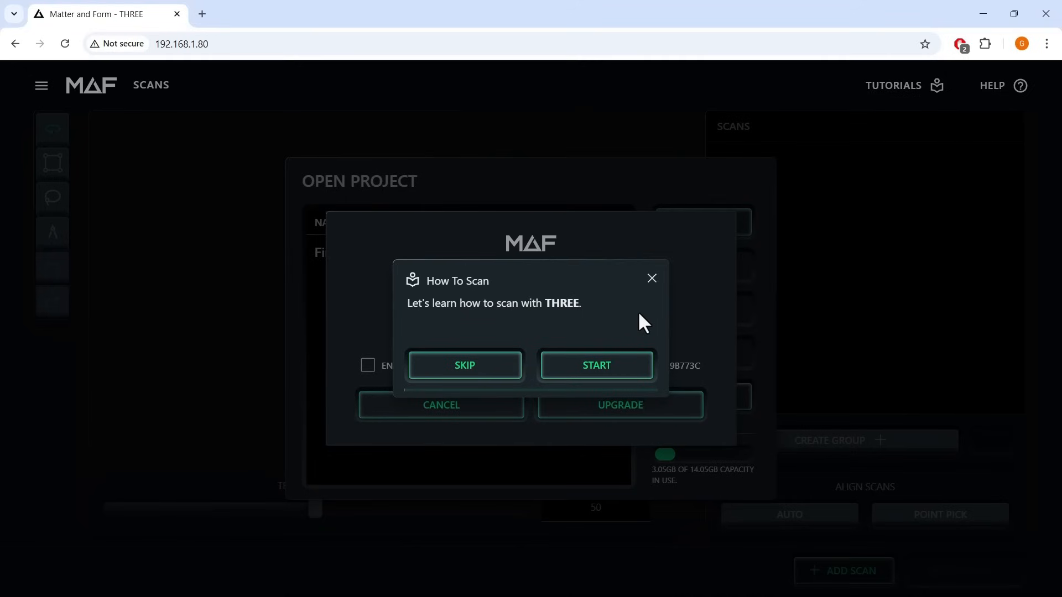
pyautogui.click(651, 278)
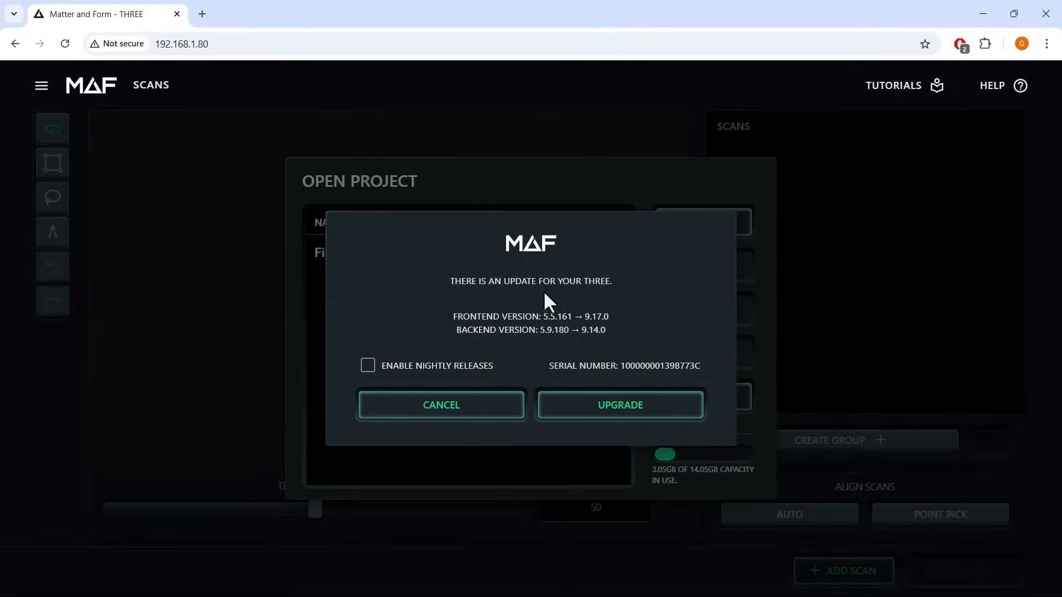
pyautogui.moveTo(511, 331)
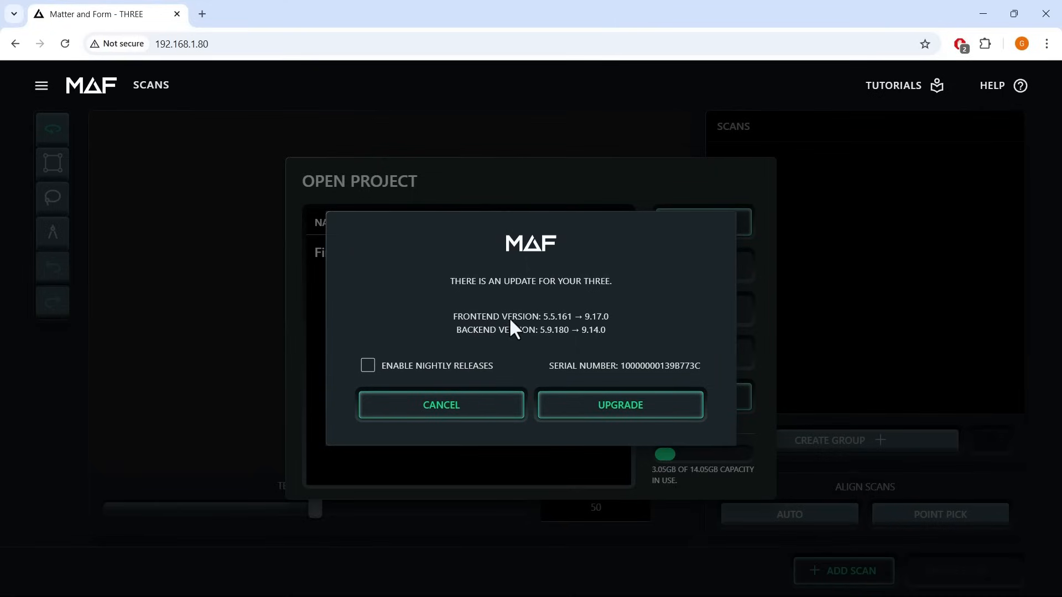
pyautogui.click(618, 404)
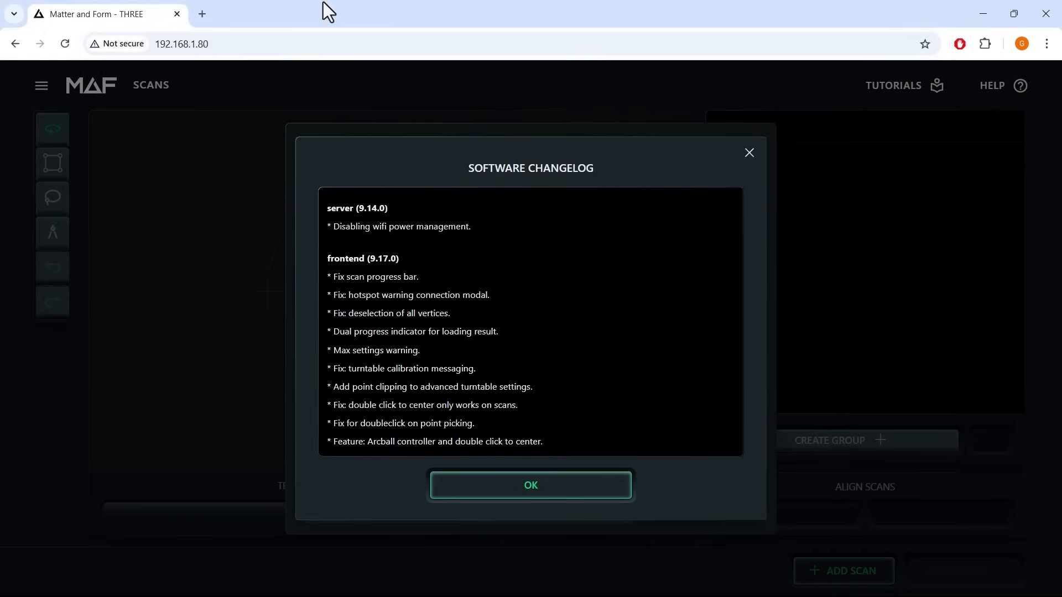
pyautogui.click(530, 485)
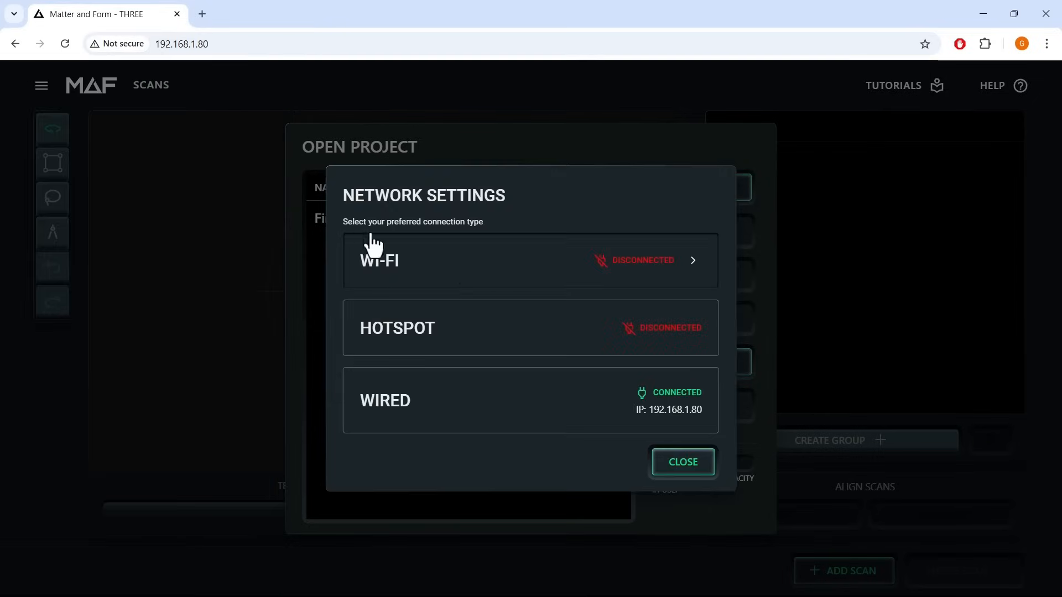
pyautogui.click(530, 260)
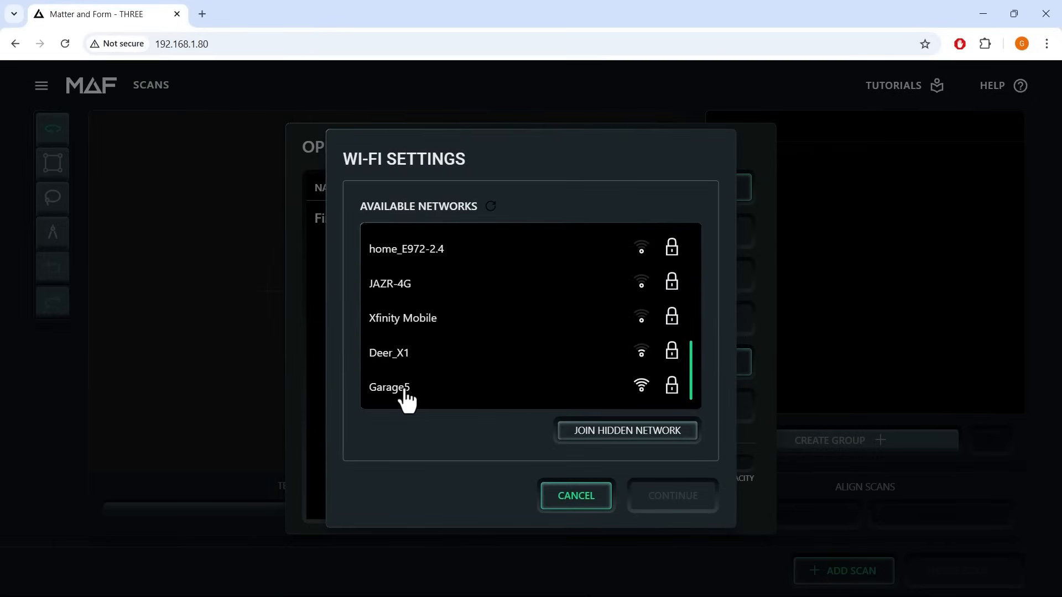
pyautogui.click(389, 386)
pyautogui.write('HELLOKITT')
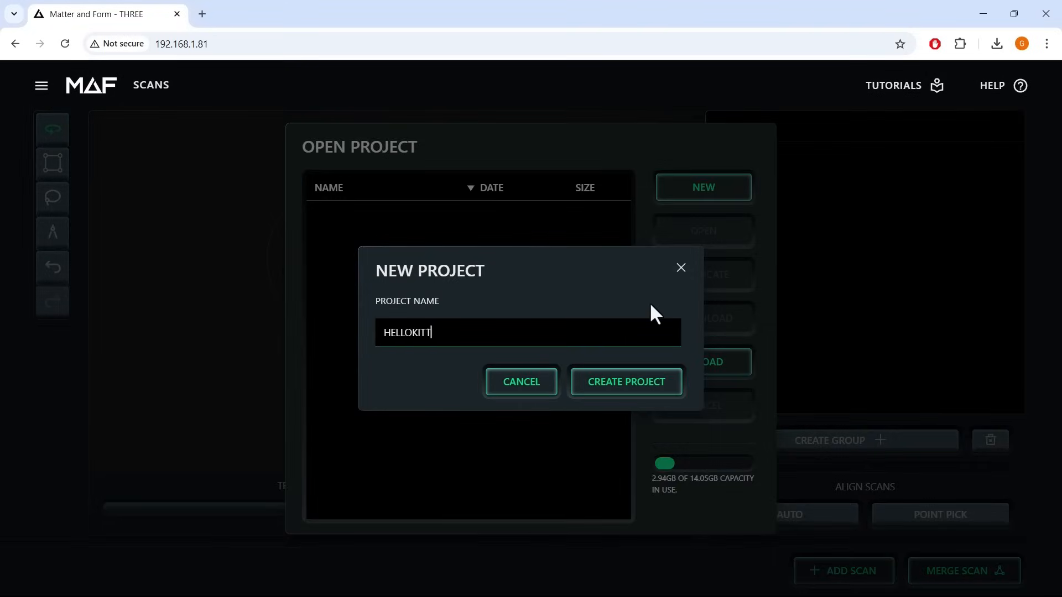
# - Create the HELLOKITT project, focus the cameras on the figure and set projector brightness to 77
pyautogui.click(625, 381)
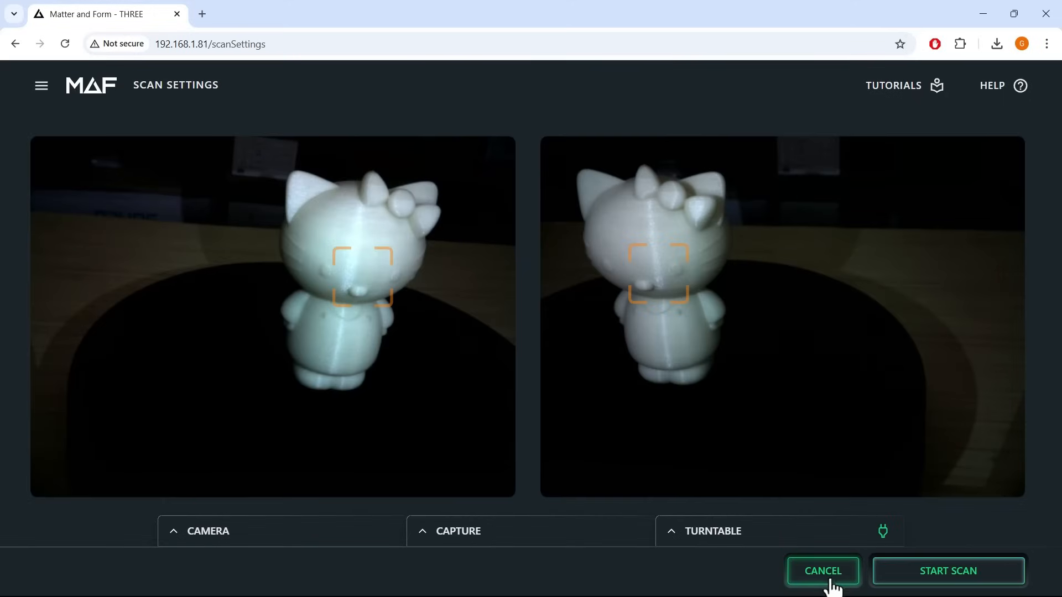
pyautogui.moveTo(372, 284)
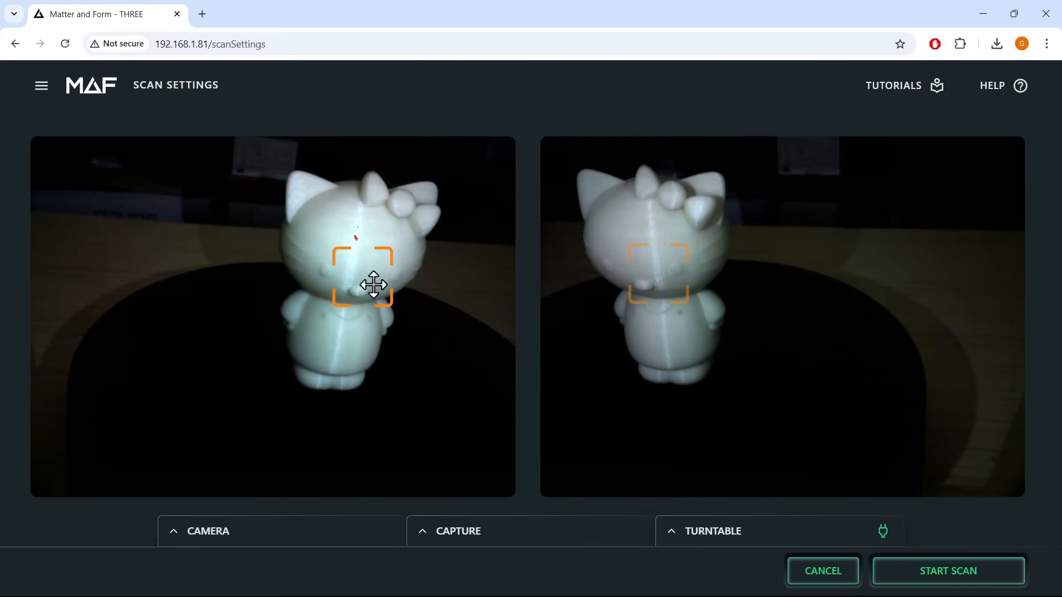
pyautogui.click(207, 531)
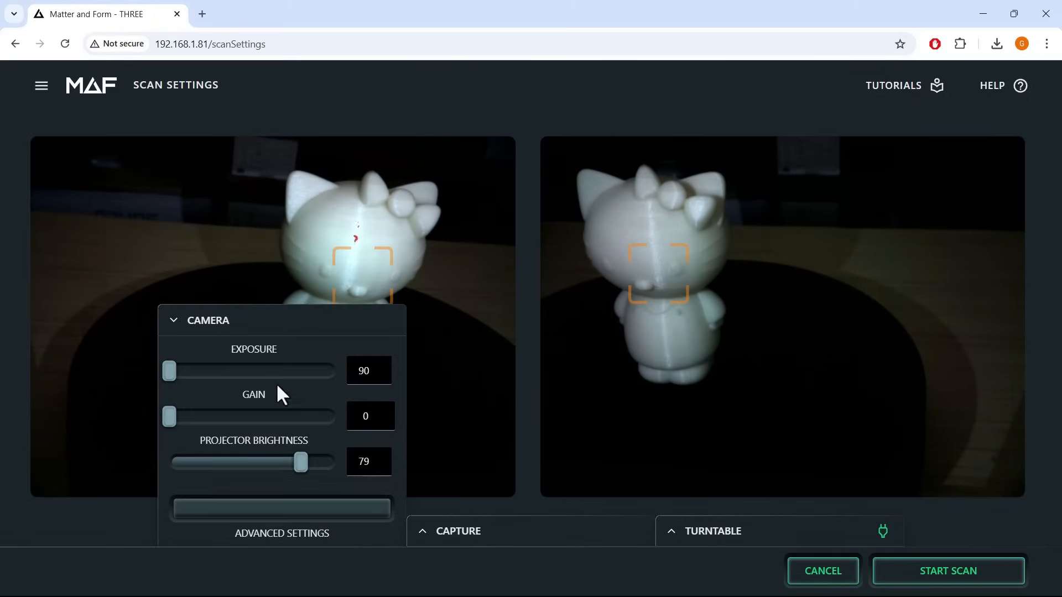
pyautogui.moveTo(301, 461); pyautogui.dragTo(298, 462)
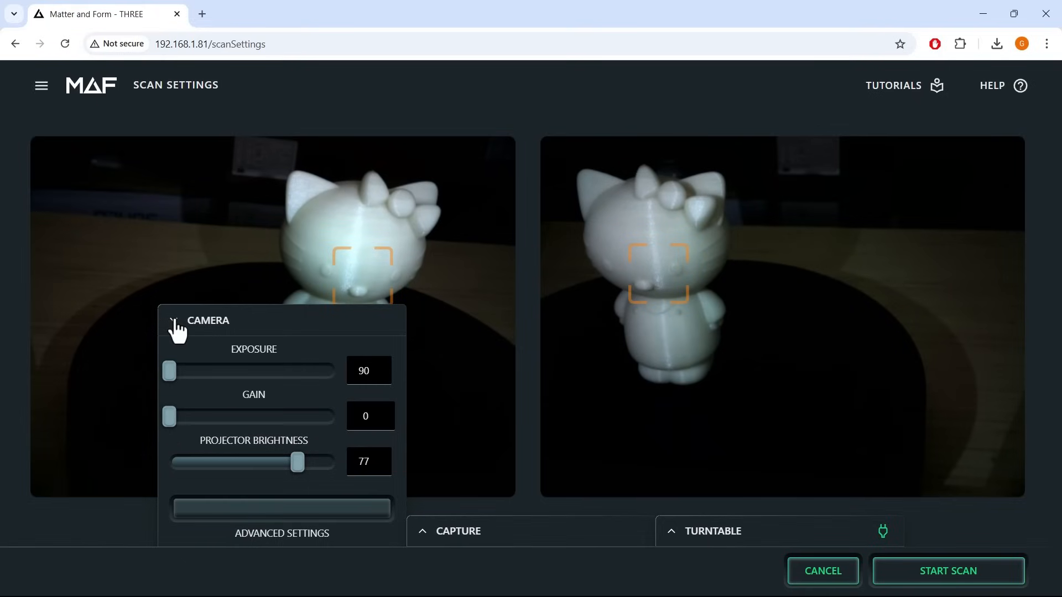
# - Close the camera settings and switch the turntable on
pyautogui.click(458, 531)
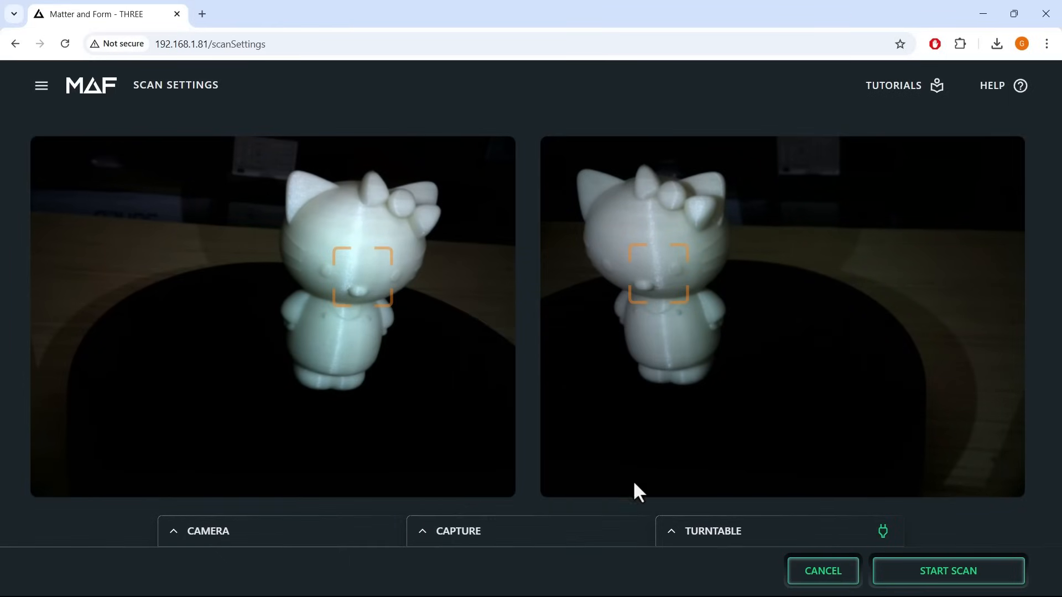
pyautogui.click(710, 530)
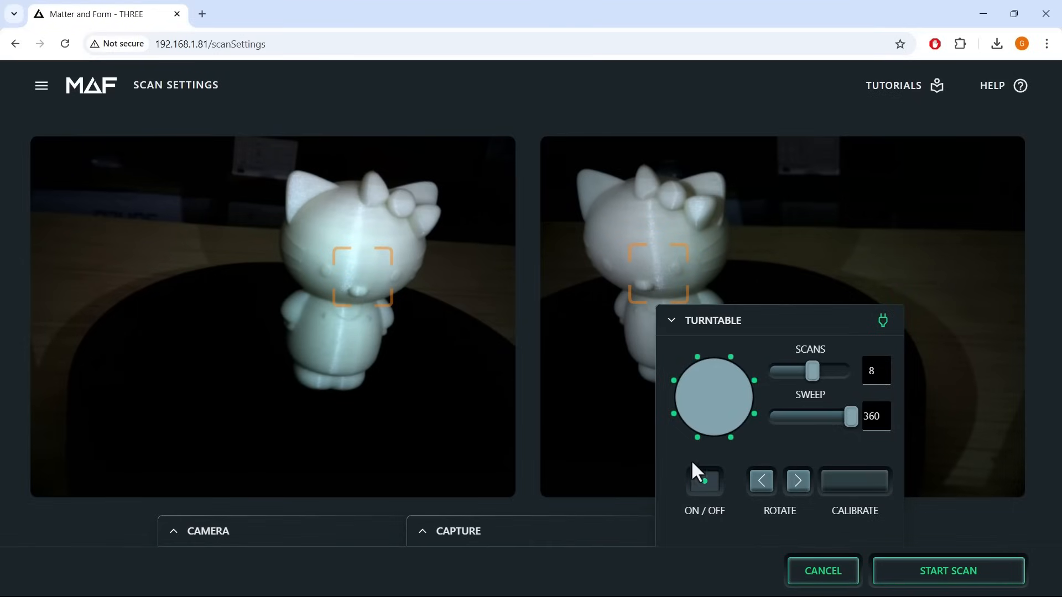
pyautogui.click(703, 480)
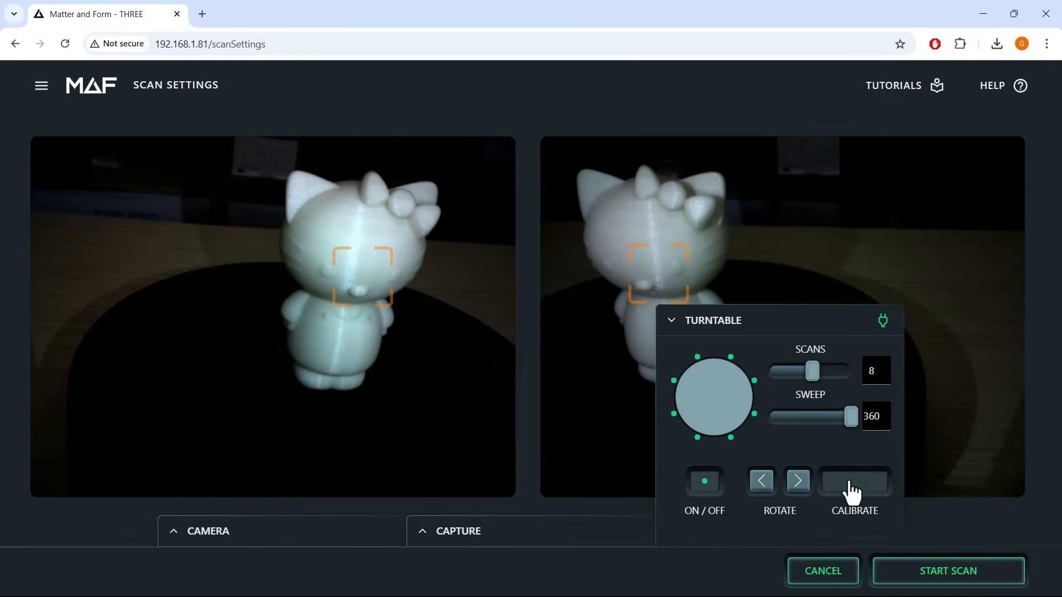
# - Calibrate the turntable with the checkerboard card and dismiss the success message
pyautogui.click(854, 488)
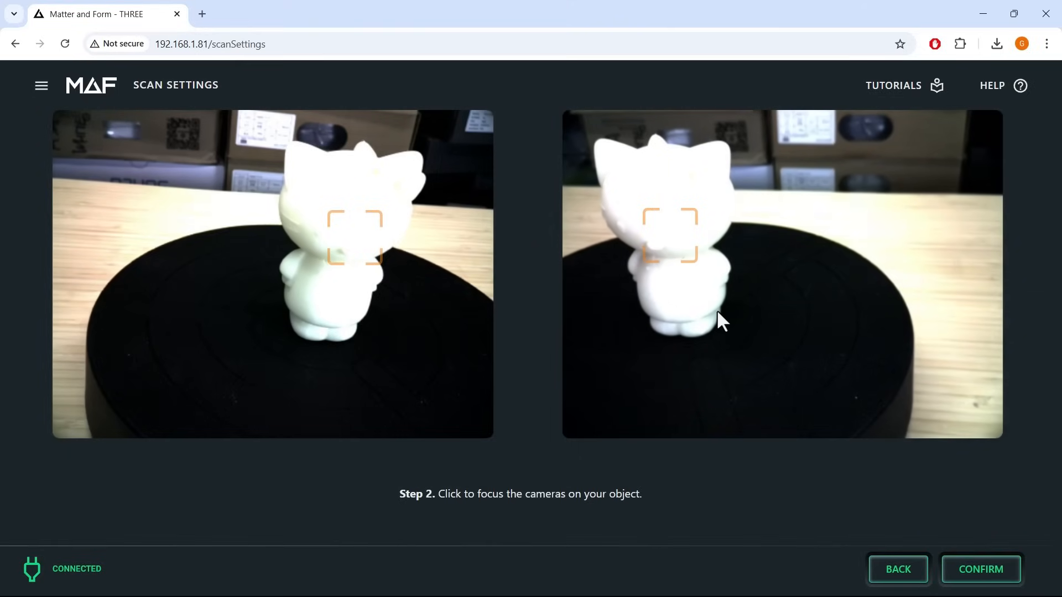
pyautogui.moveTo(979, 569)
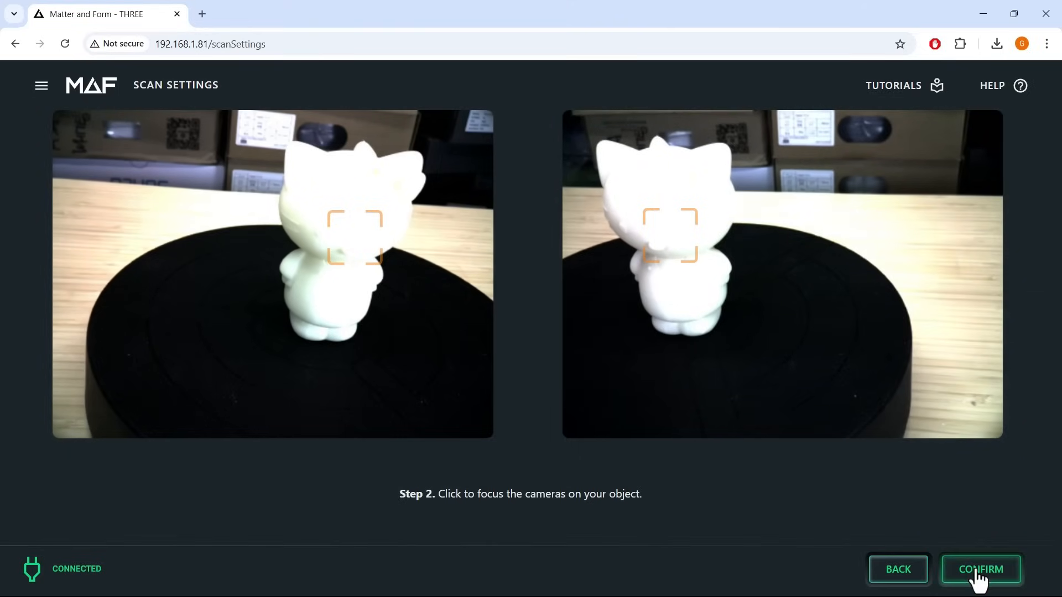
pyautogui.click(980, 569)
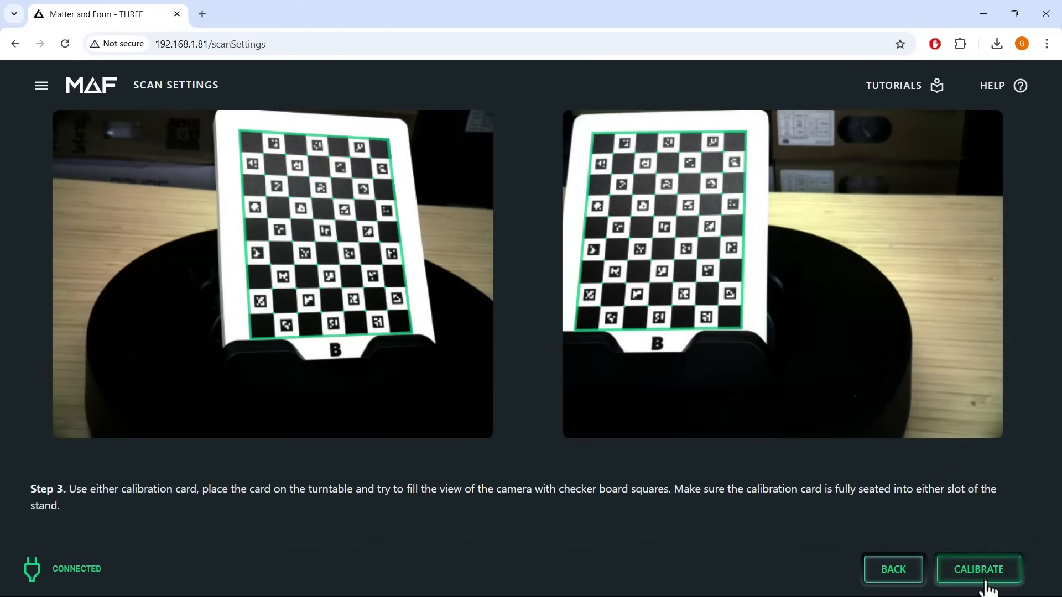
pyautogui.click(977, 569)
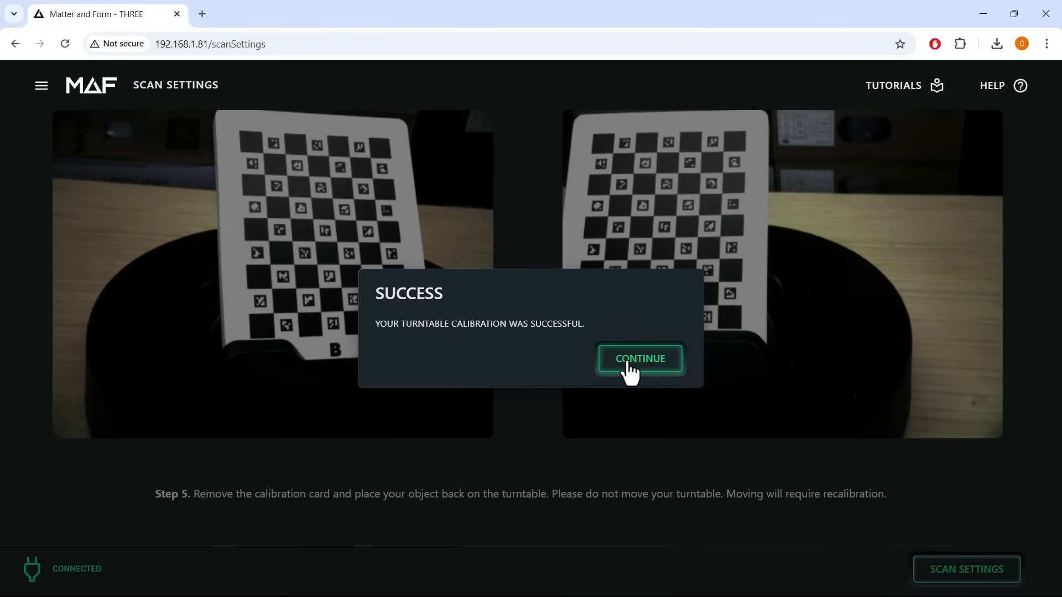
pyautogui.click(640, 358)
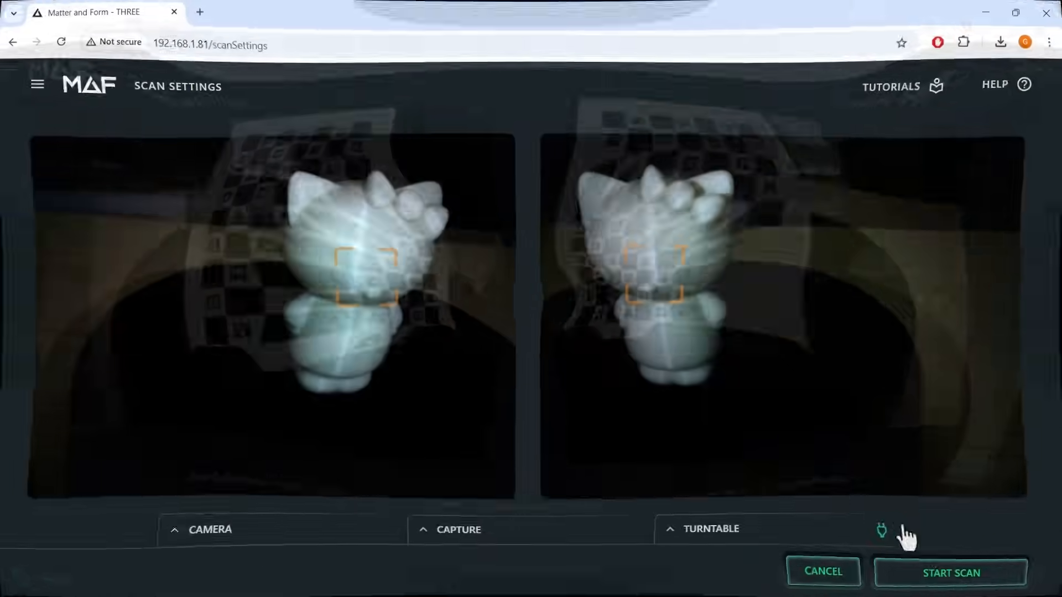
# - Scan the figurine into an eight-scan Turntable Group 1 and orbit the result
pyautogui.click(950, 573)
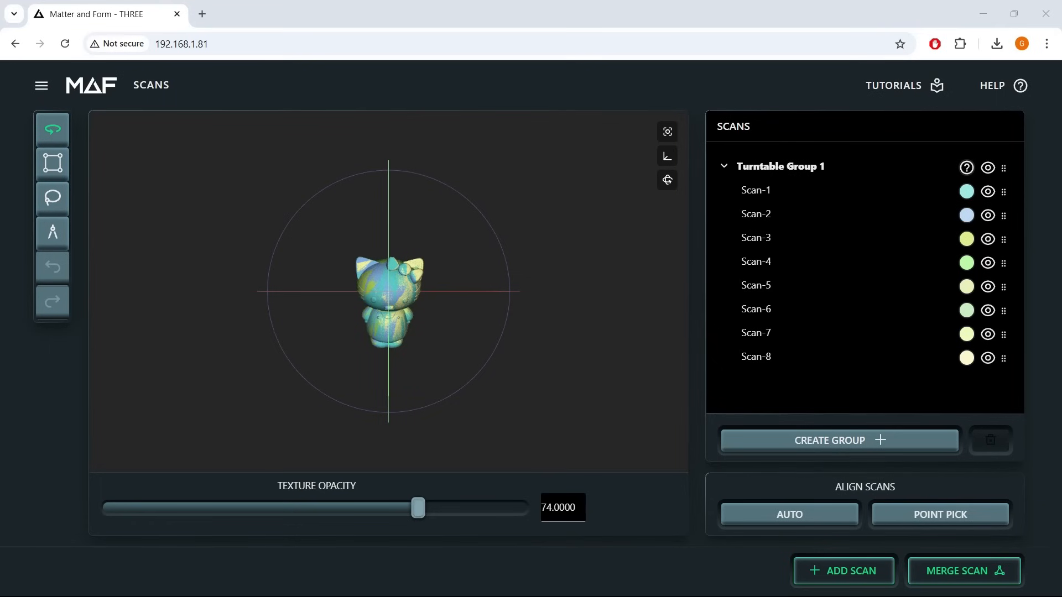
pyautogui.moveTo(386, 291); pyautogui.dragTo(457, 298)
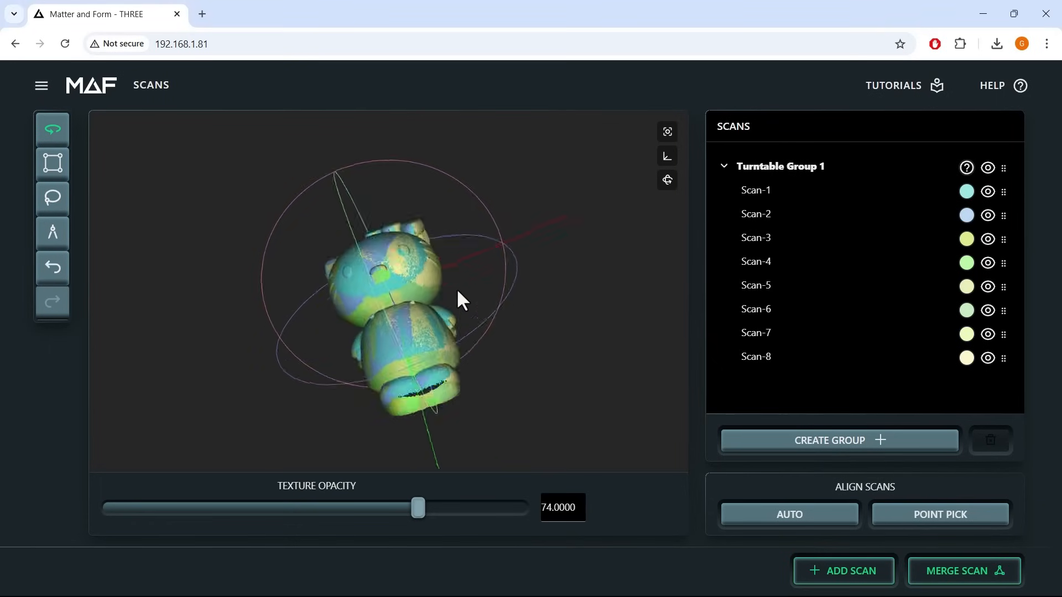
# - Scan the figurine lying on its side and auto-align it to Turntable Group 1
pyautogui.click(842, 570)
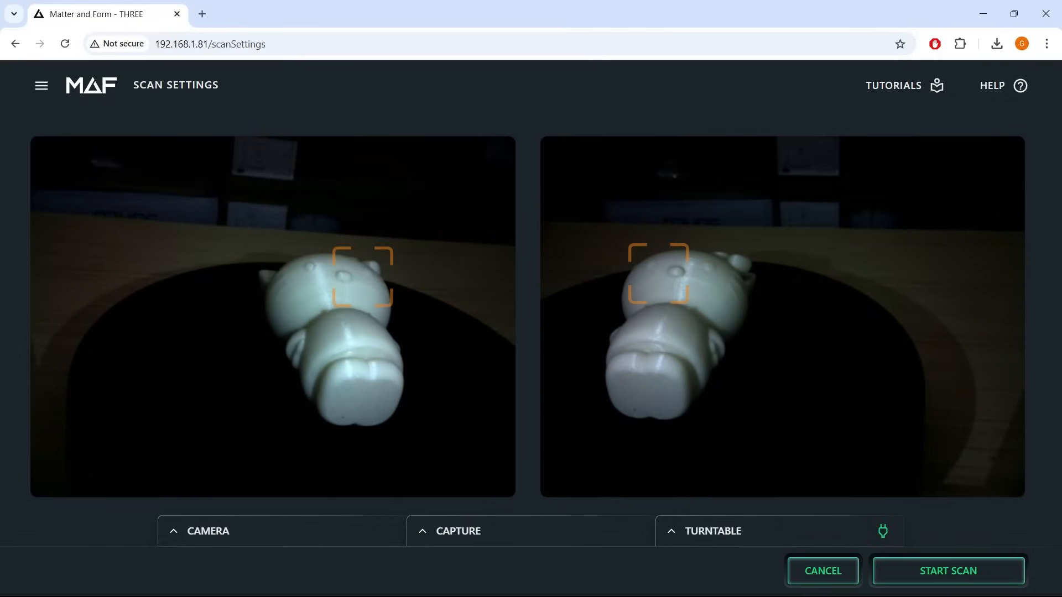
pyautogui.click(946, 570)
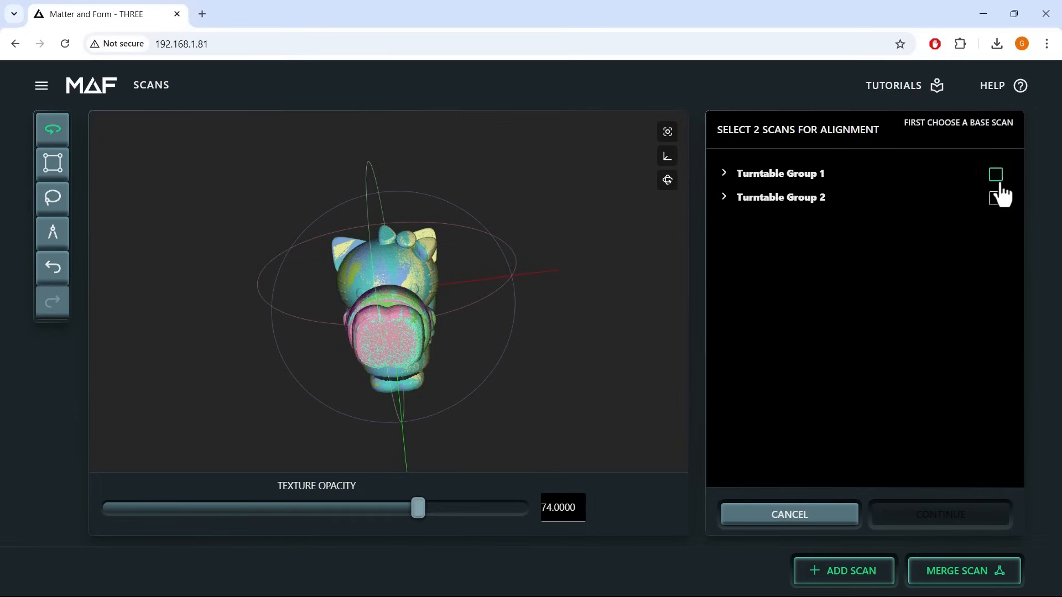
pyautogui.click(995, 174)
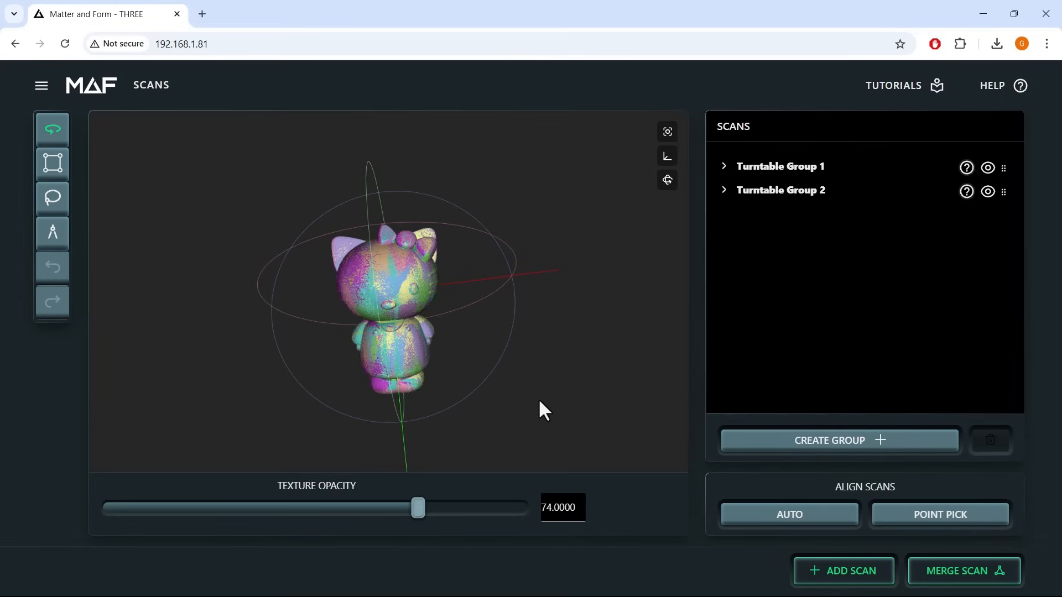
pyautogui.moveTo(542, 410); pyautogui.dragTo(386, 426)
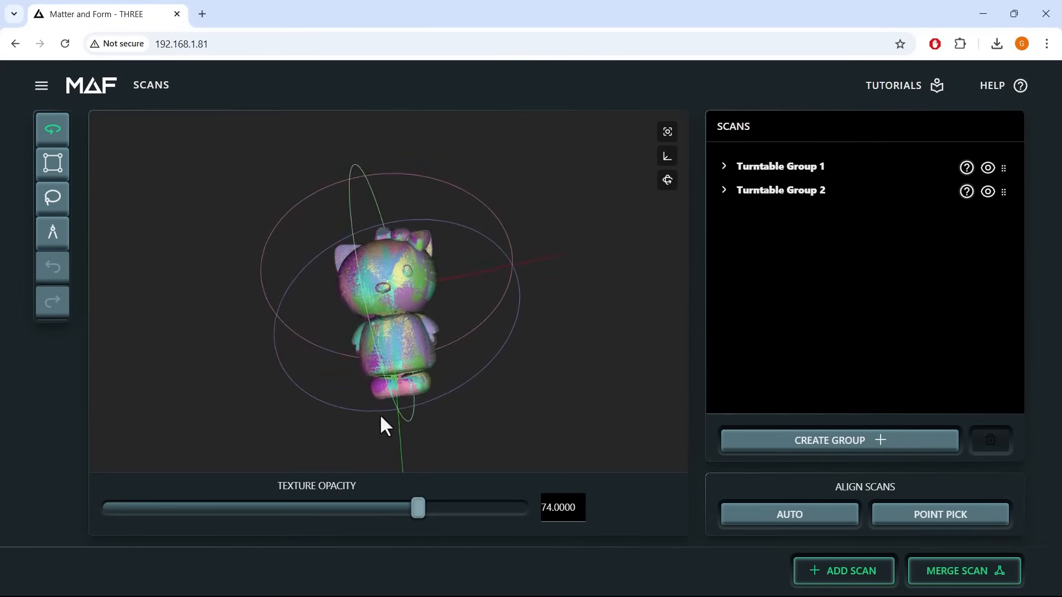
pyautogui.moveTo(383, 425); pyautogui.dragTo(380, 254)
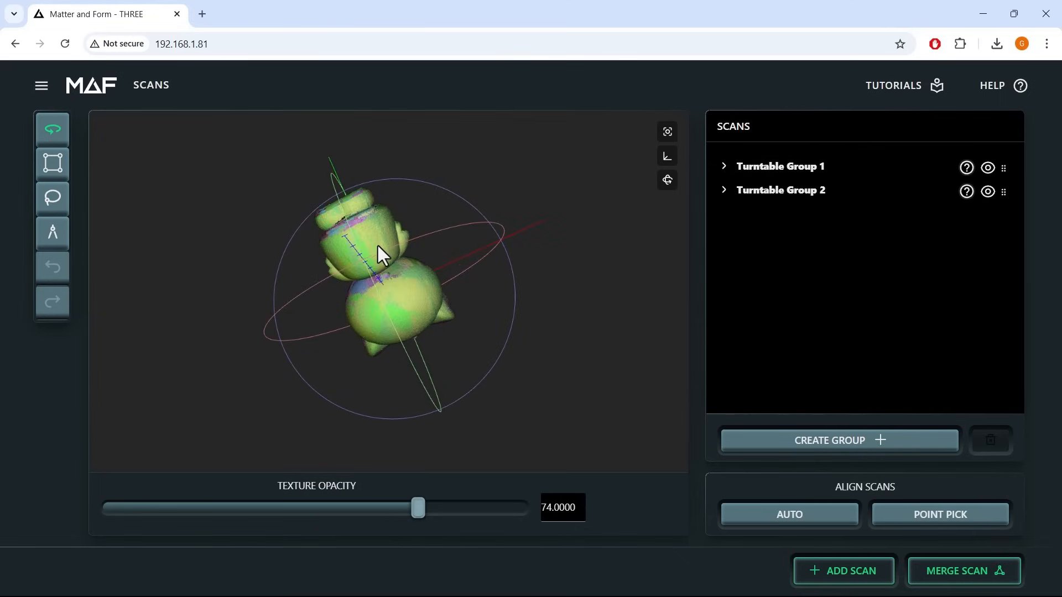
# - Add a third scan group, check the combined model's alignment, and proceed to merge
pyautogui.click(842, 570)
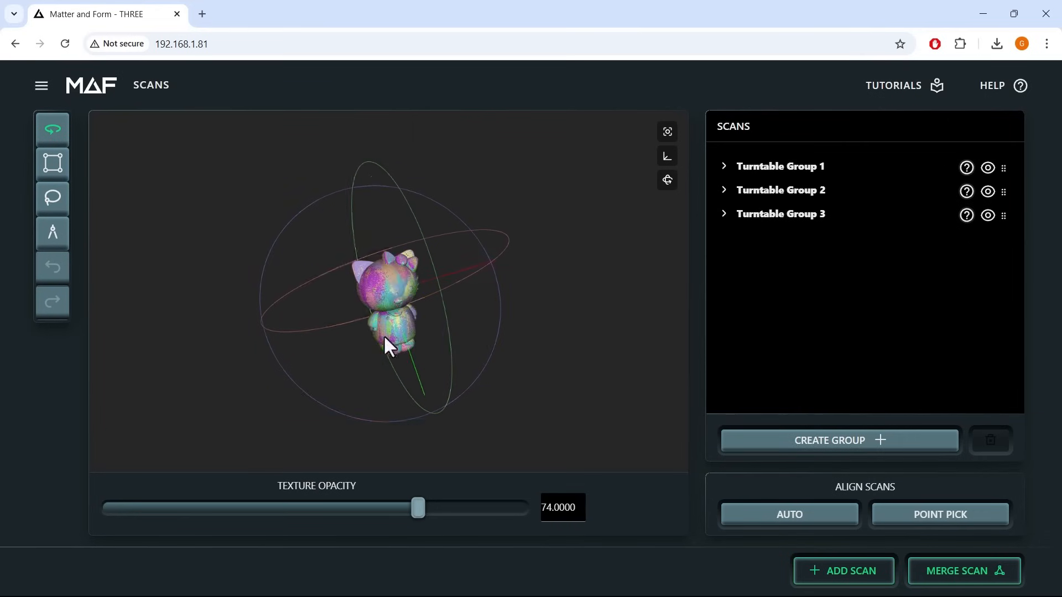
pyautogui.moveTo(386, 345); pyautogui.dragTo(525, 324)
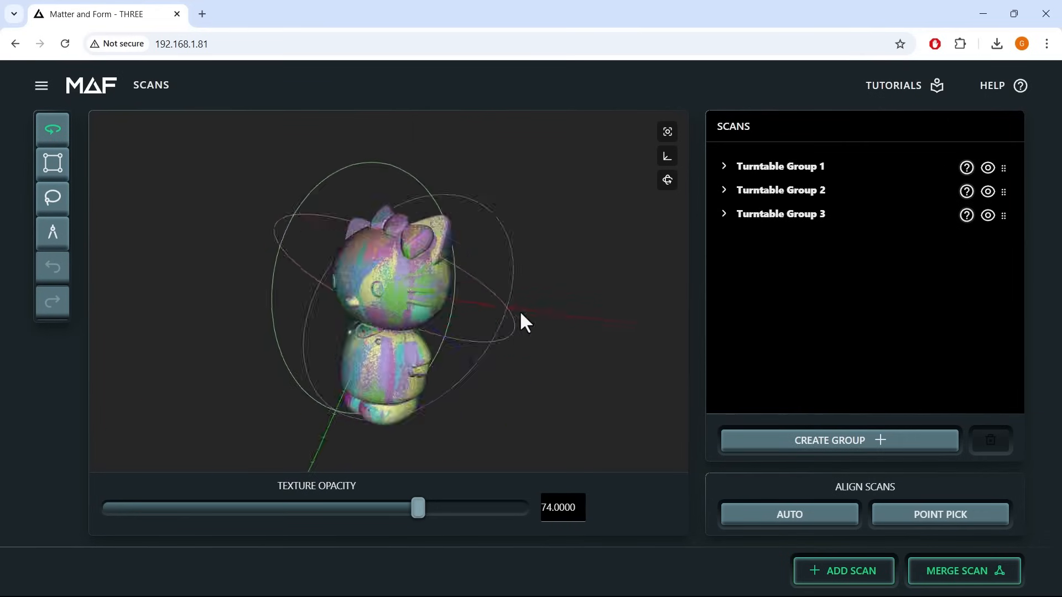
pyautogui.moveTo(525, 323); pyautogui.dragTo(934, 422)
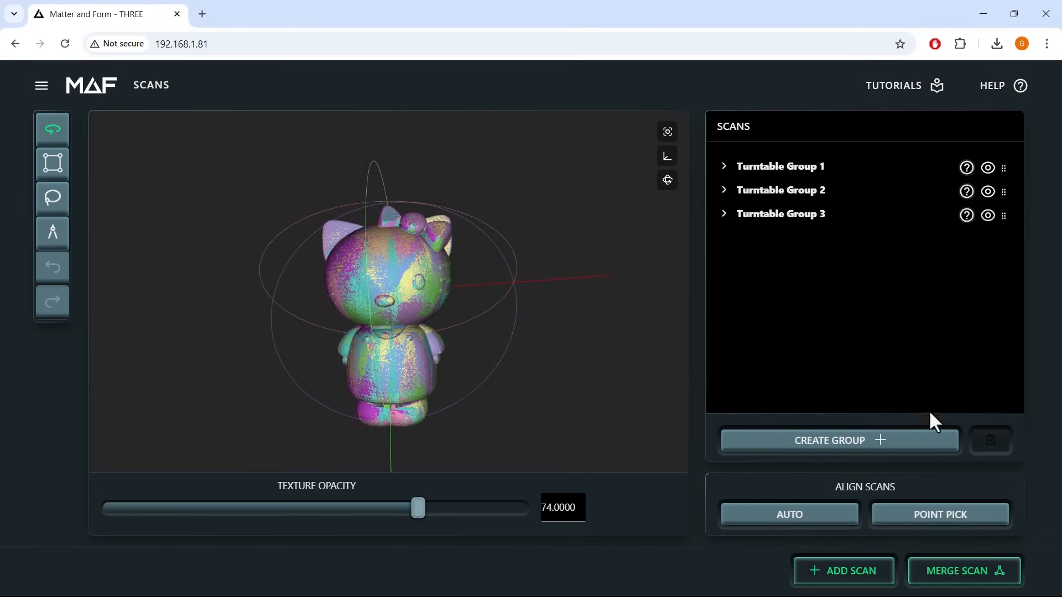
pyautogui.click(963, 570)
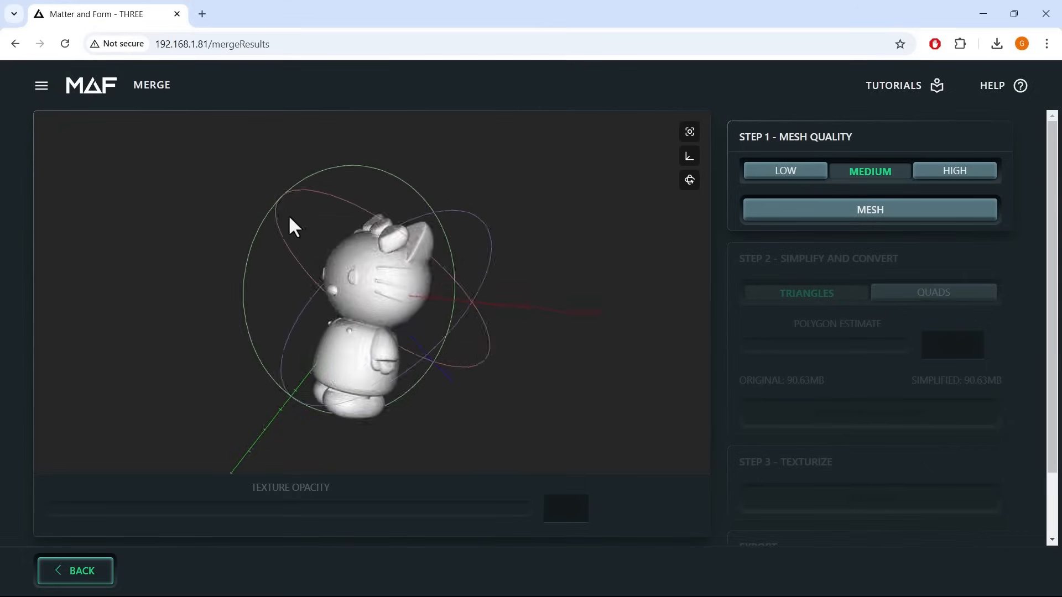
# - Orbit the merged figurine and build its mesh at MEDIUM quality
pyautogui.moveTo(294, 227); pyautogui.dragTo(514, 283)
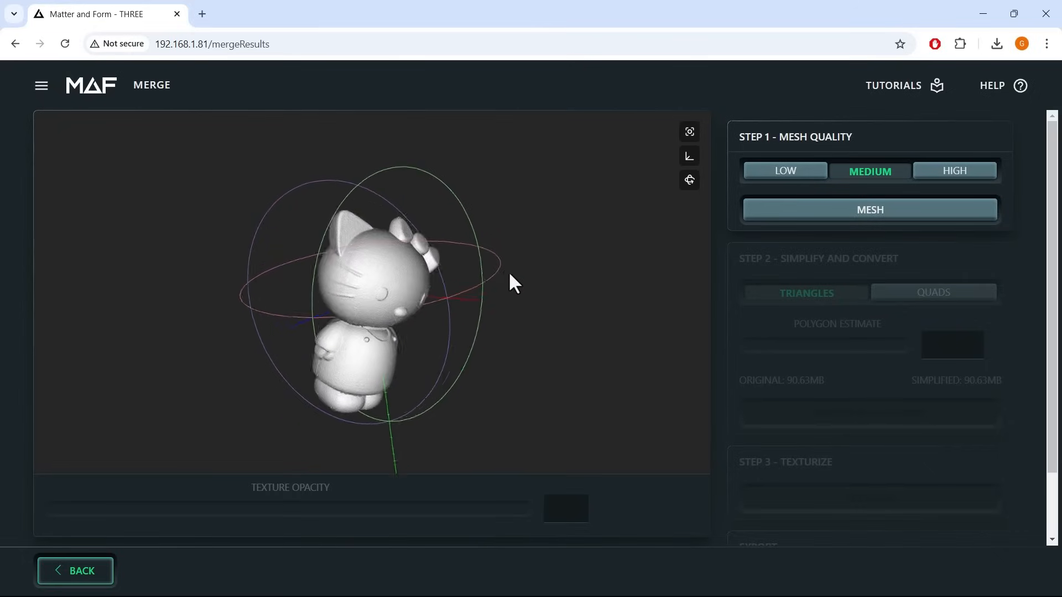
pyautogui.moveTo(511, 283); pyautogui.dragTo(269, 178)
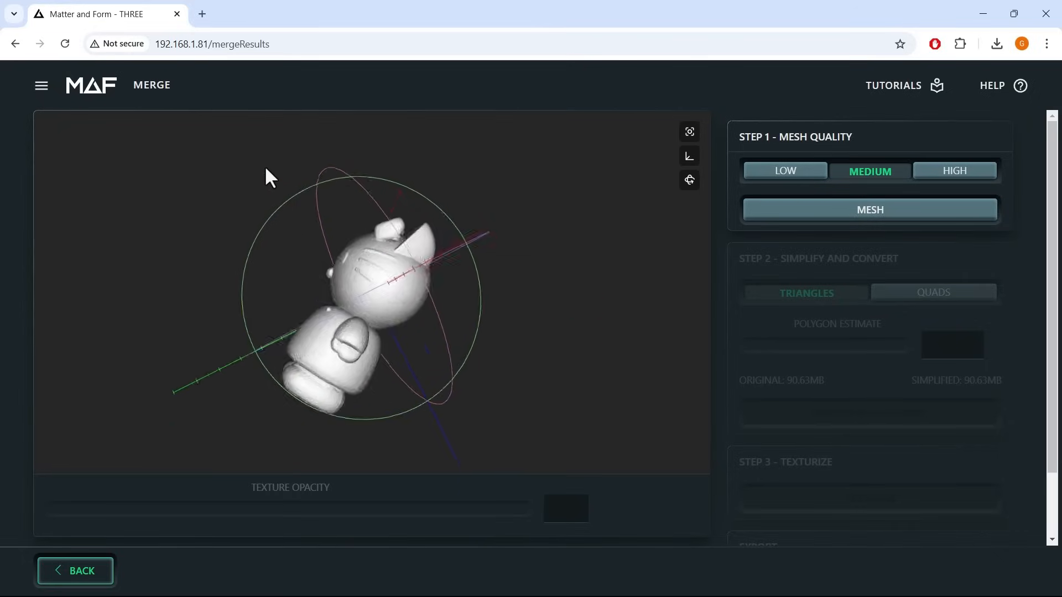
pyautogui.click(868, 209)
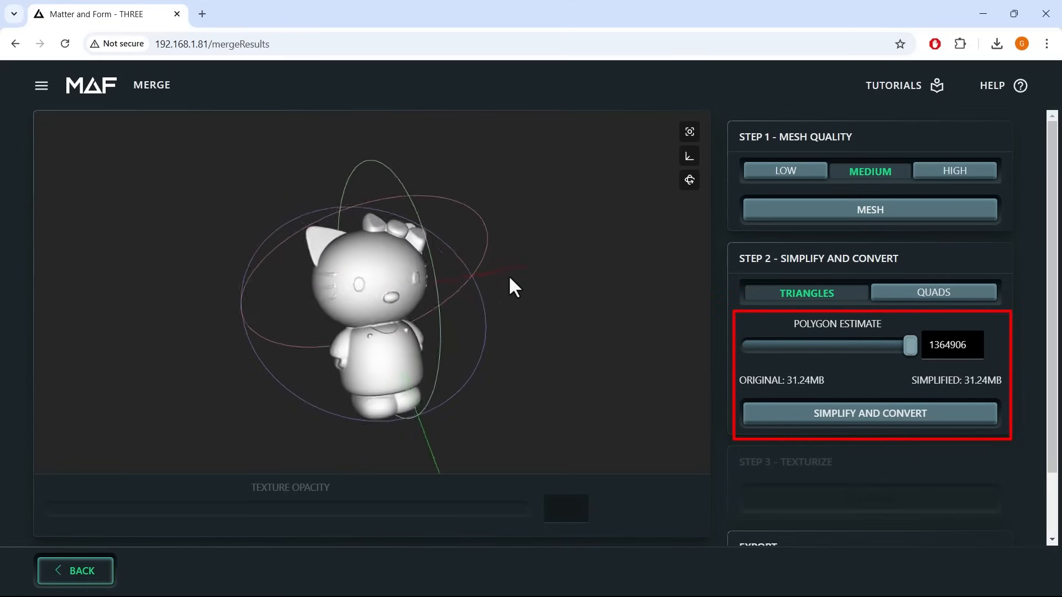
# - Simplify the figurine mesh to about 652,698 polygons and export it as hellokitty
pyautogui.moveTo(511, 286); pyautogui.dragTo(406, 332)
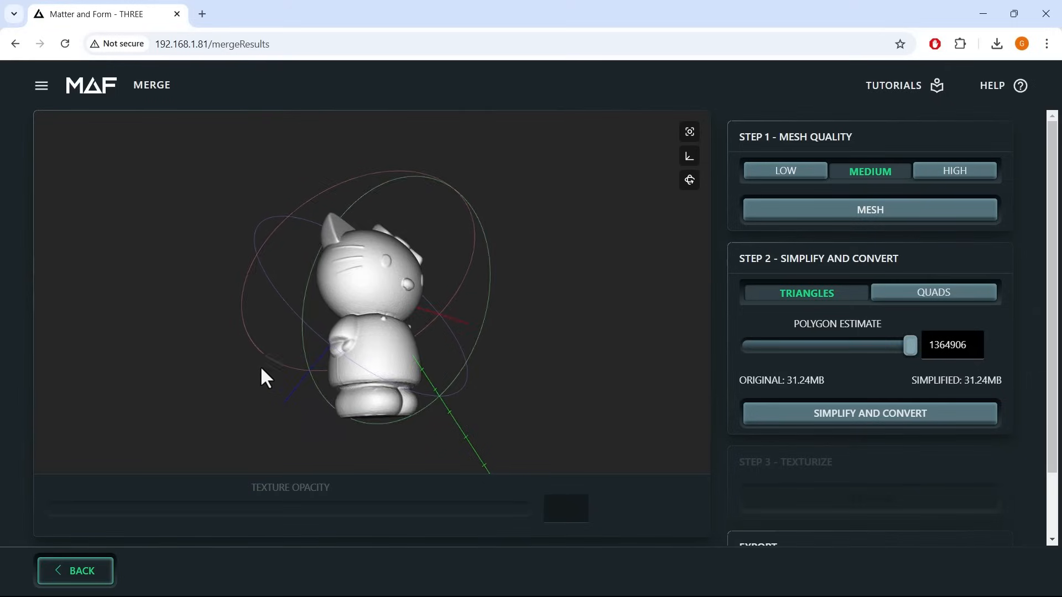
pyautogui.moveTo(909, 344); pyautogui.dragTo(839, 344)
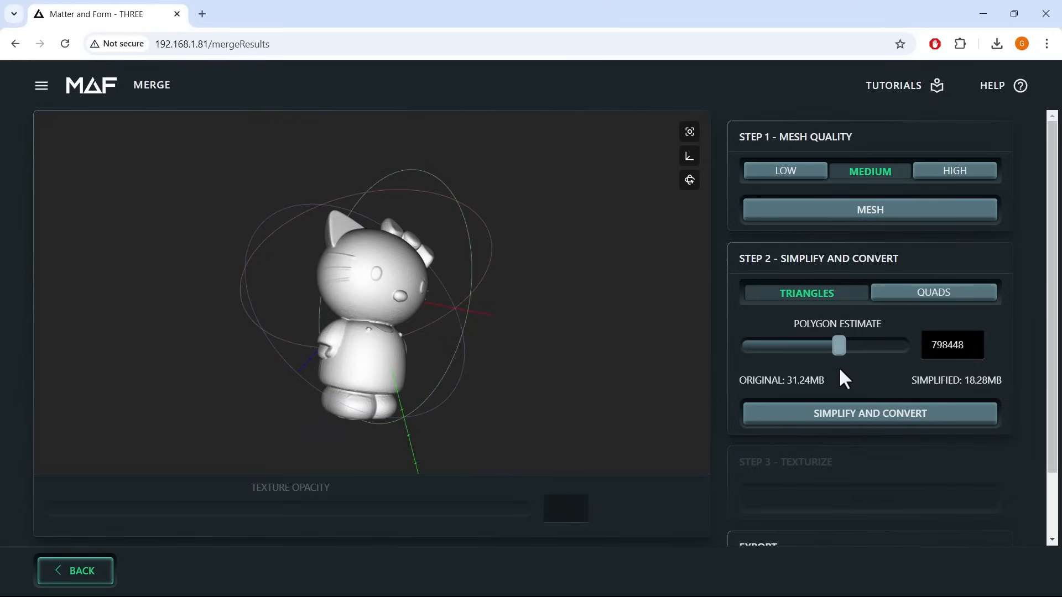
pyautogui.click(869, 413)
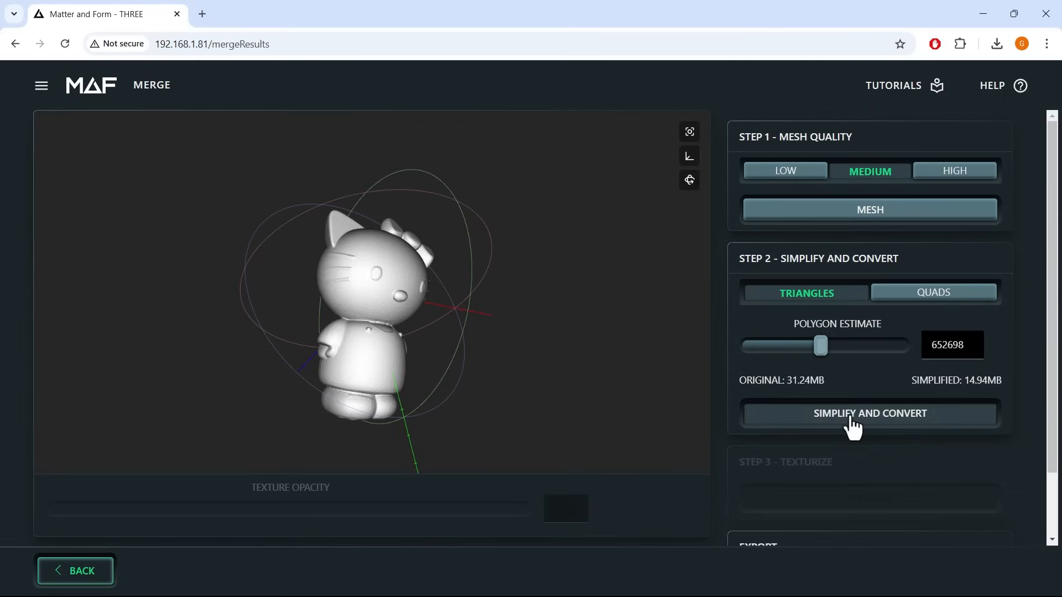
pyautogui.moveTo(853, 423); pyautogui.dragTo(532, 286)
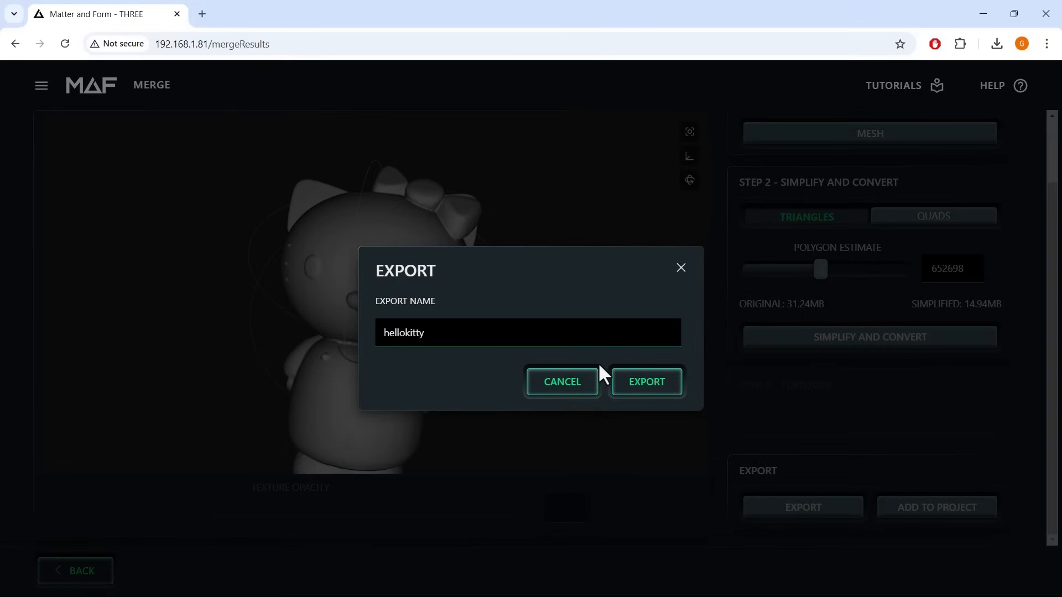
pyautogui.click(643, 381)
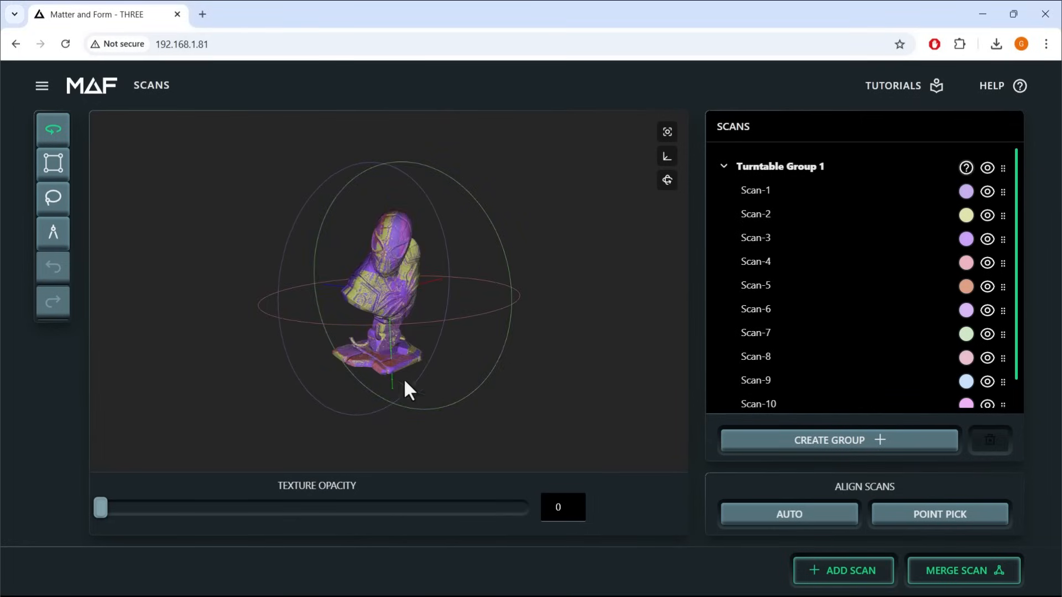
# - Orbit the bust scan, then auto-align Turntable Group 2 with Turntable Group 1
pyautogui.moveTo(406, 389); pyautogui.dragTo(474, 292)
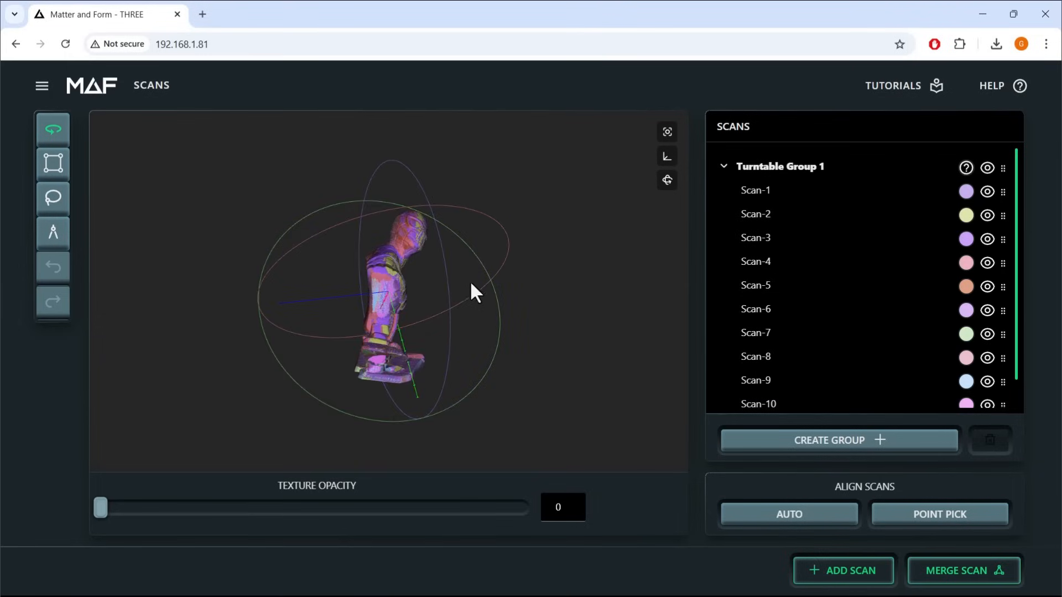
pyautogui.moveTo(474, 292); pyautogui.dragTo(425, 352)
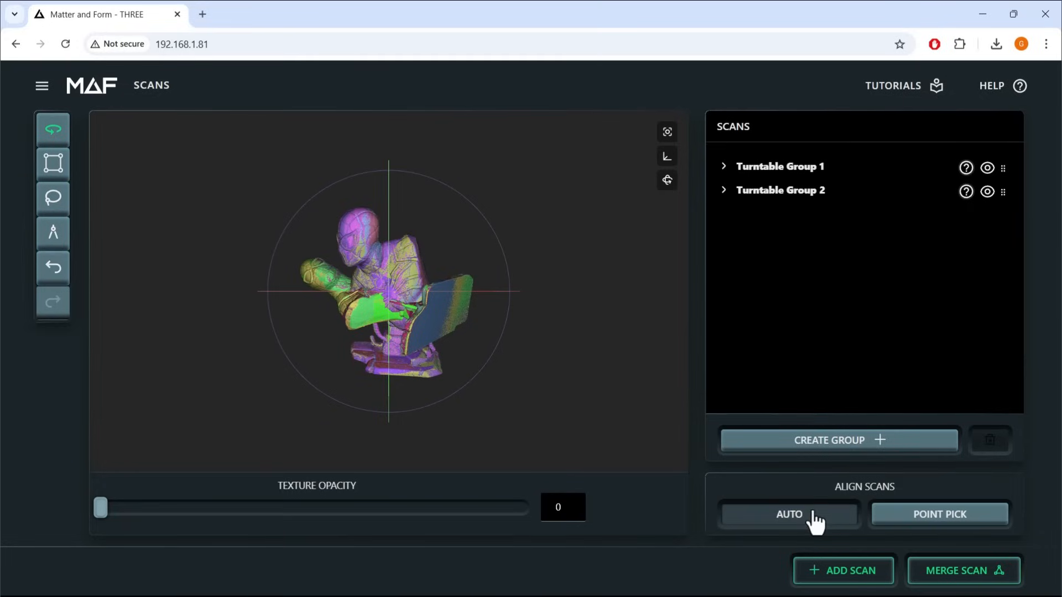
pyautogui.click(788, 513)
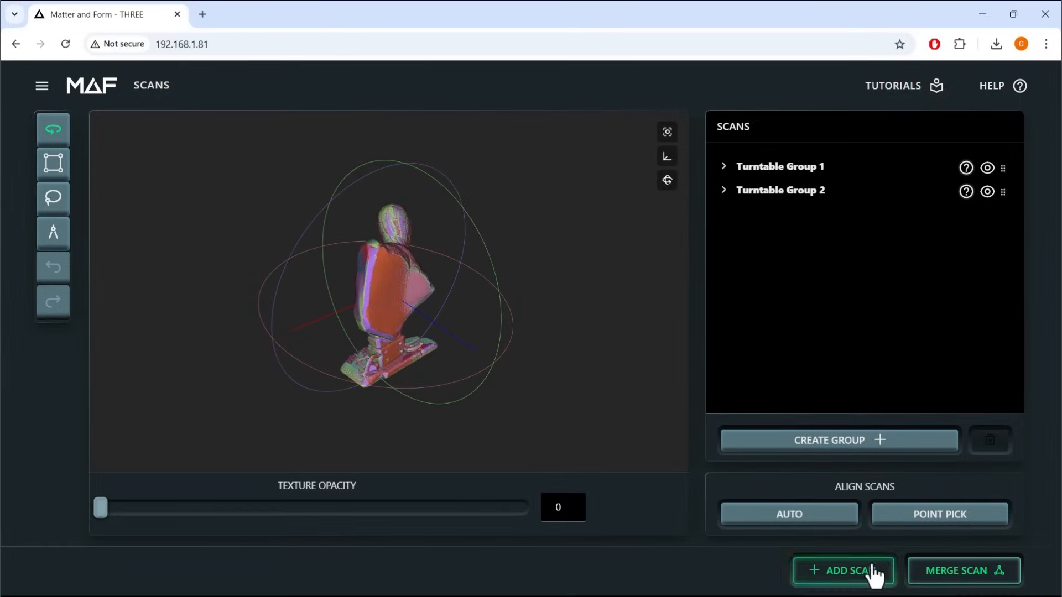
# - Scan a third bust group and auto-align it to the base group, then orbit to check
pyautogui.click(841, 570)
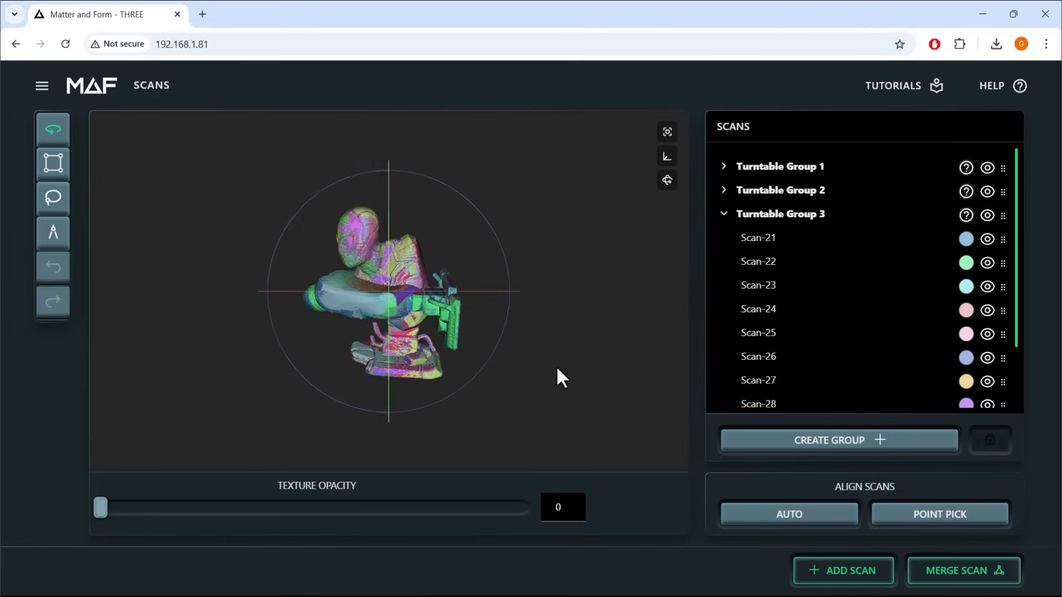
pyautogui.click(939, 514)
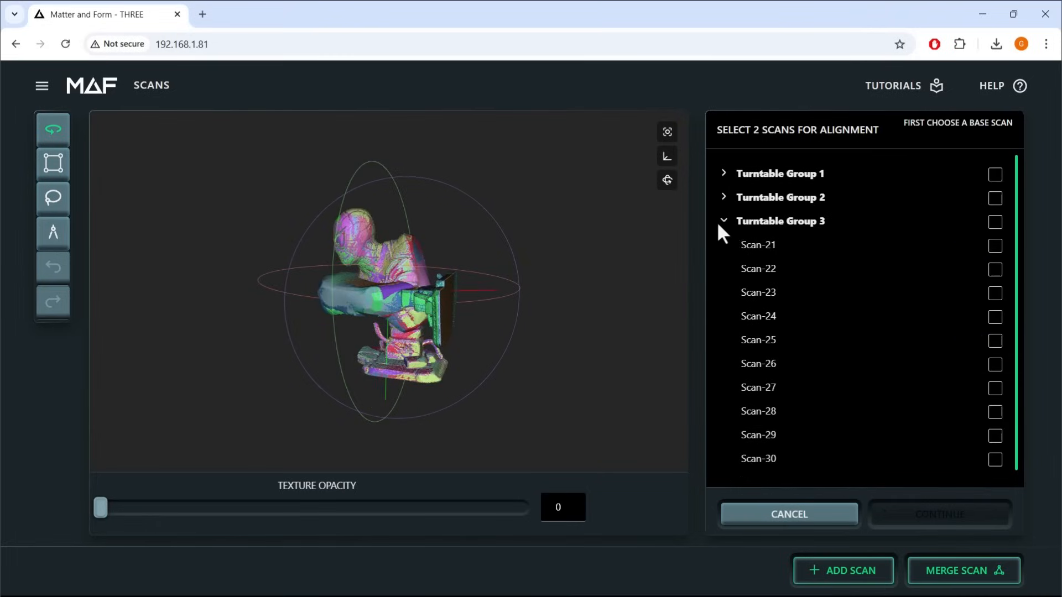
pyautogui.click(995, 221)
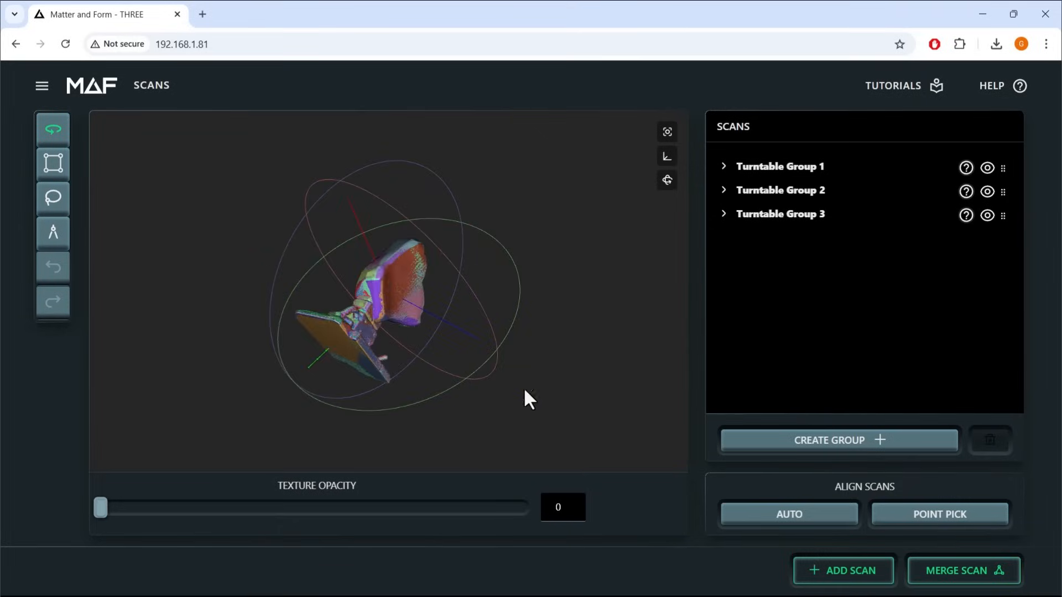
pyautogui.moveTo(528, 399); pyautogui.dragTo(308, 311)
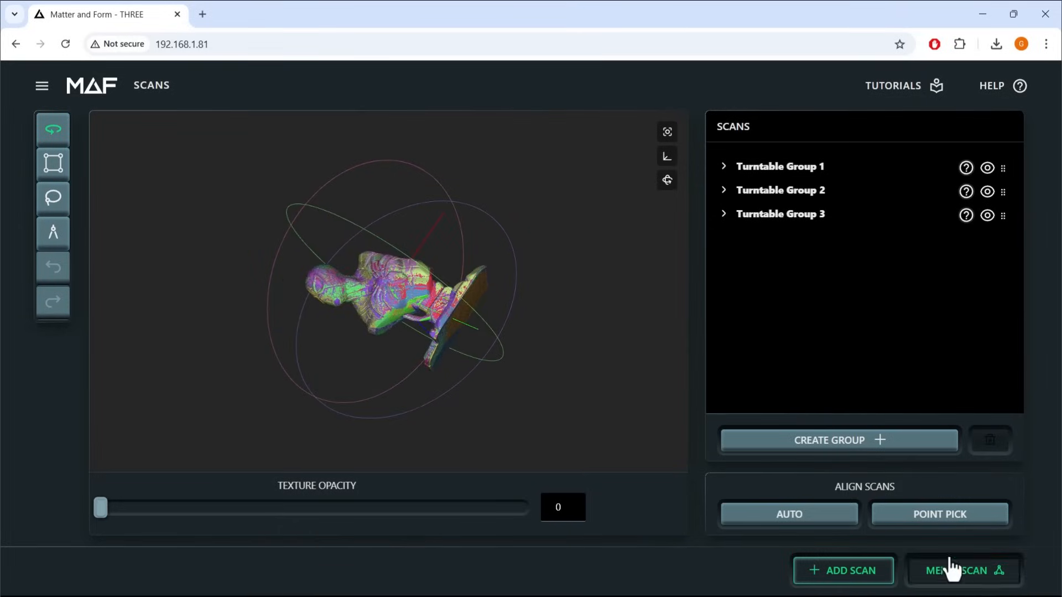
# - Merge the aligned bust scans and orbit the merged model
pyautogui.click(961, 570)
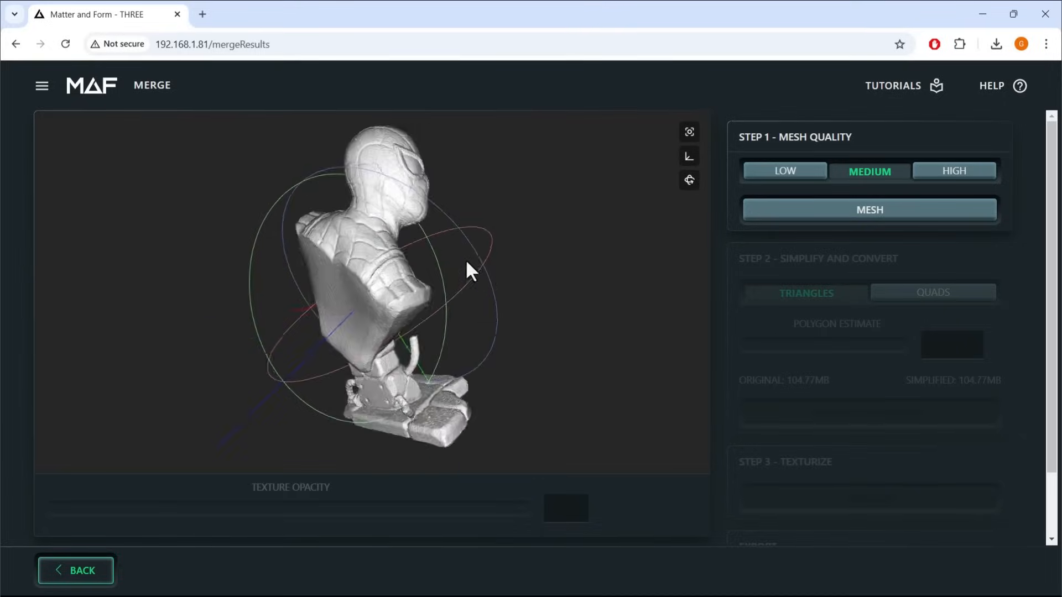
pyautogui.moveTo(470, 271); pyautogui.dragTo(485, 345)
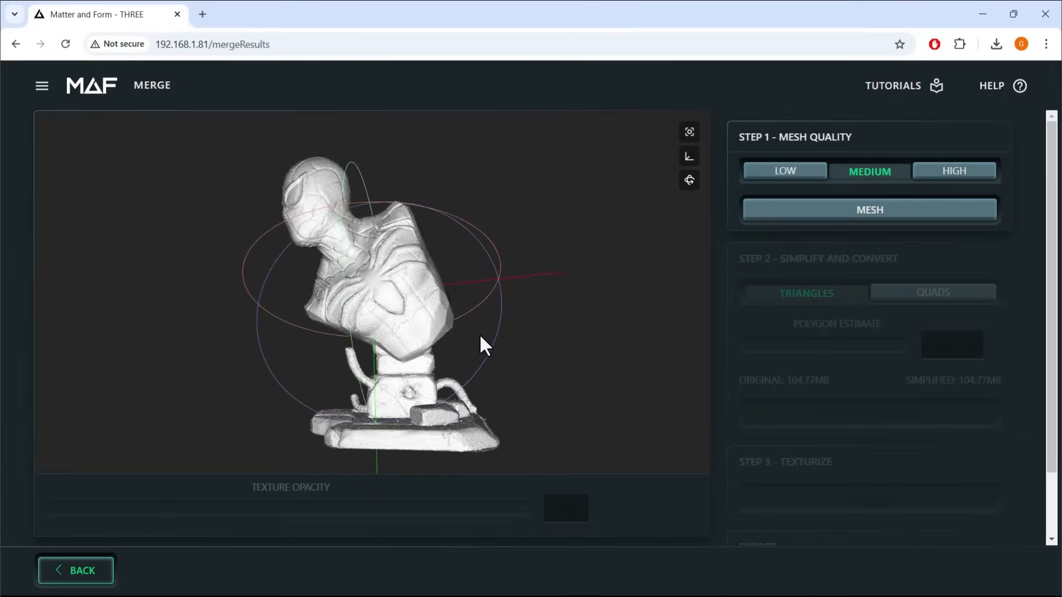
pyautogui.moveTo(484, 345); pyautogui.dragTo(698, 264)
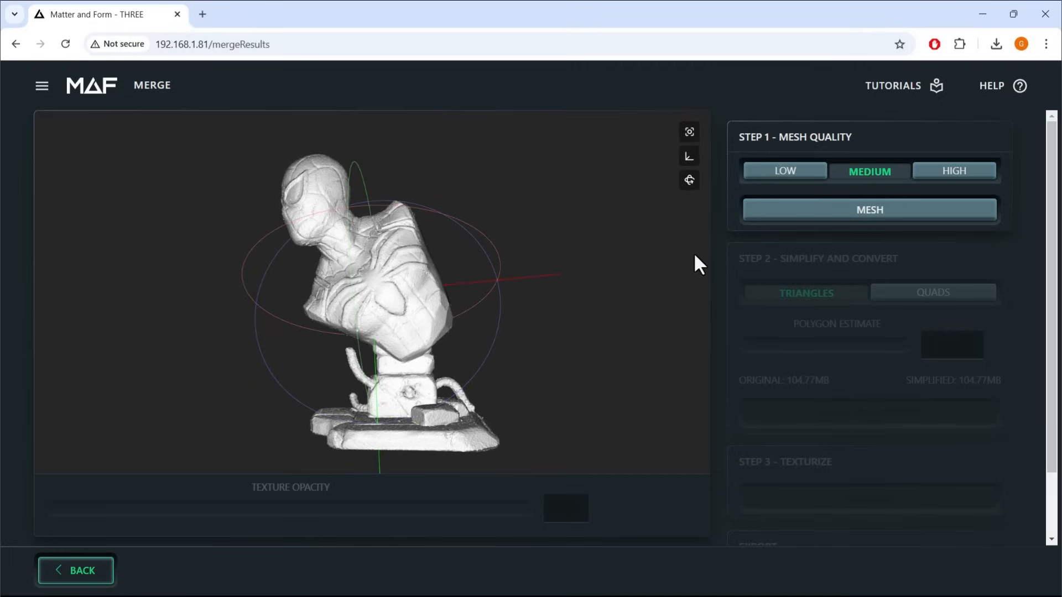
# - Build the Medium-quality bust mesh and orbit to inspect its detail
pyautogui.click(868, 209)
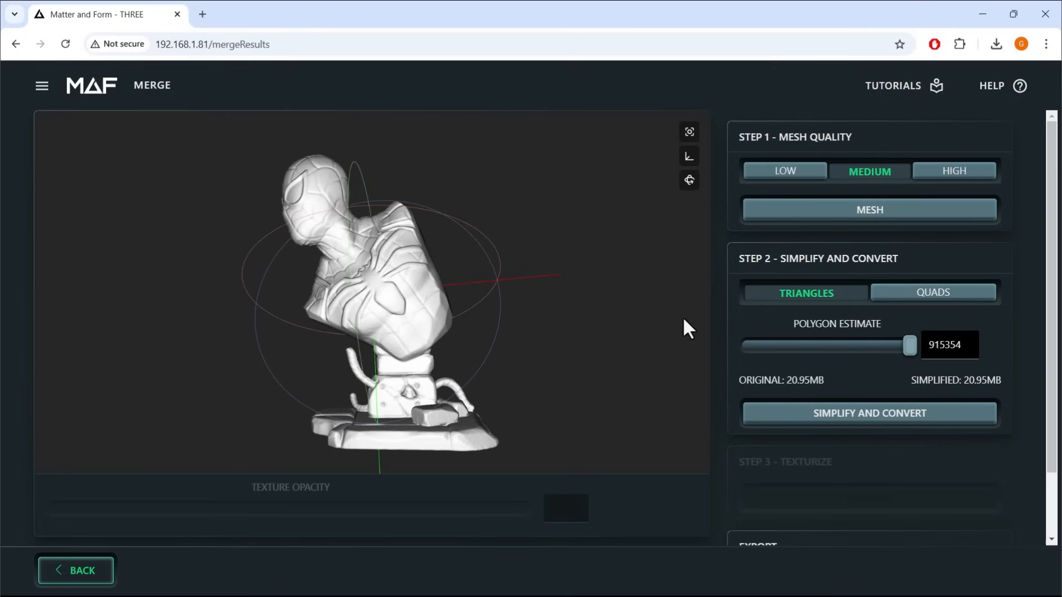
pyautogui.moveTo(687, 328); pyautogui.dragTo(487, 383)
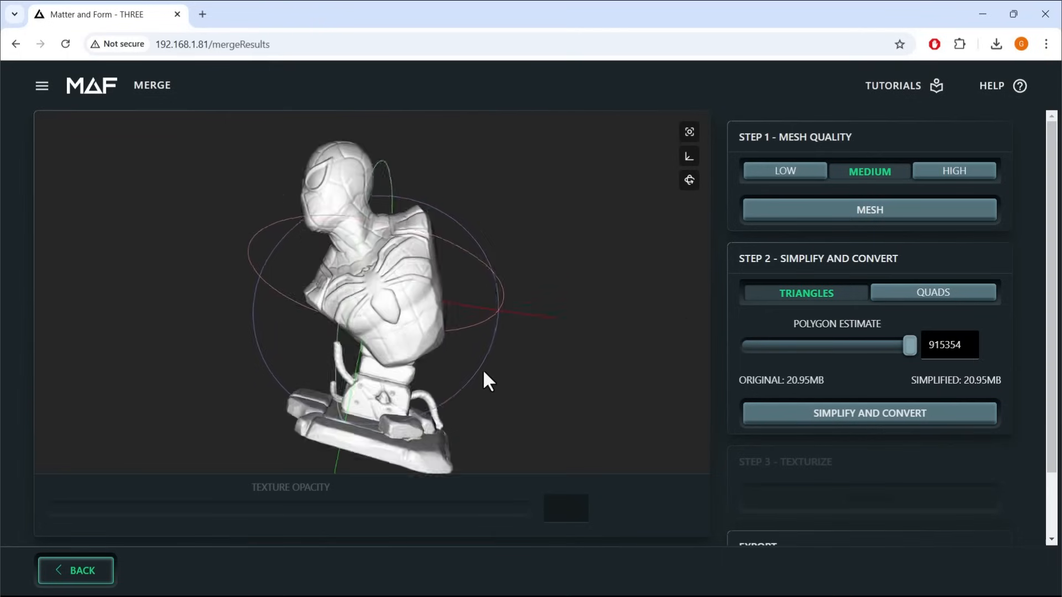
pyautogui.moveTo(487, 379); pyautogui.dragTo(461, 335)
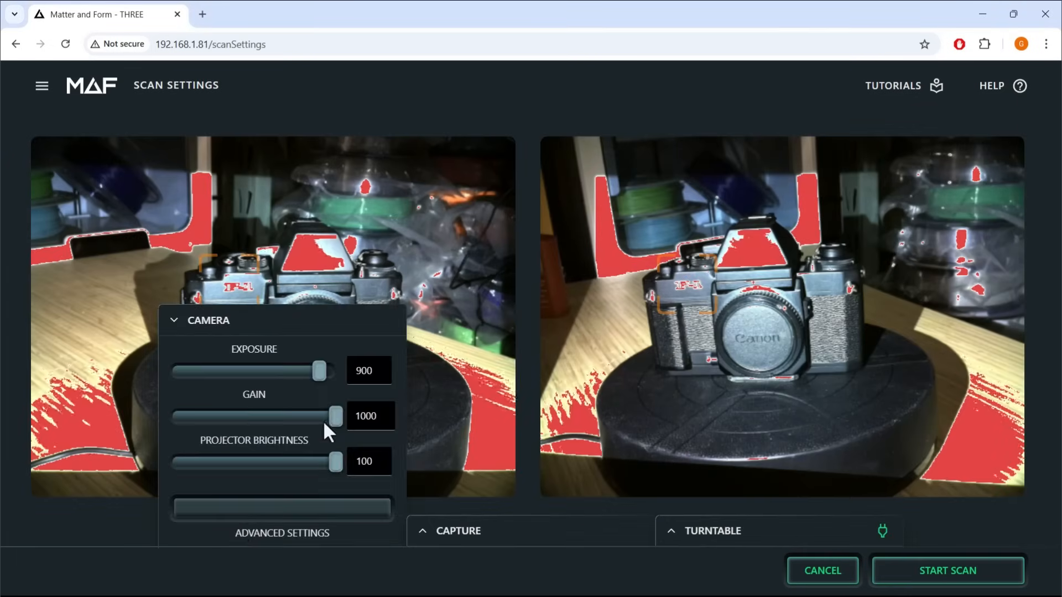
# - Set the Canon camera's exposure to 540 and start its turntable scan
pyautogui.moveTo(318, 371); pyautogui.dragTo(271, 371)
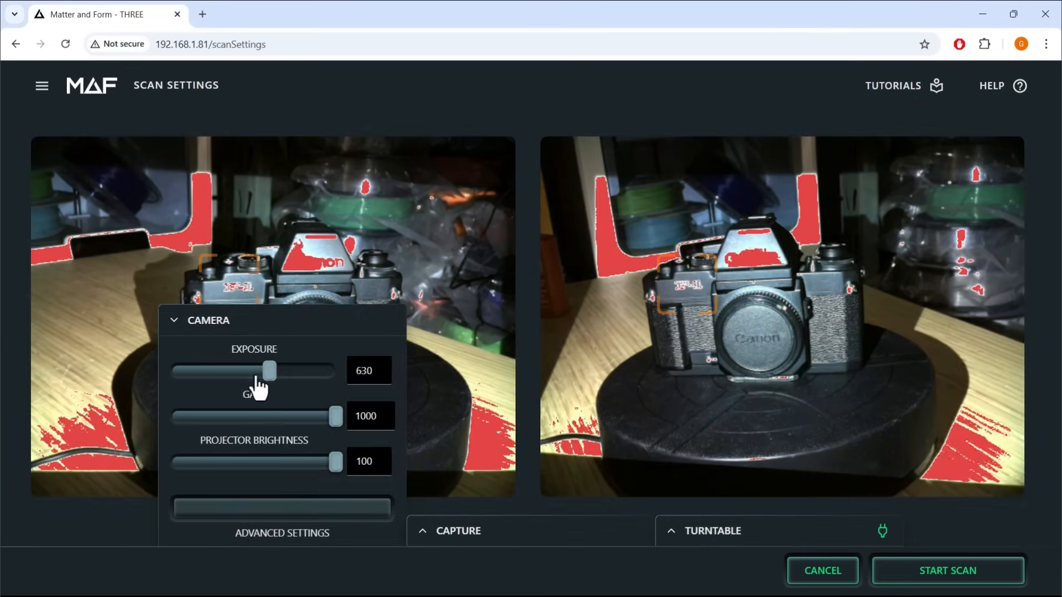
pyautogui.moveTo(270, 370); pyautogui.dragTo(184, 371)
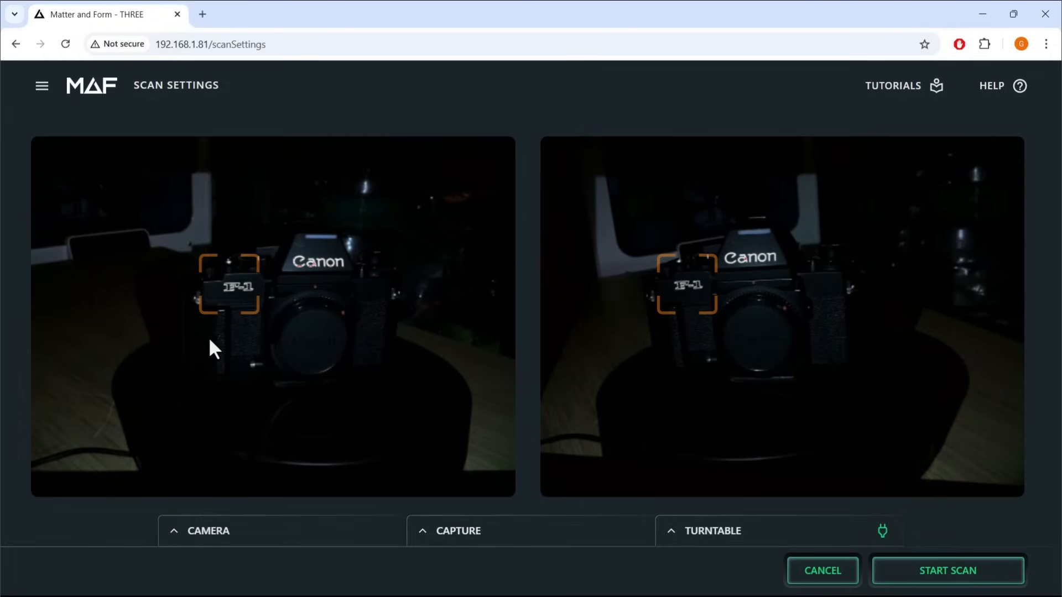
pyautogui.click(208, 530)
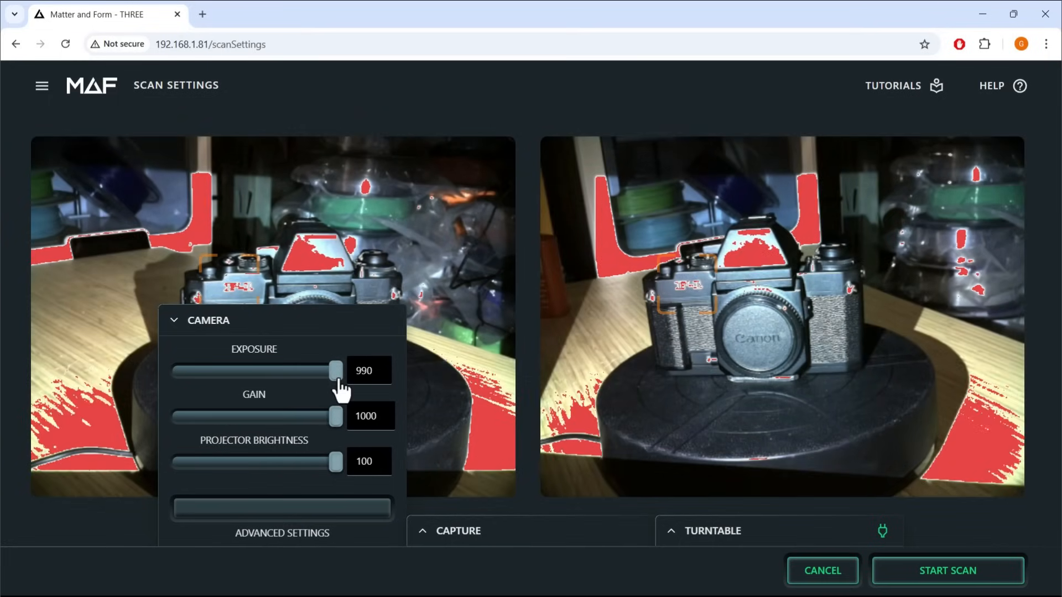
pyautogui.moveTo(335, 371); pyautogui.dragTo(252, 370)
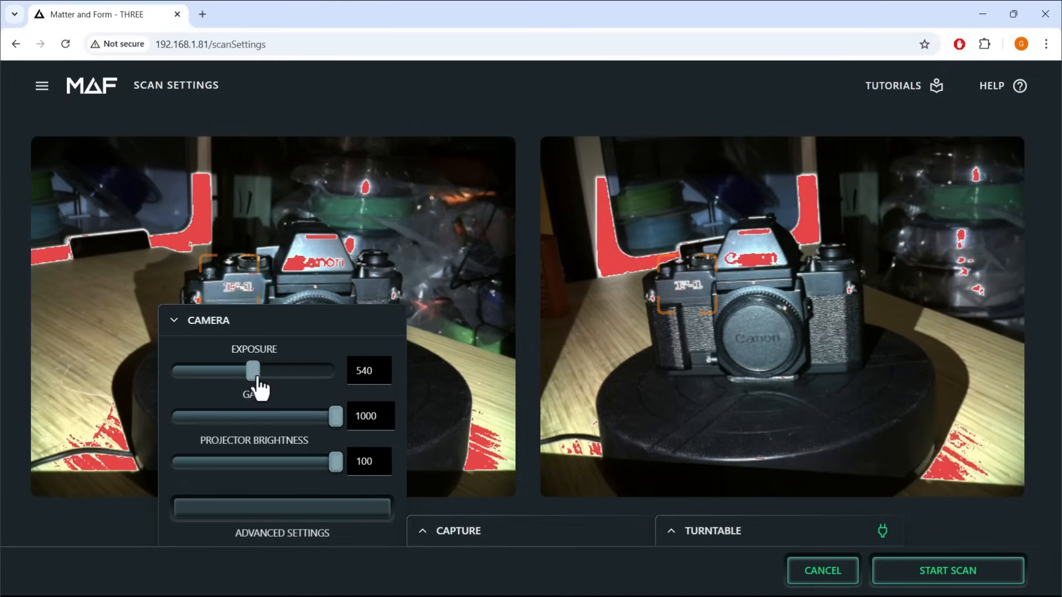
pyautogui.moveTo(254, 370); pyautogui.dragTo(335, 370)
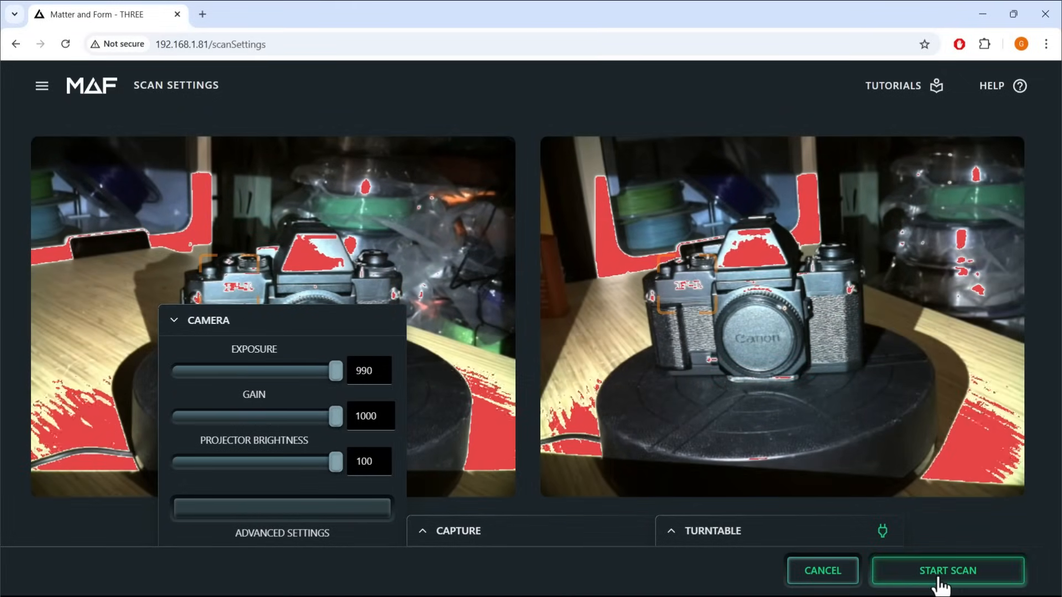
pyautogui.click(946, 570)
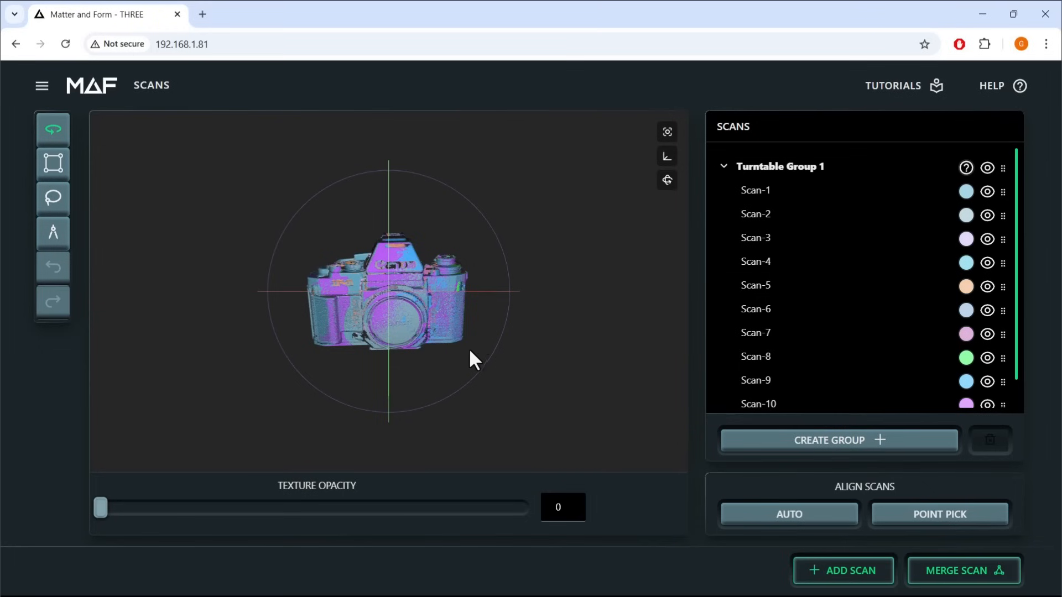
pyautogui.moveTo(474, 359); pyautogui.dragTo(467, 406)
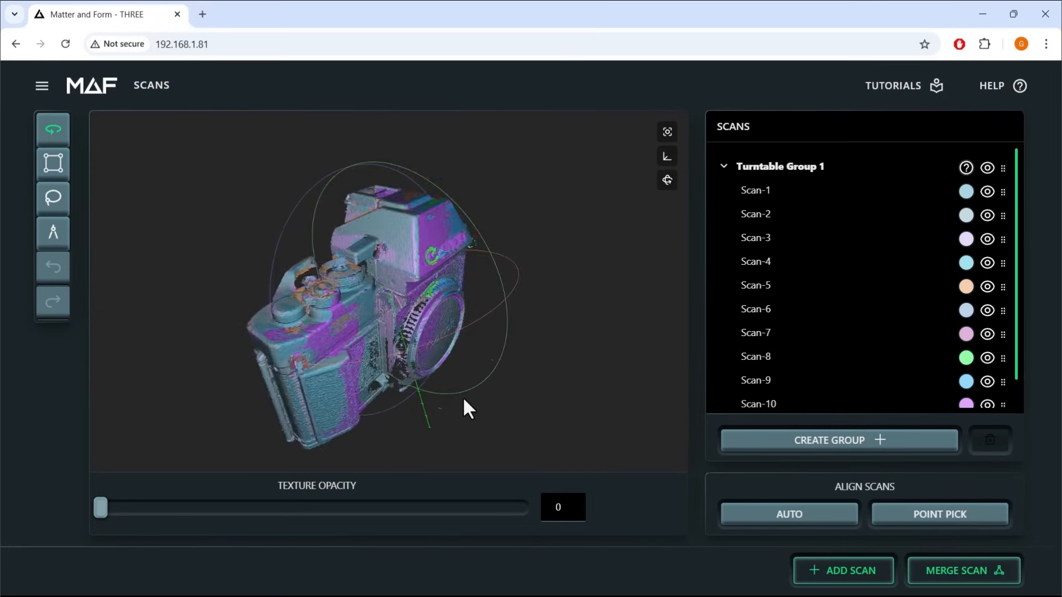
pyautogui.moveTo(467, 410); pyautogui.dragTo(542, 403)
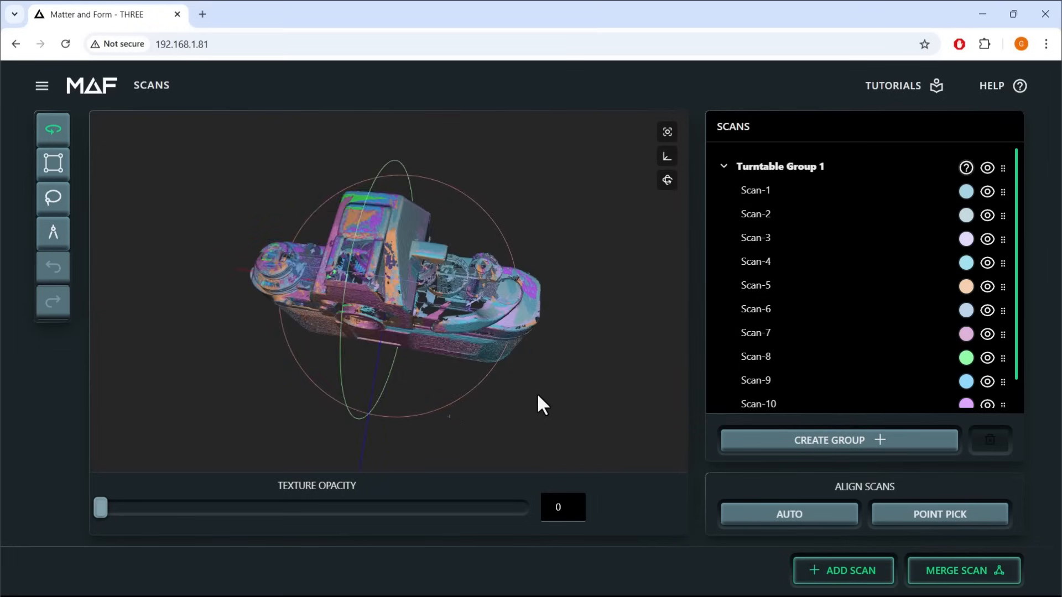
pyautogui.moveTo(542, 404); pyautogui.dragTo(511, 381)
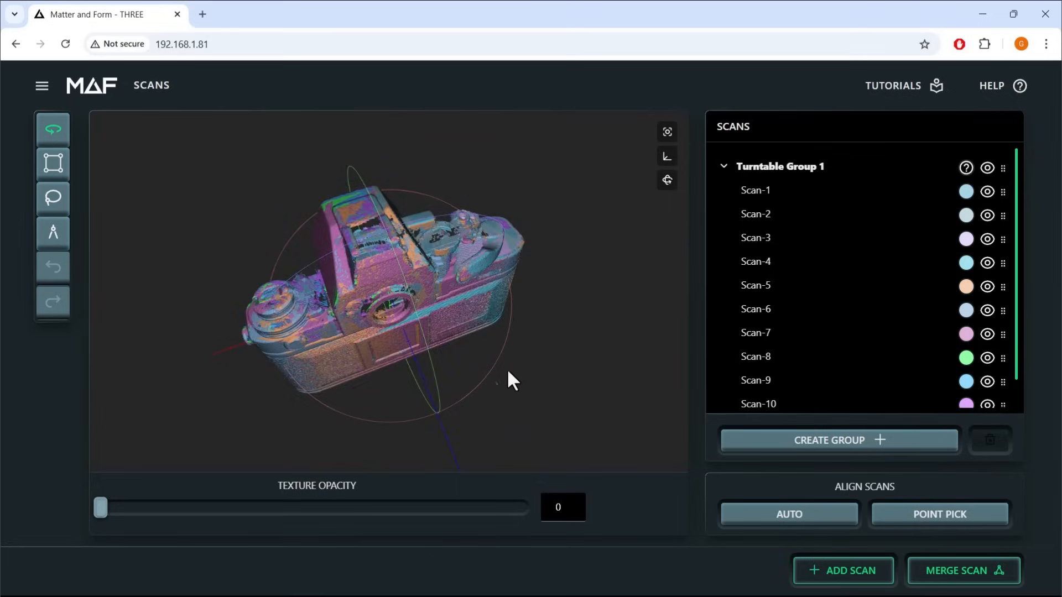
pyautogui.moveTo(511, 381); pyautogui.dragTo(407, 374)
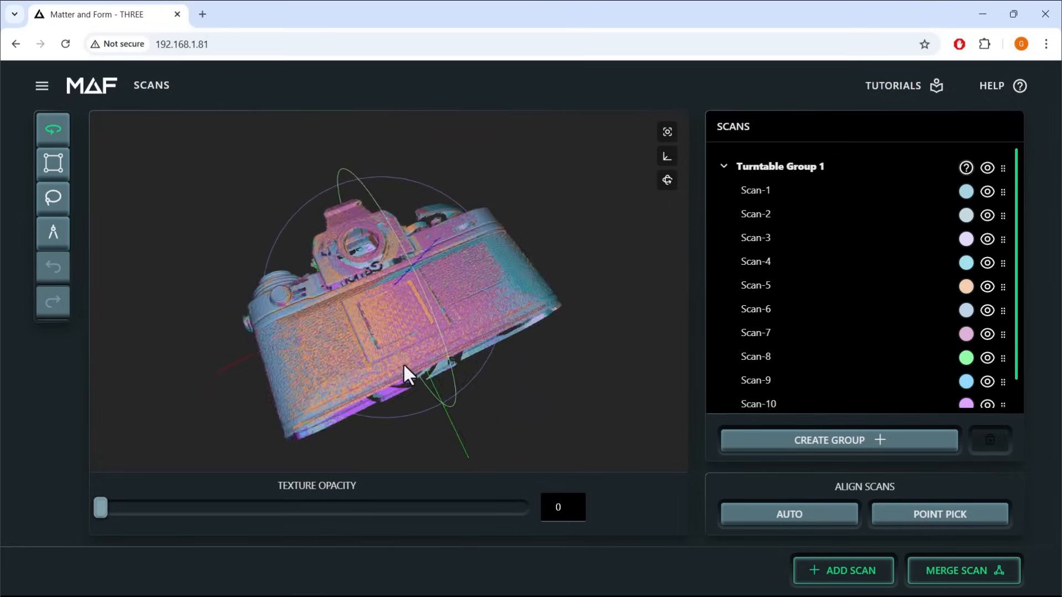
# - Scan Turntable Group 2 of the camera at exposure 540, then toggle its visibility to compare
pyautogui.click(842, 570)
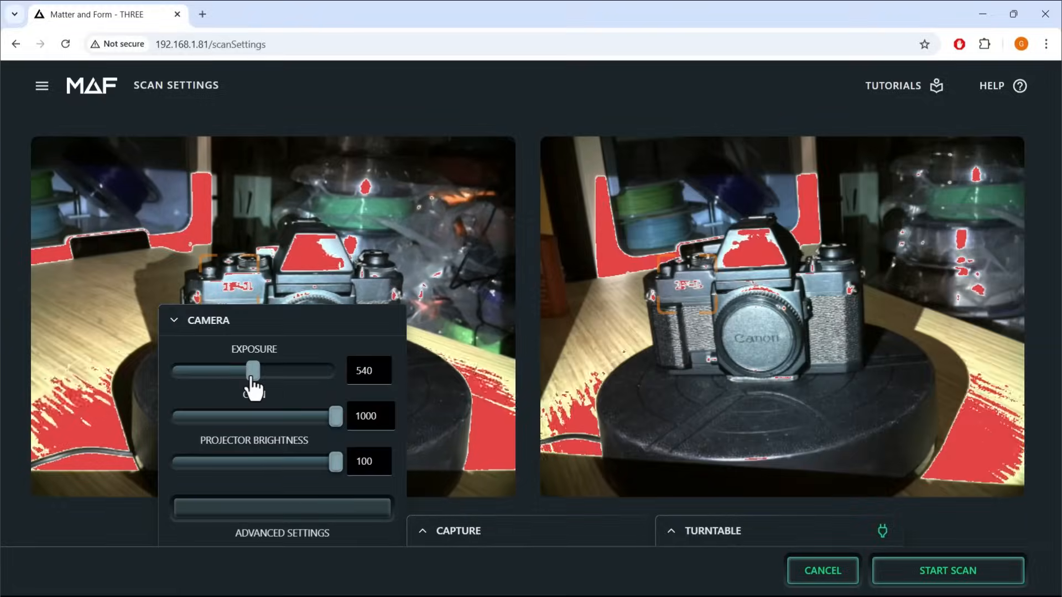
pyautogui.moveTo(334, 415); pyautogui.dragTo(170, 416)
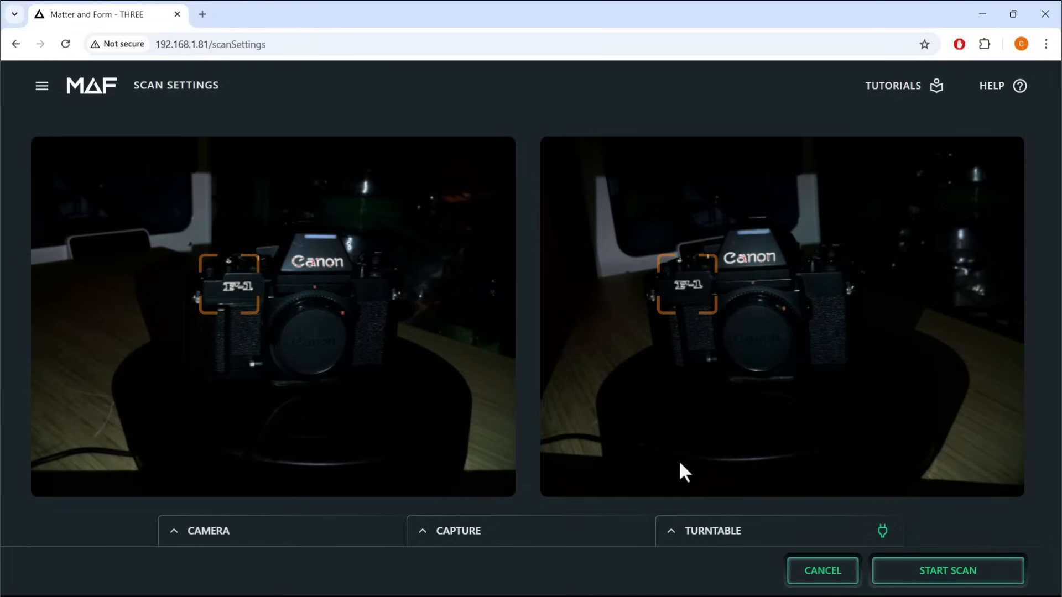
pyautogui.click(947, 570)
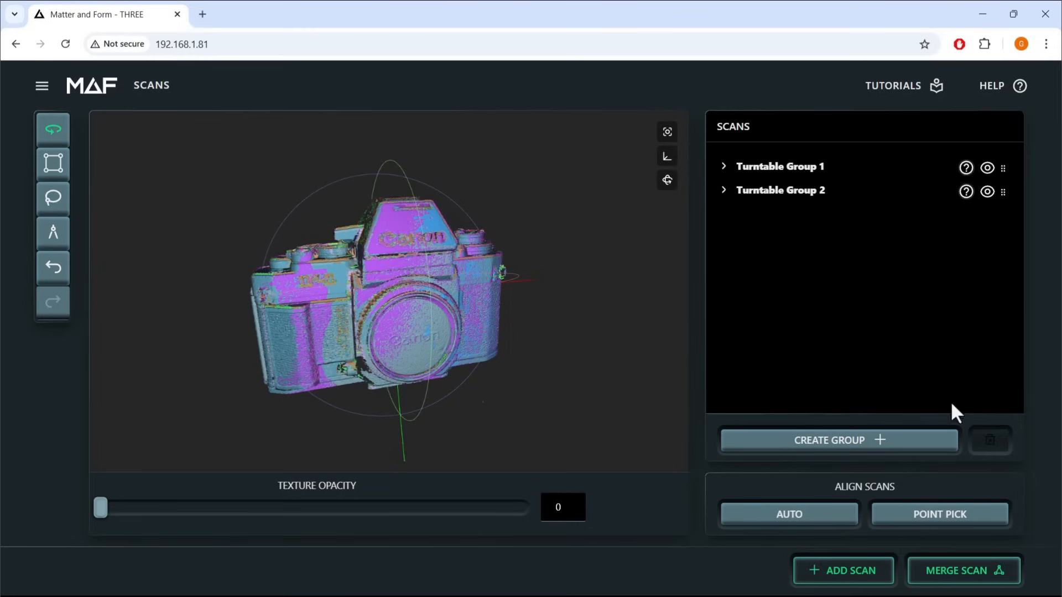
pyautogui.click(987, 192)
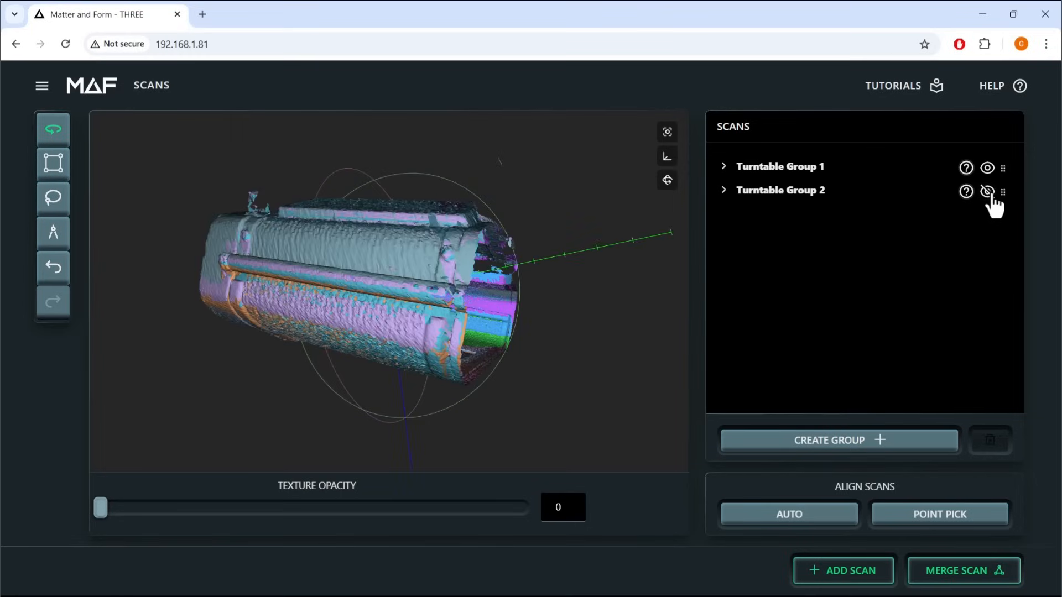
pyautogui.click(986, 192)
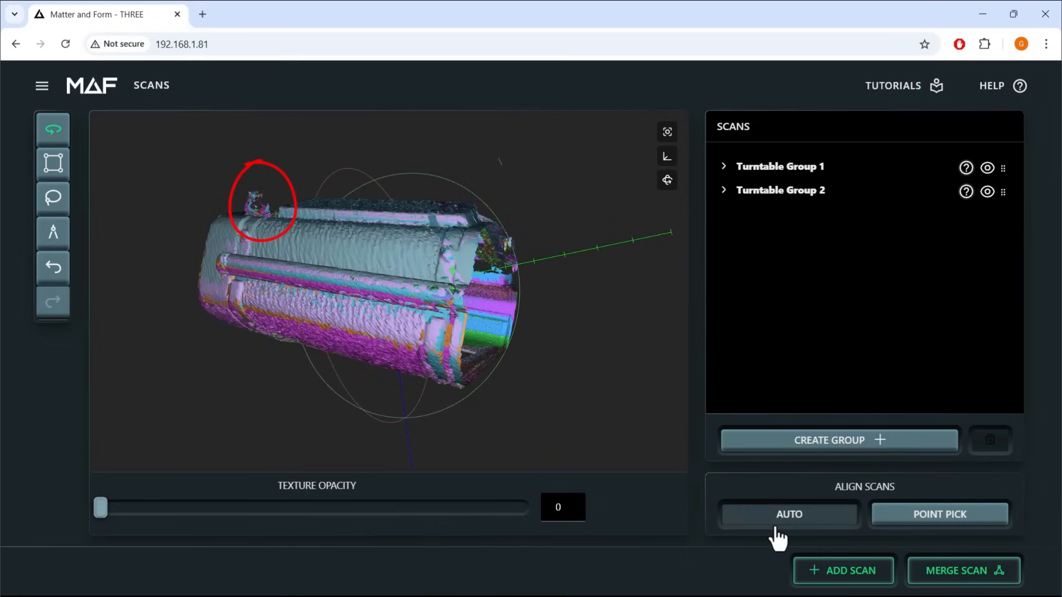
# - Auto-align Turntable Group 2 to base Turntable Group 1 and orbit to check the fit
pyautogui.click(788, 514)
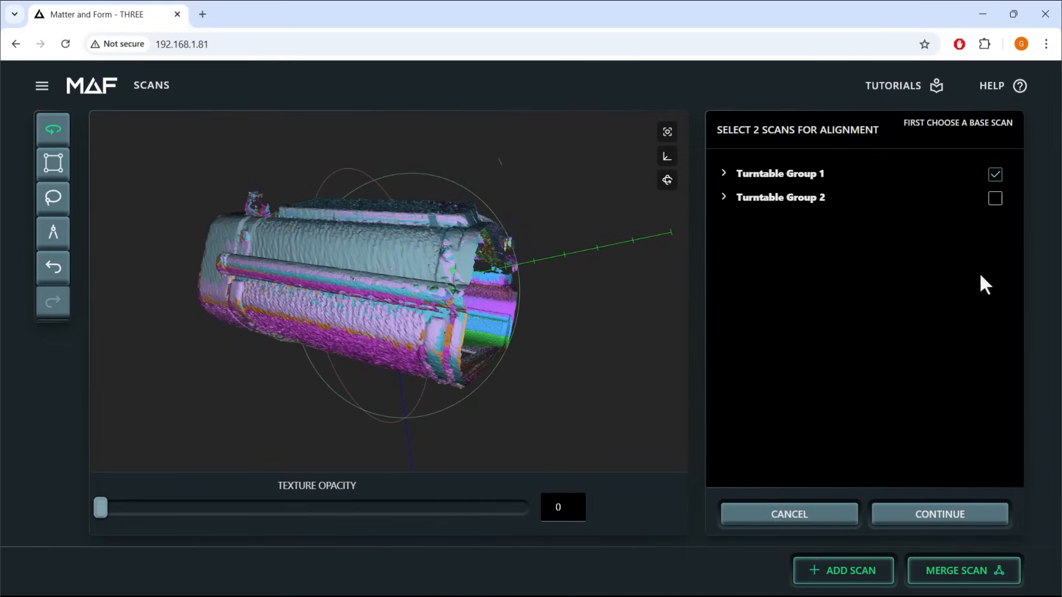
pyautogui.click(994, 174)
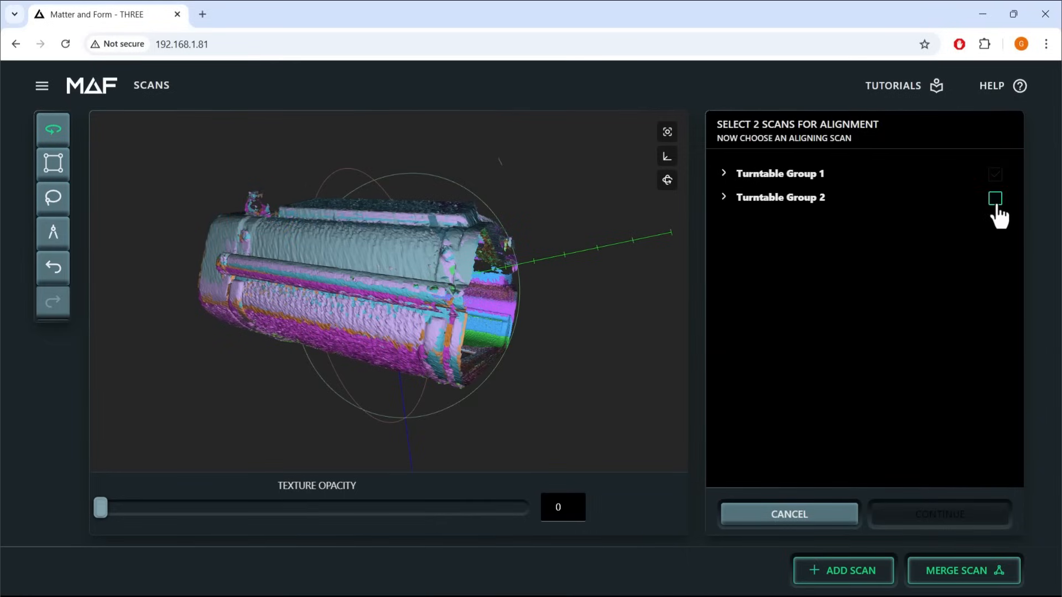
pyautogui.click(994, 198)
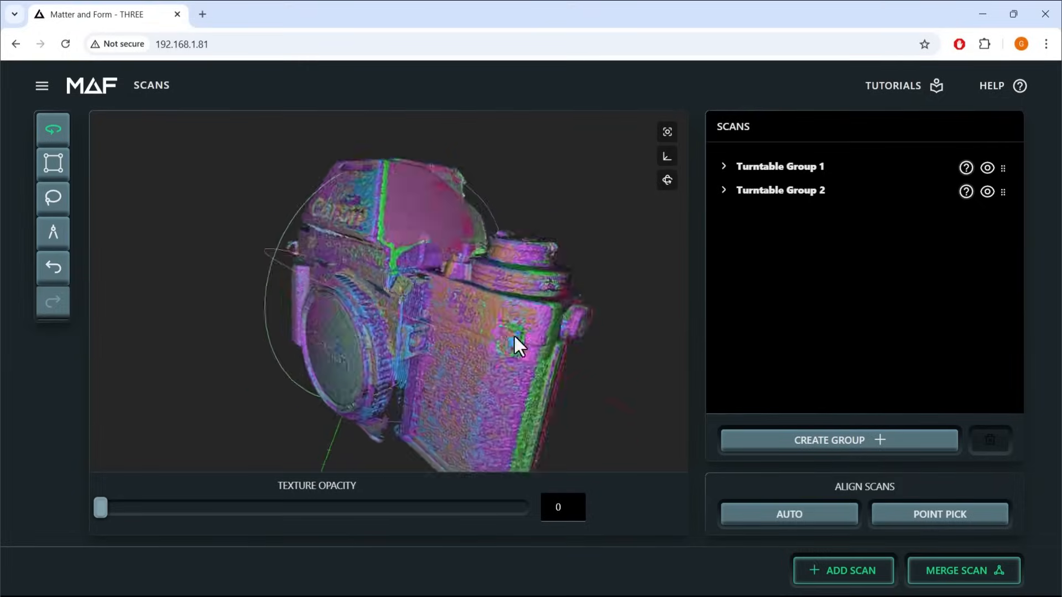
pyautogui.moveTo(515, 345); pyautogui.dragTo(576, 332)
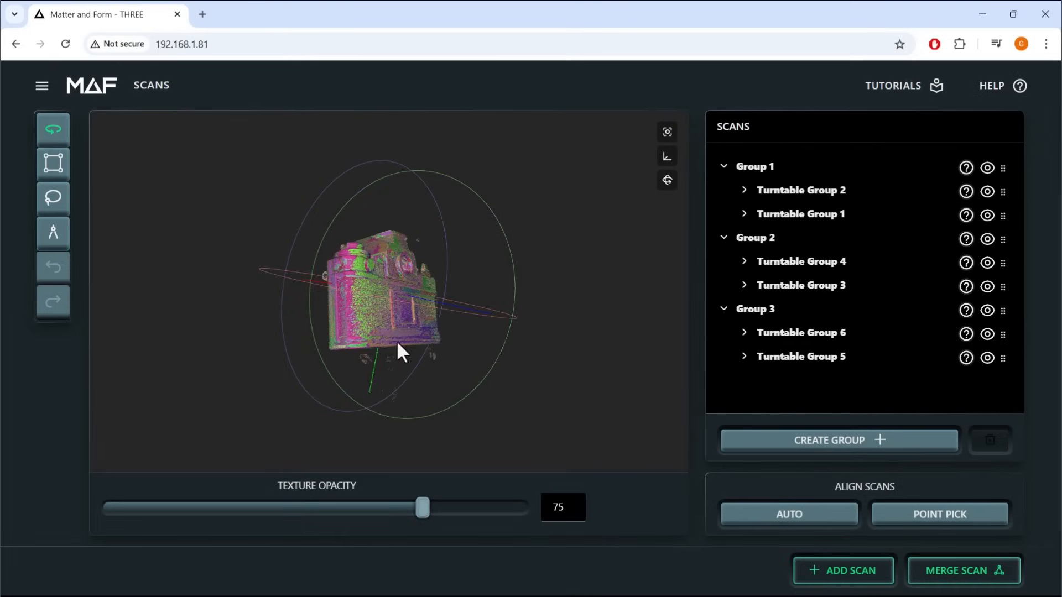
# - Orbit the camera model, including from below, to view its roughly 16 × 11 × 12 cm dimensions
pyautogui.moveTo(400, 352); pyautogui.dragTo(545, 356)
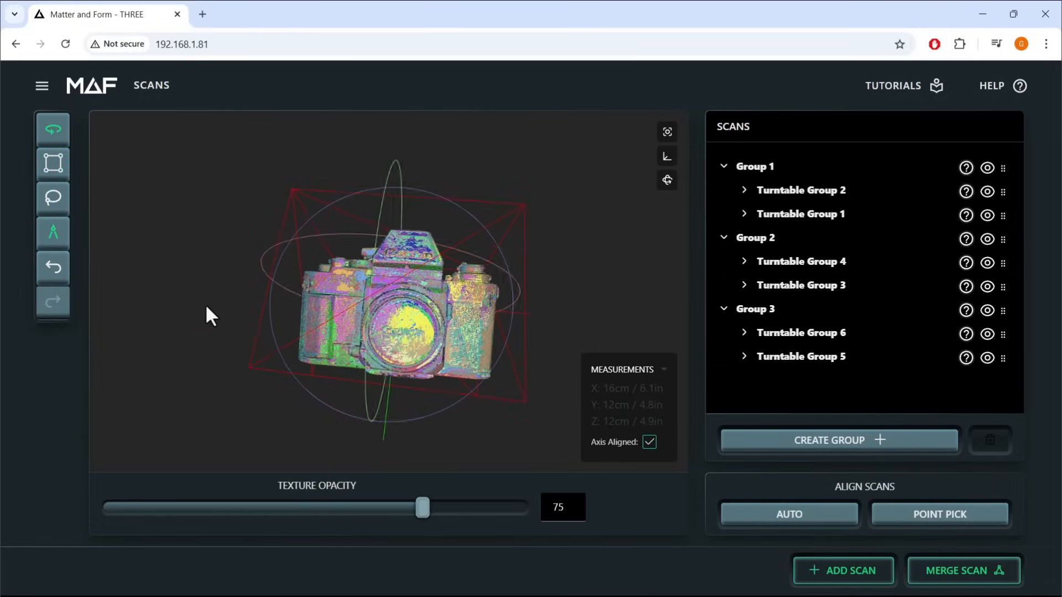
pyautogui.moveTo(210, 318); pyautogui.dragTo(251, 450)
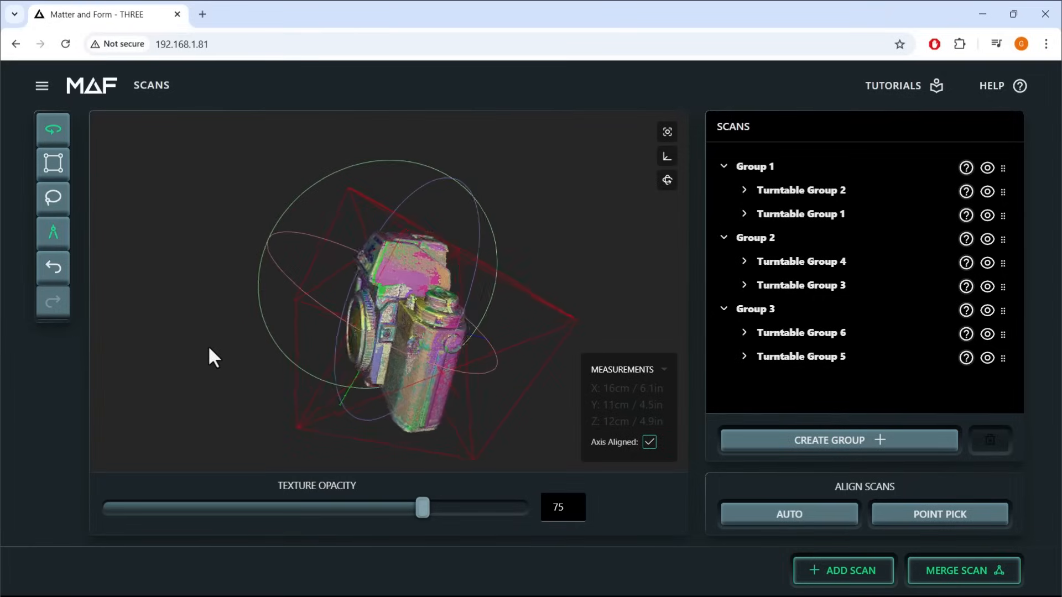
# - Merge the visible camera scan groups into one model and orbit to inspect front and back
pyautogui.click(962, 570)
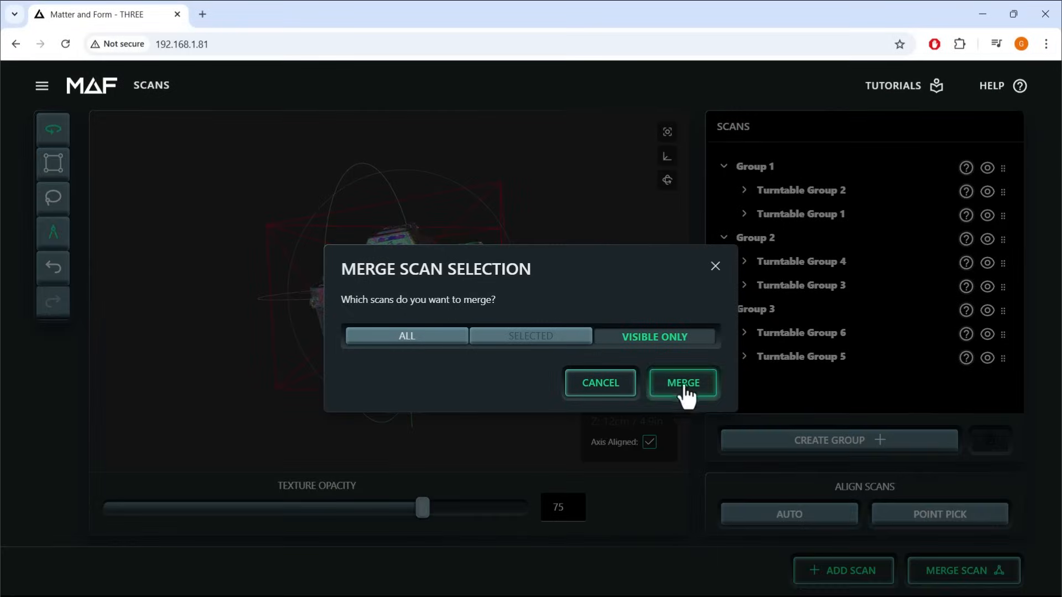
pyautogui.click(682, 383)
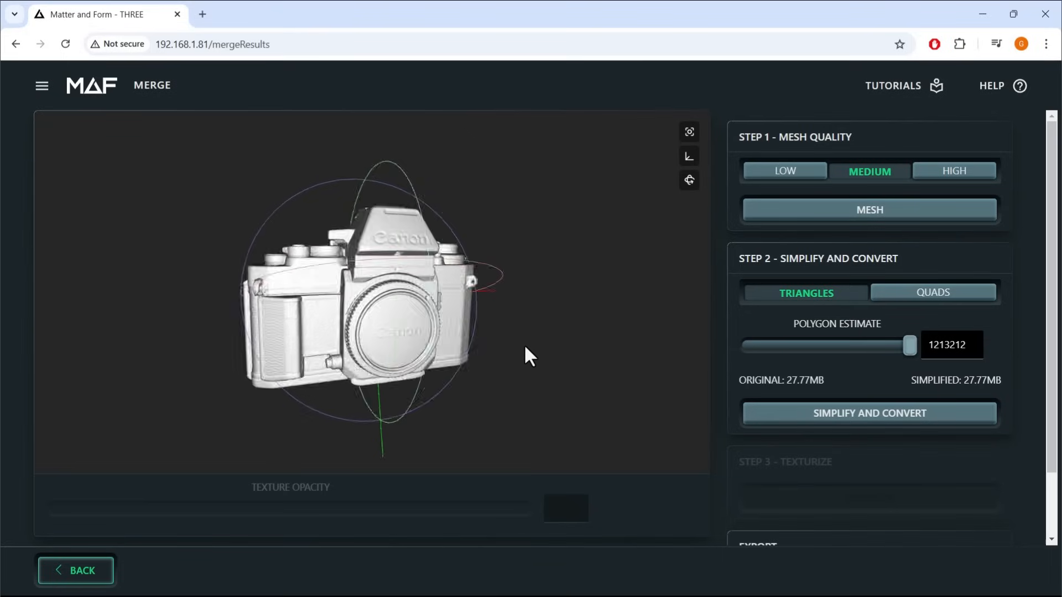
pyautogui.moveTo(528, 356); pyautogui.dragTo(358, 339)
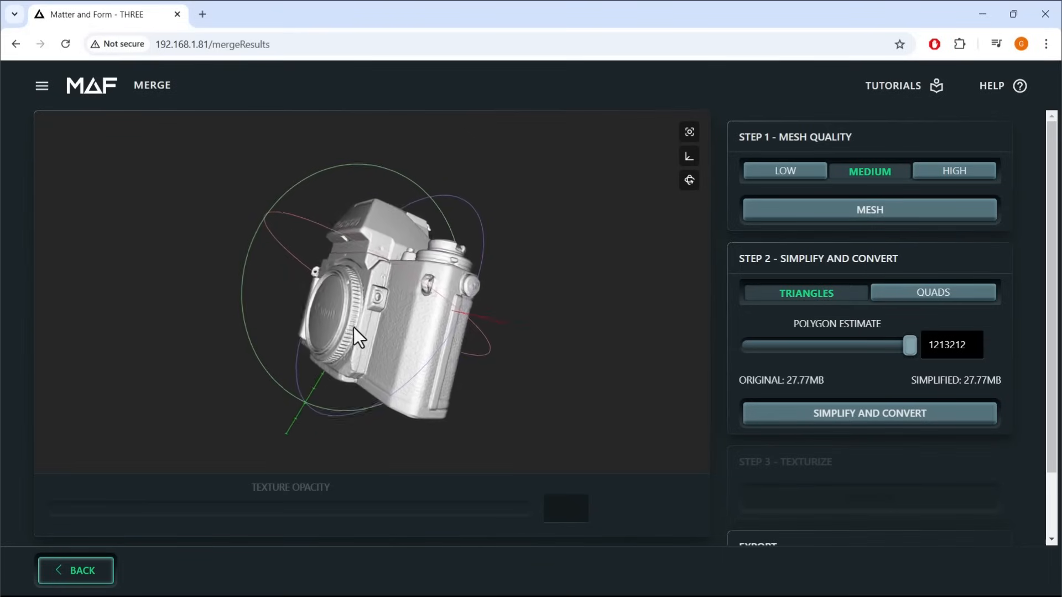
pyautogui.moveTo(359, 339); pyautogui.dragTo(251, 366)
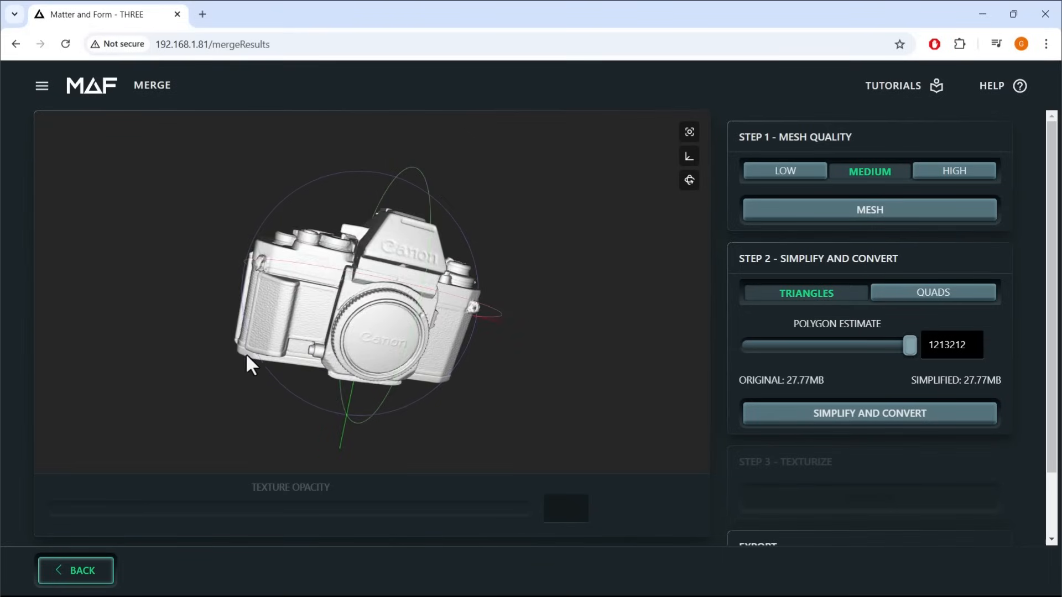
pyautogui.moveTo(251, 362); pyautogui.dragTo(404, 390)
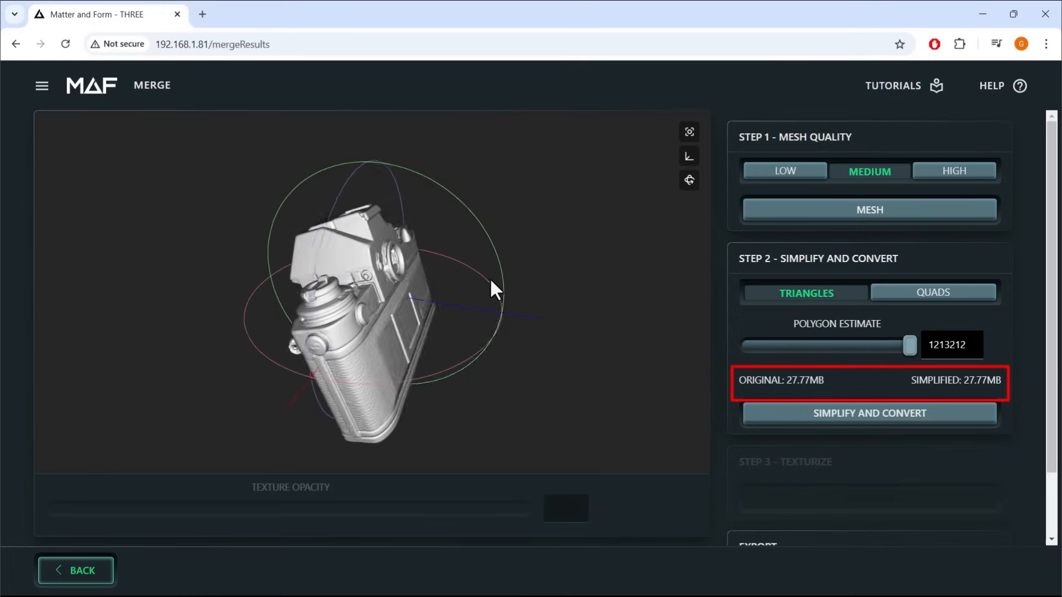
pyautogui.moveTo(491, 288); pyautogui.dragTo(250, 335)
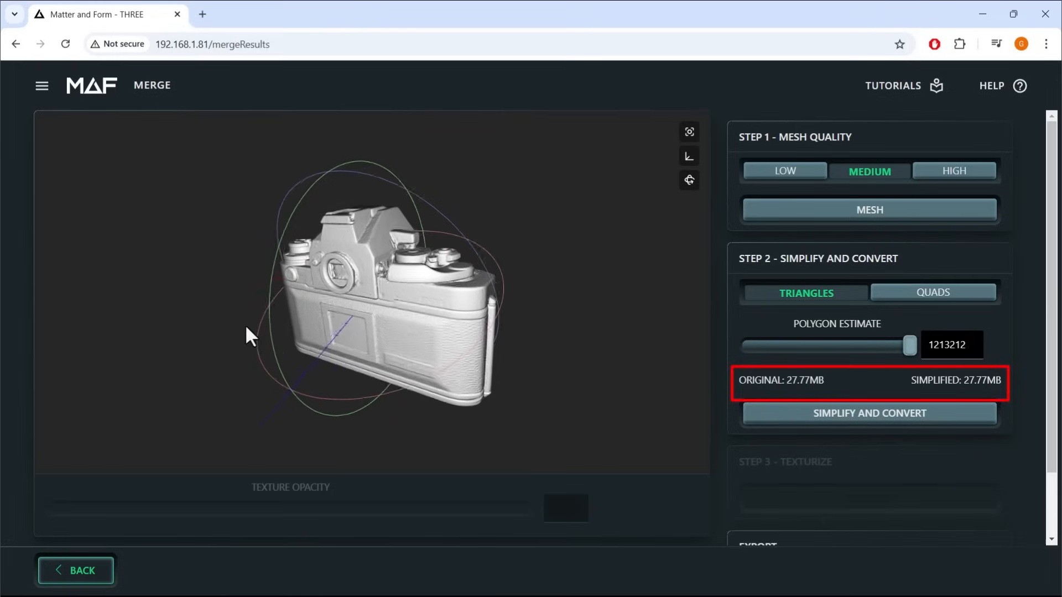
# - Remesh the camera at High quality (113.84MB) and orbit to inspect every side
pyautogui.click(953, 171)
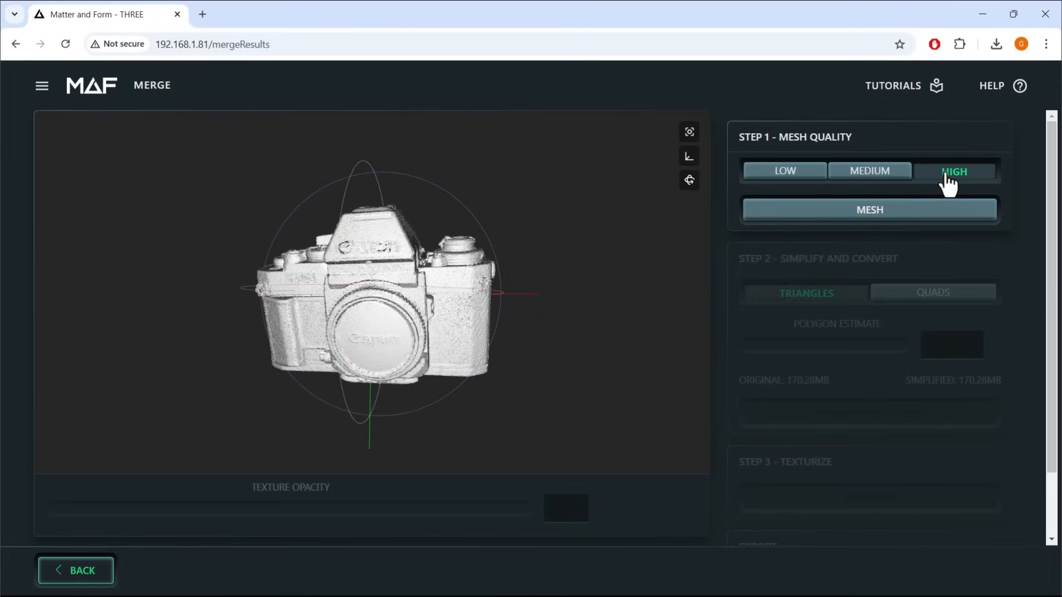
pyautogui.click(869, 209)
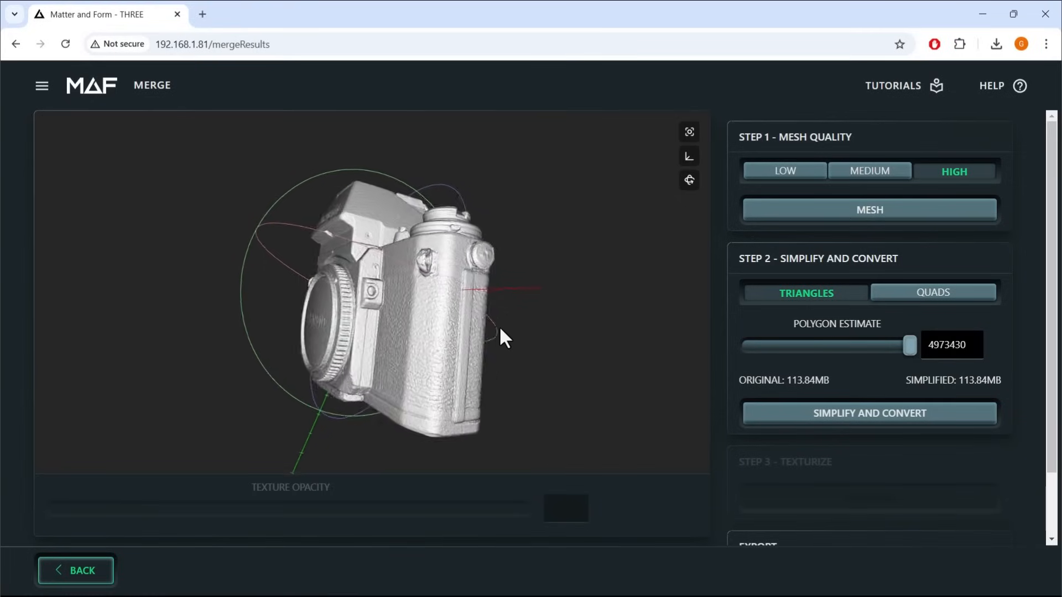
pyautogui.moveTo(505, 338); pyautogui.dragTo(245, 314)
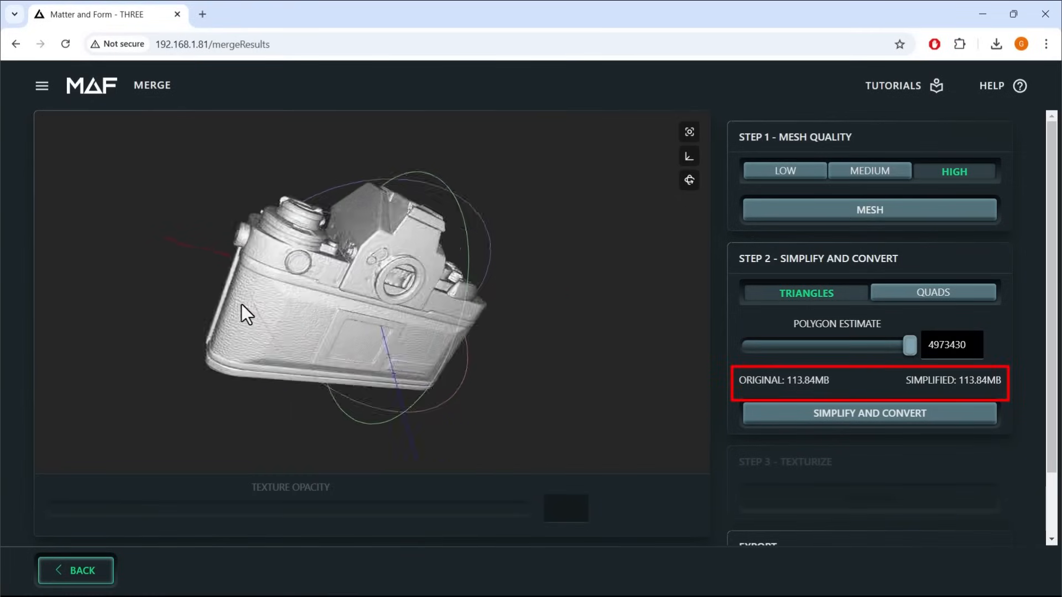
pyautogui.moveTo(246, 314); pyautogui.dragTo(336, 319)
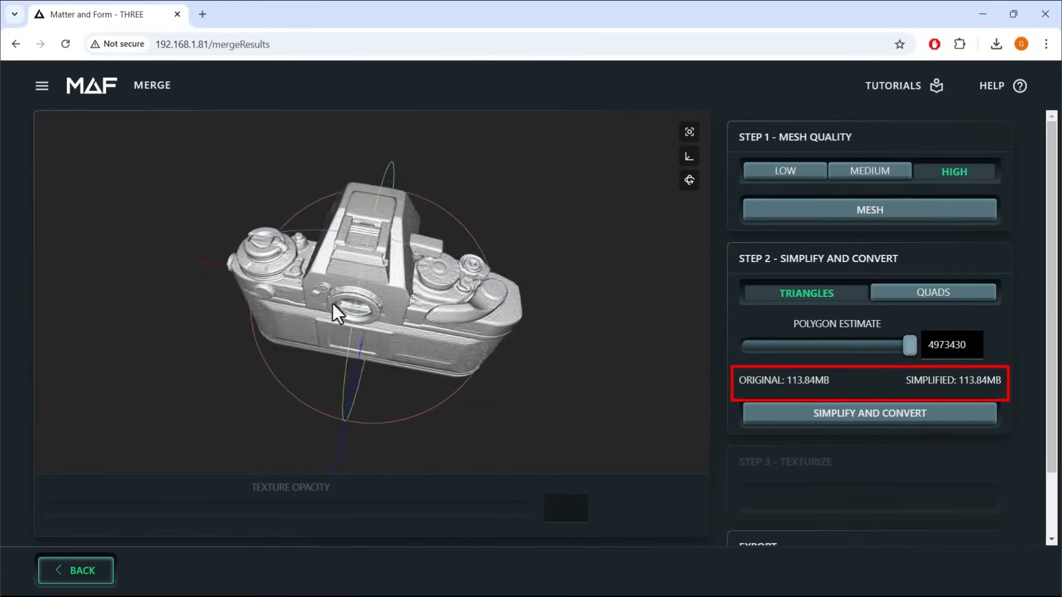
pyautogui.moveTo(338, 311); pyautogui.dragTo(480, 319)
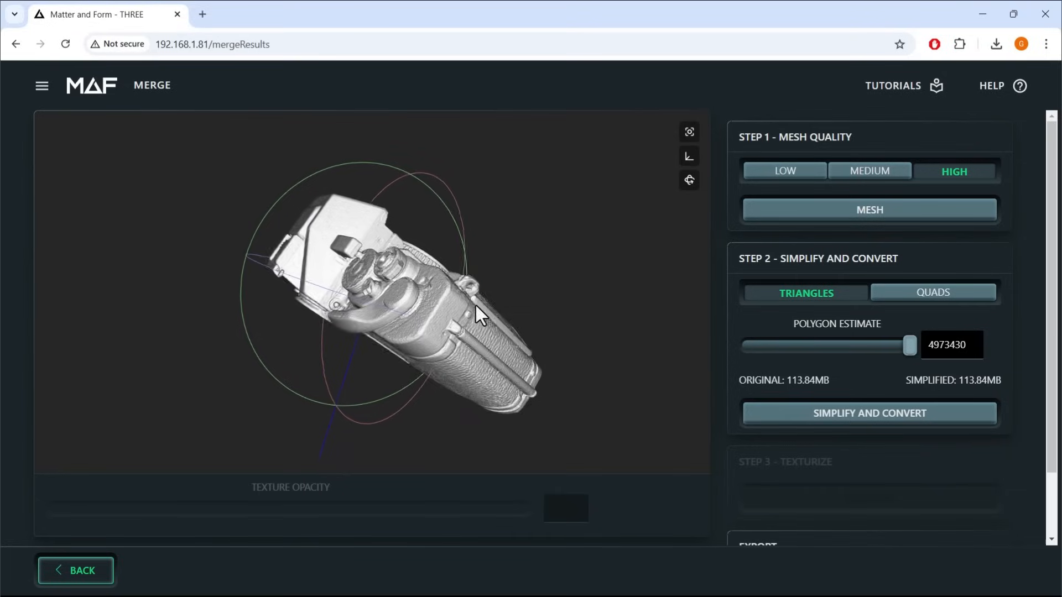
pyautogui.moveTo(477, 315); pyautogui.dragTo(275, 342)
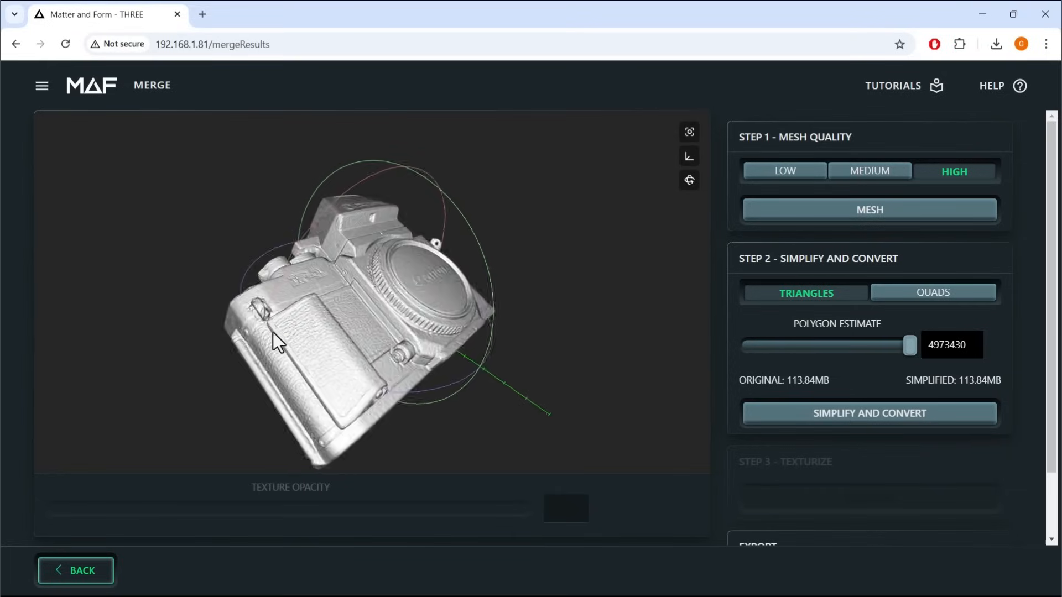
pyautogui.moveTo(275, 342); pyautogui.dragTo(478, 336)
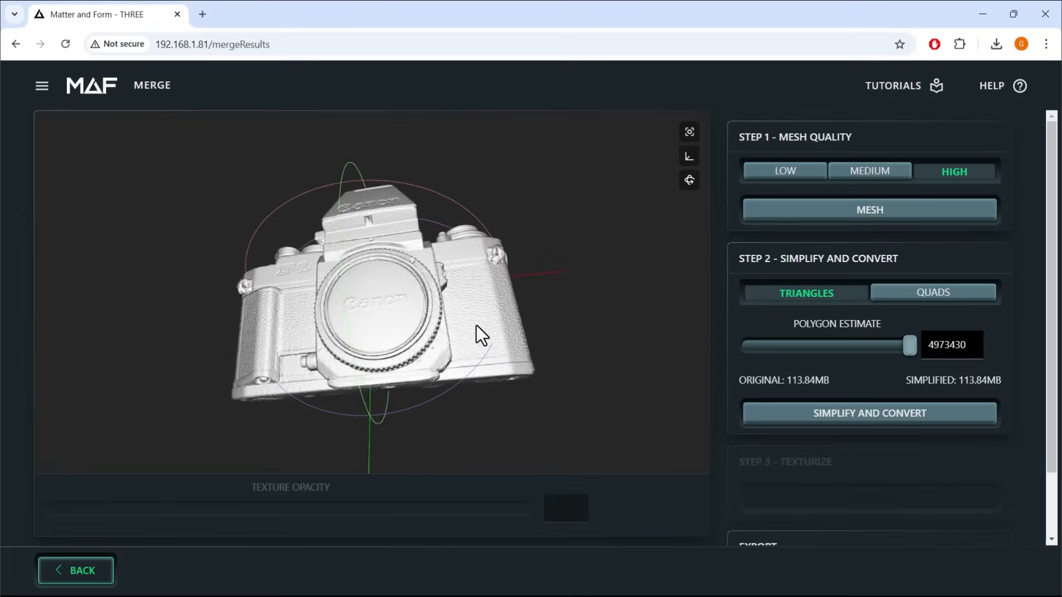
pyautogui.moveTo(480, 337); pyautogui.dragTo(345, 318)
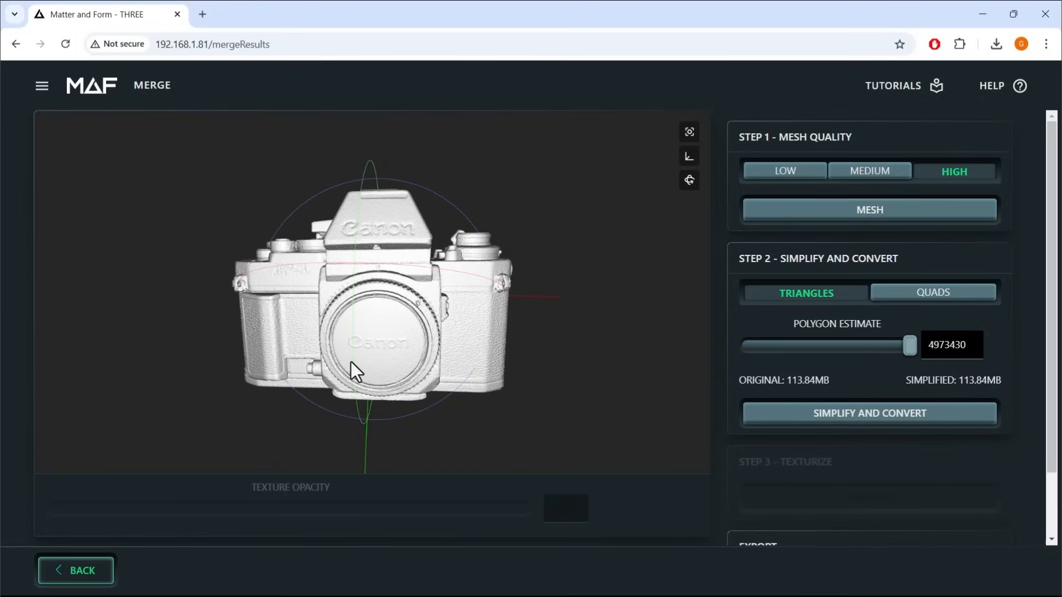
# - Enable Capture Texture and scan the Tap Magic bottle
pyautogui.click(75, 570)
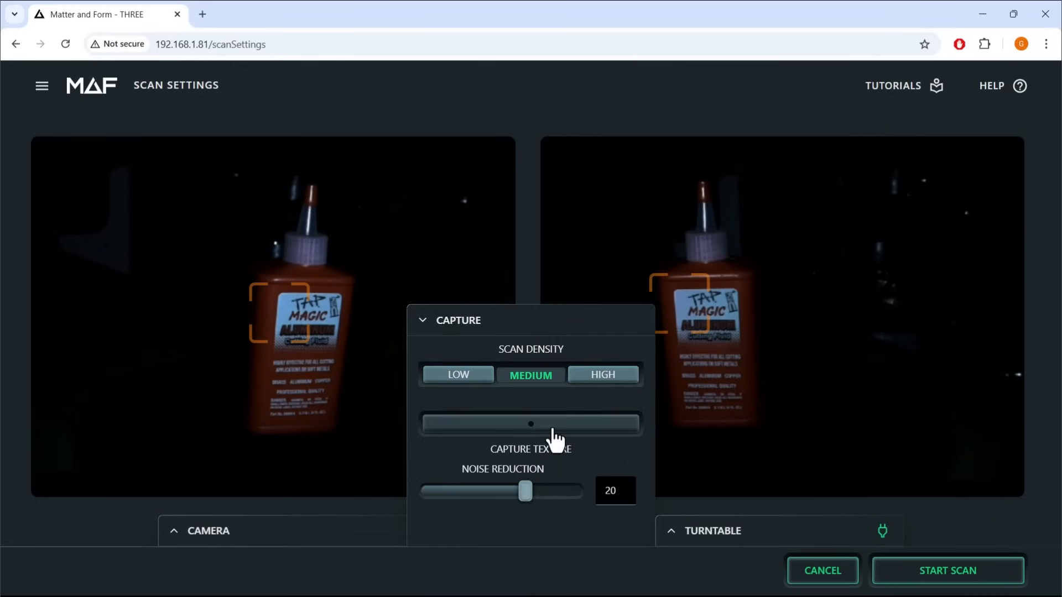
pyautogui.click(531, 424)
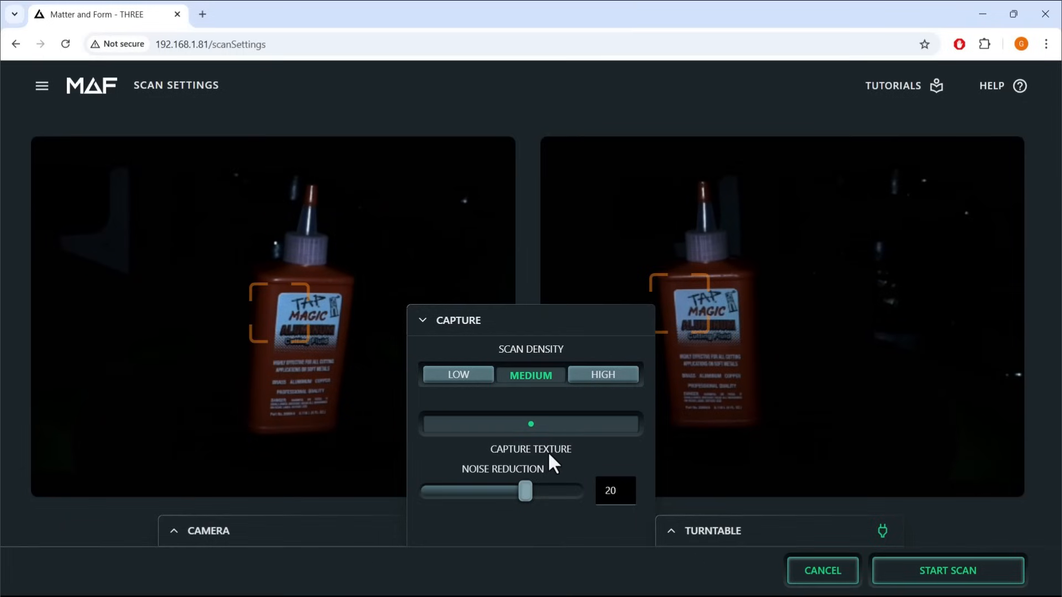
pyautogui.moveTo(440, 348)
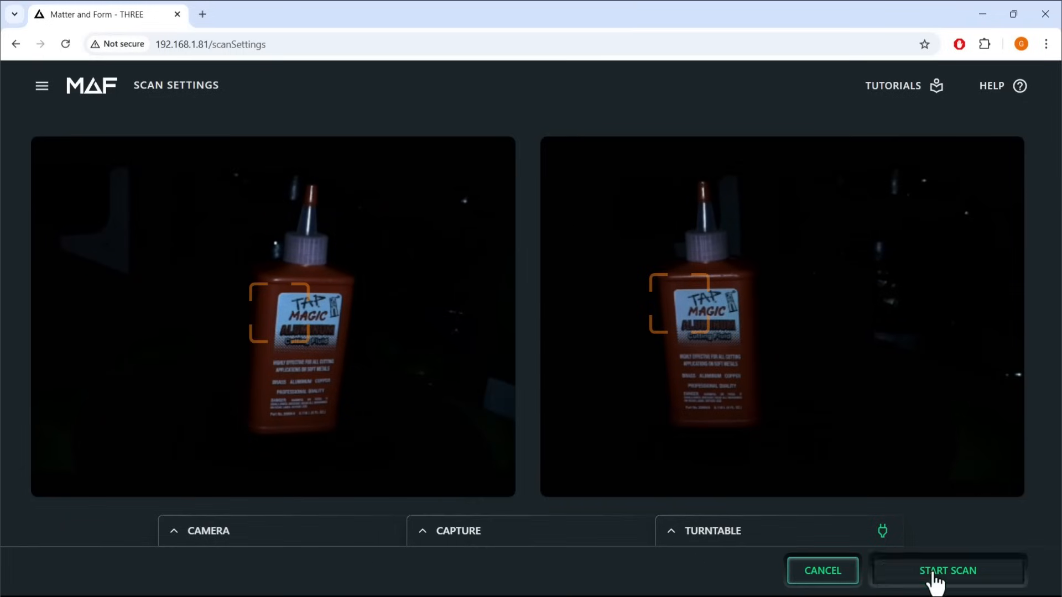
pyautogui.click(947, 570)
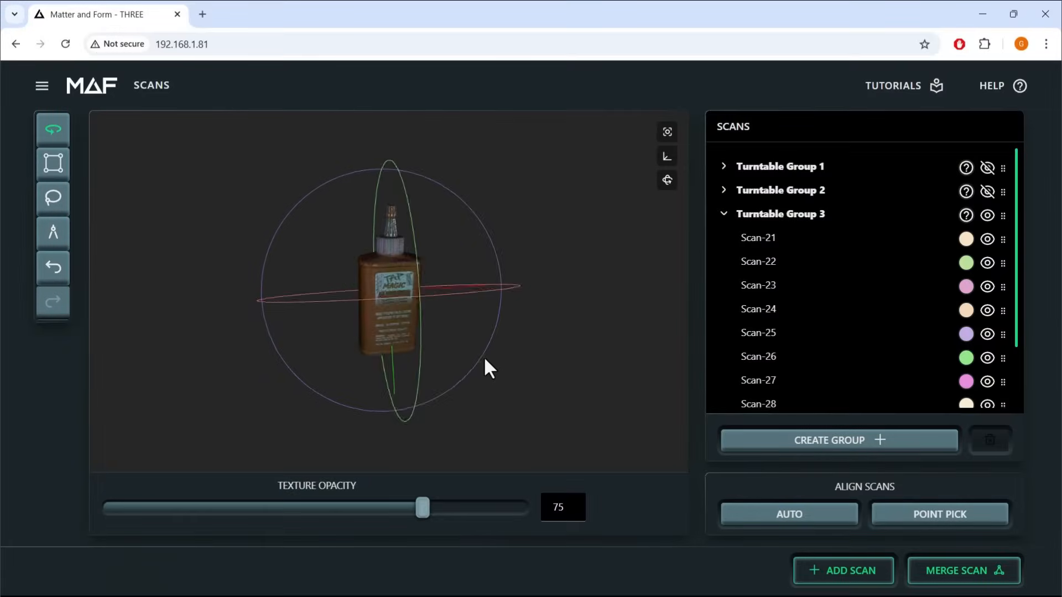
# - Orbit the textured Kodak UltraMax film box to inspect its top and sides, then proceed
pyautogui.moveTo(489, 367); pyautogui.dragTo(388, 356)
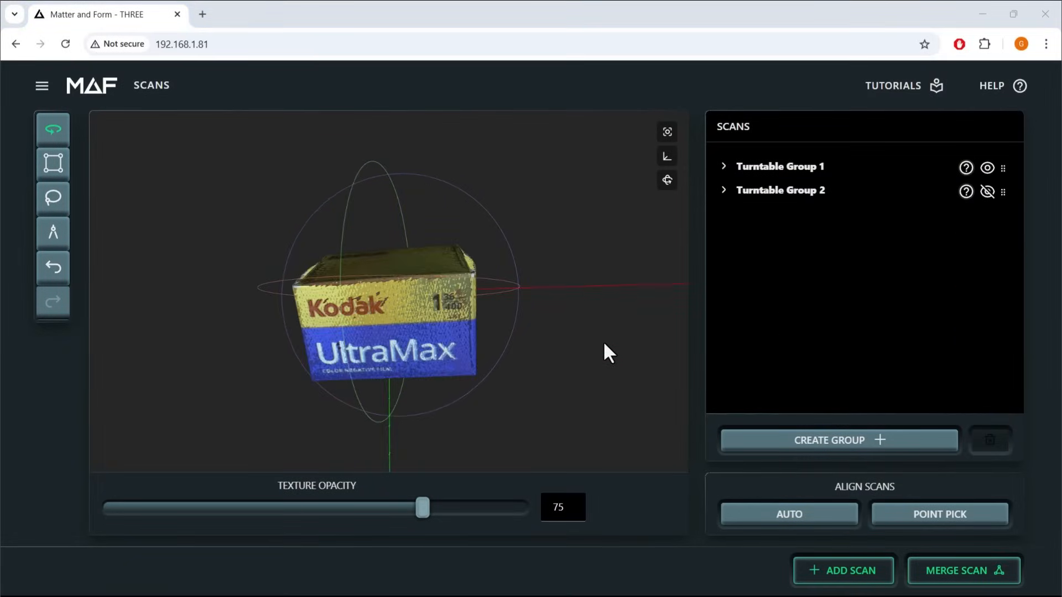
pyautogui.moveTo(606, 352); pyautogui.dragTo(542, 349)
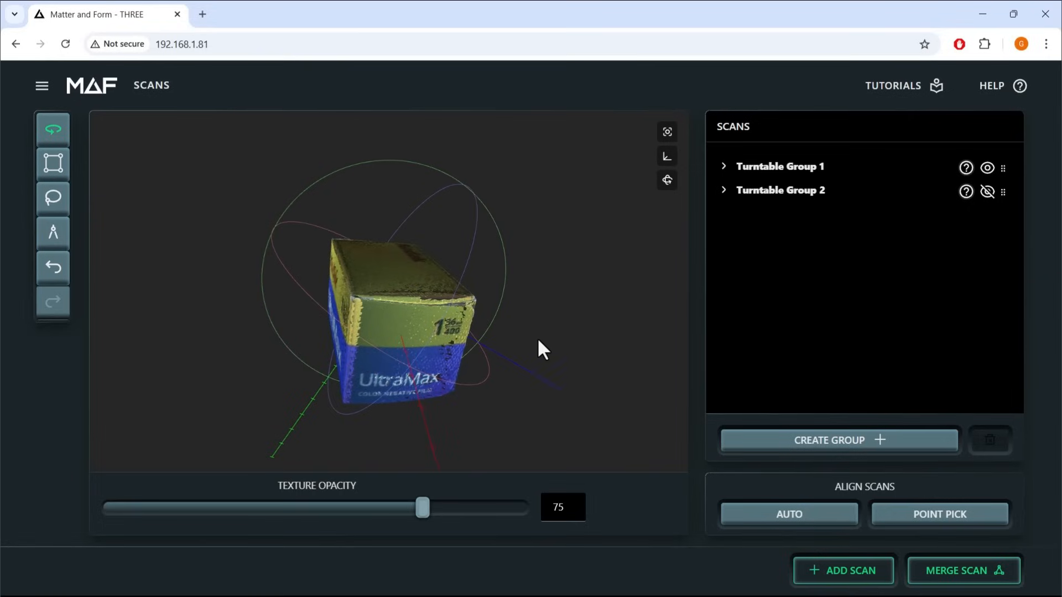
pyautogui.moveTo(541, 349); pyautogui.dragTo(518, 338)
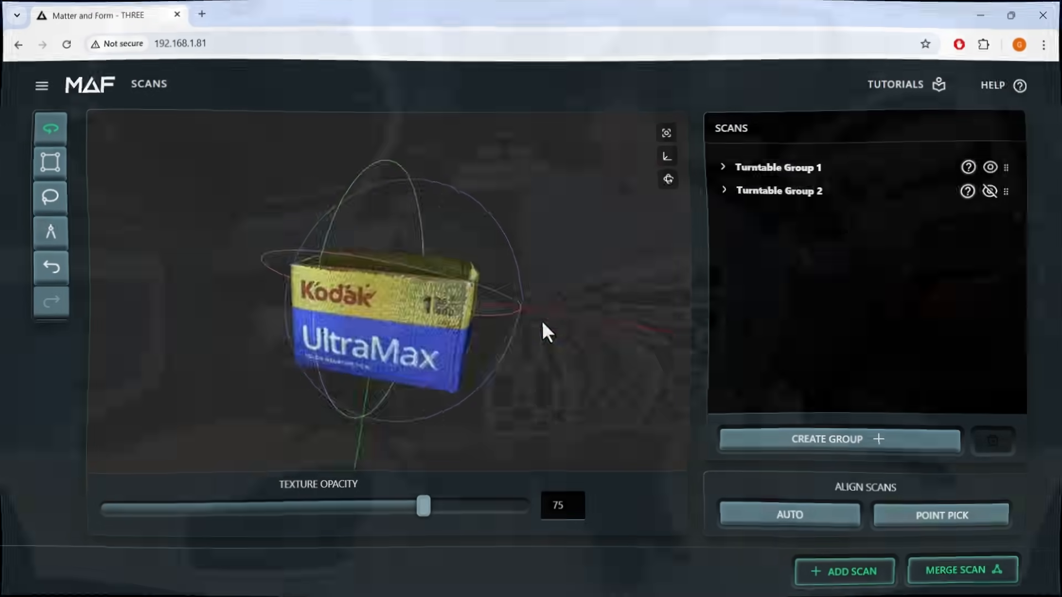
pyautogui.click(960, 570)
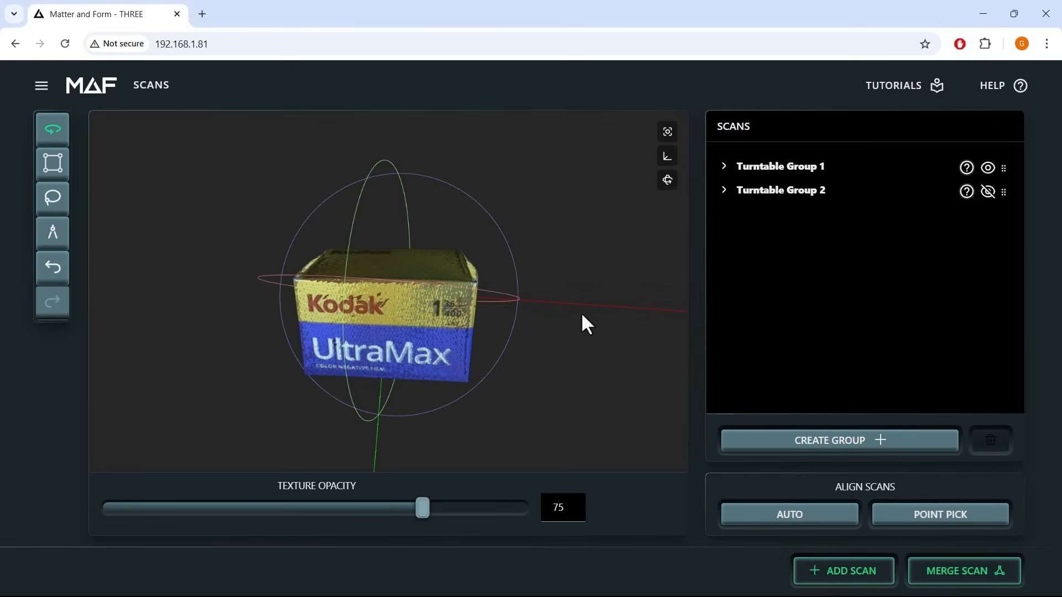
# - Launch Point Pick Alignment to match the shoe's Turntable Group 2 onto Group 1
pyautogui.click(723, 214)
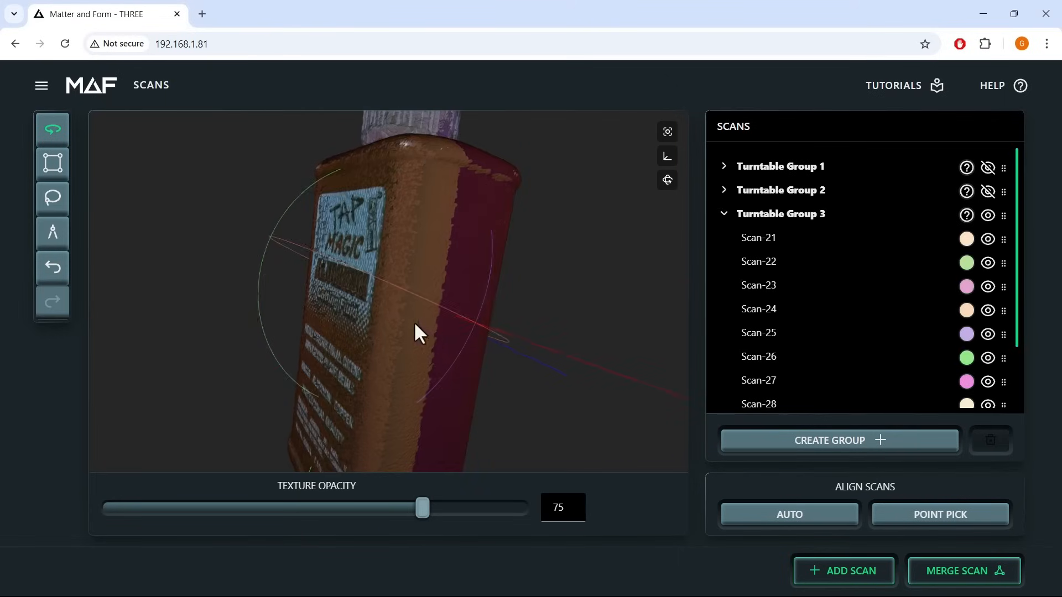
pyautogui.moveTo(416, 331); pyautogui.dragTo(501, 315)
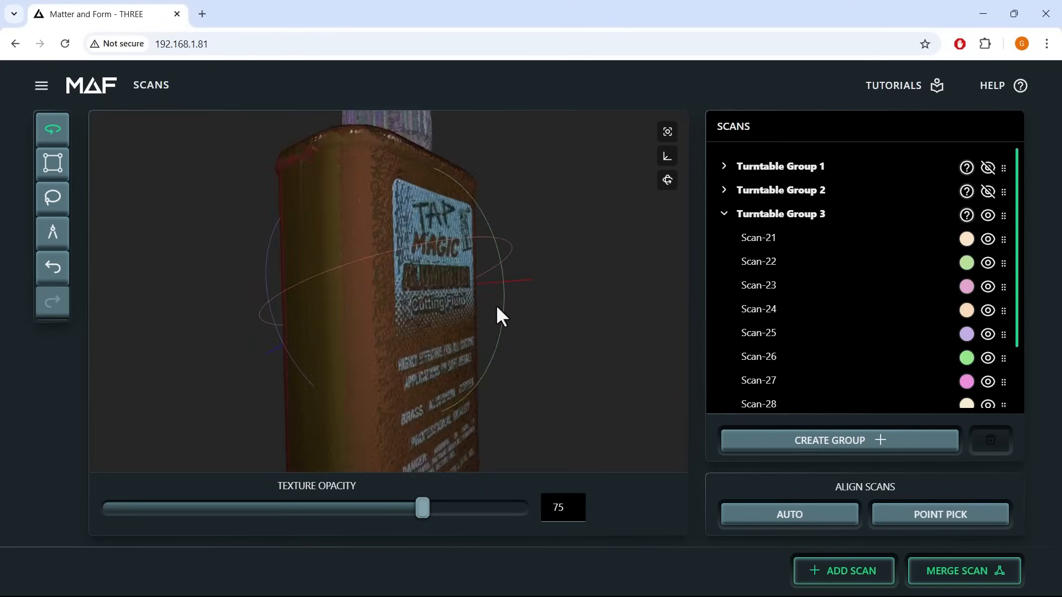
pyautogui.click(842, 571)
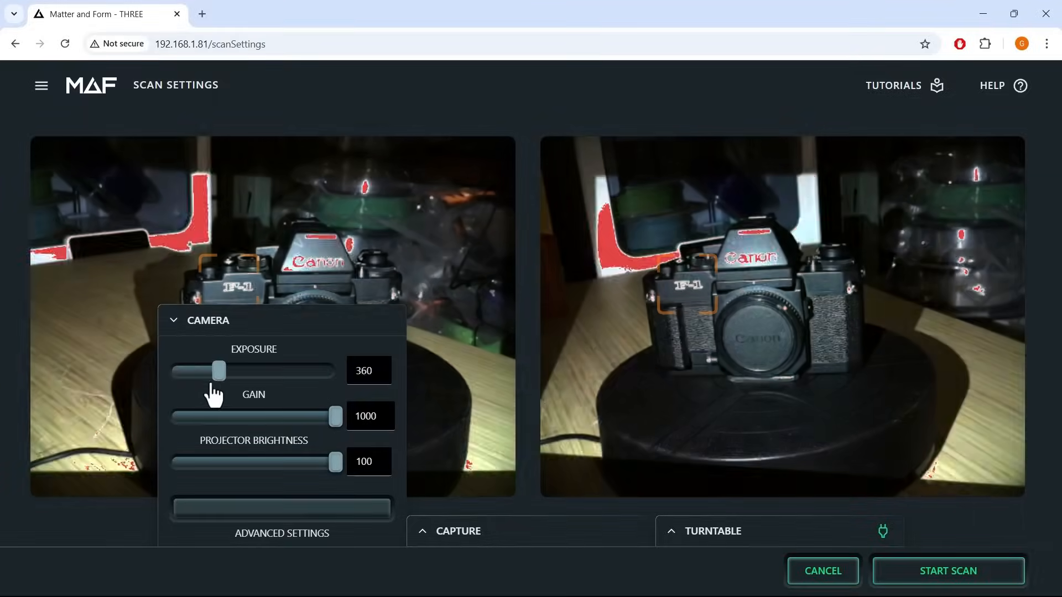
pyautogui.click(947, 571)
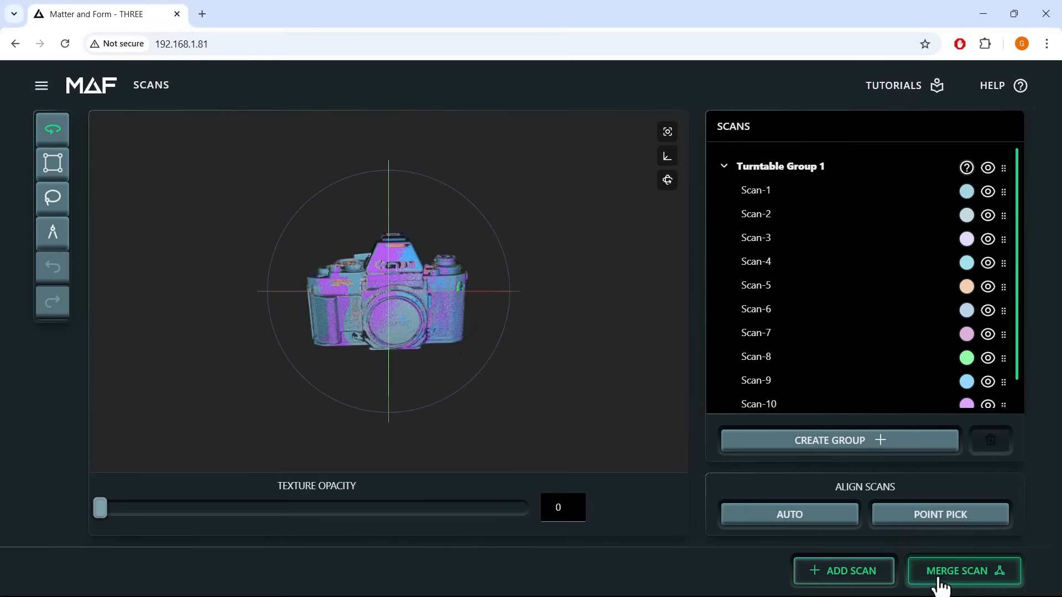
pyautogui.click(842, 571)
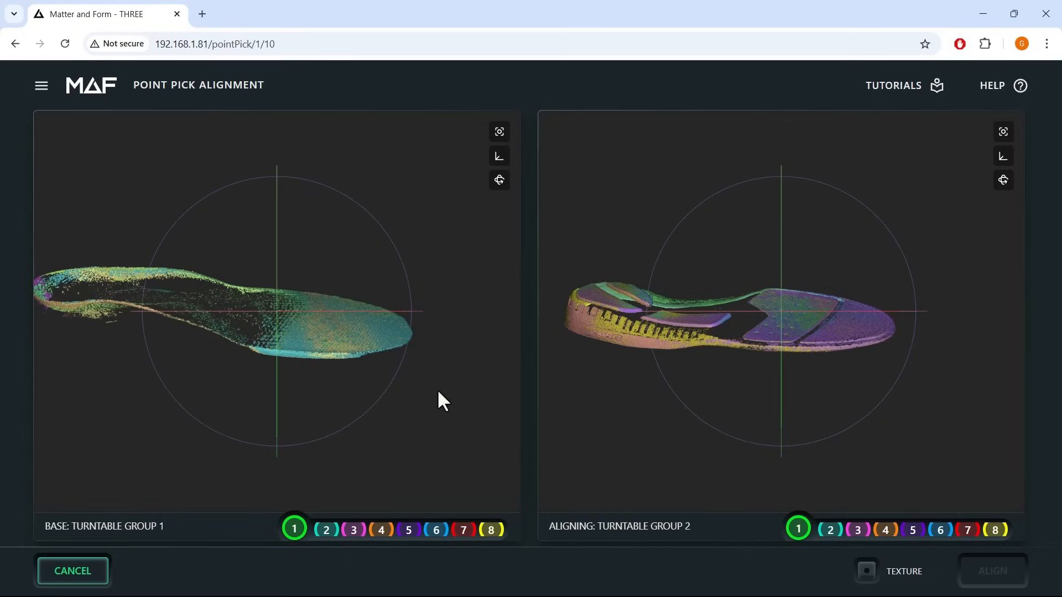
pyautogui.moveTo(779, 311); pyautogui.dragTo(823, 338)
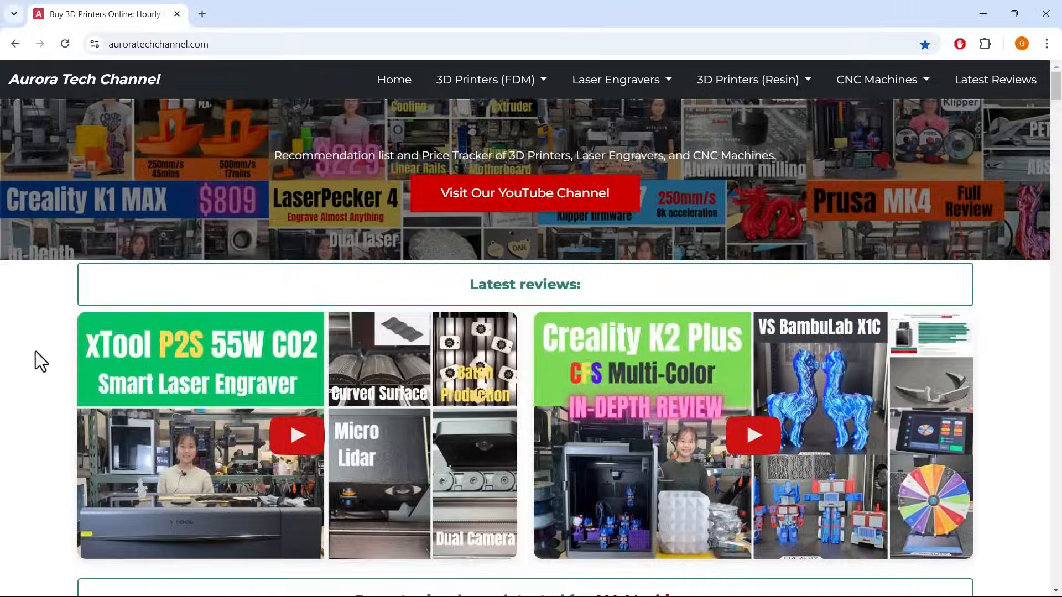
# - Open the QiDi Q1 Pro price history from the Recent price drops list
pyautogui.scroll(-3)
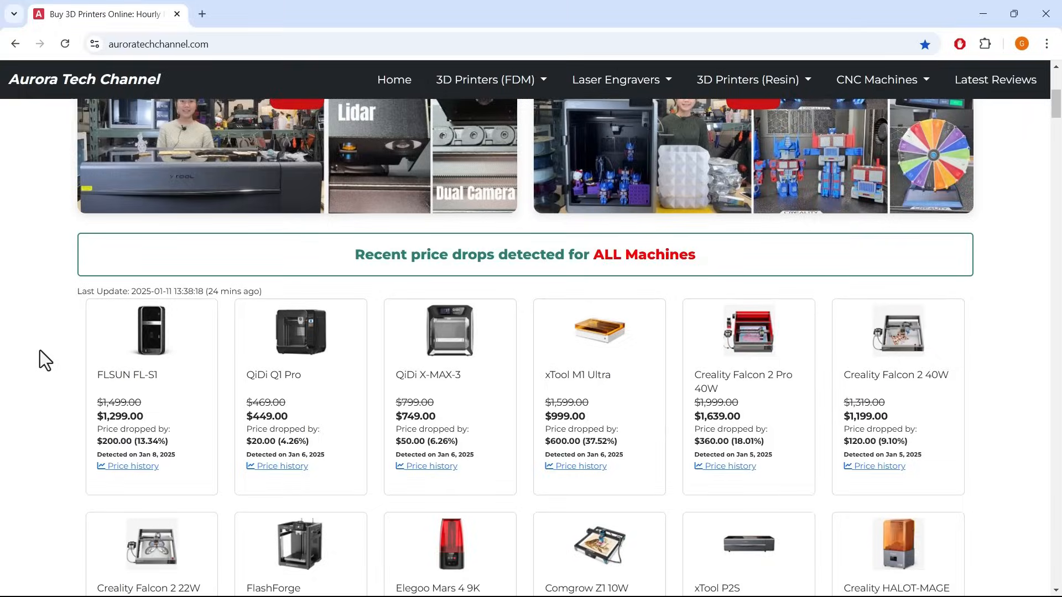
pyautogui.scroll(-3)
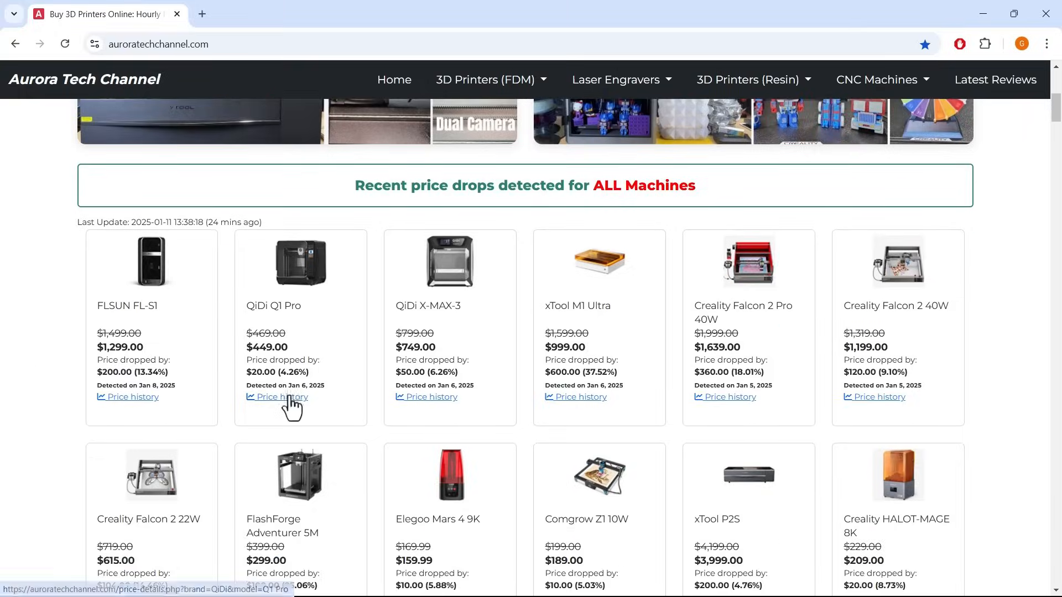
pyautogui.click(277, 397)
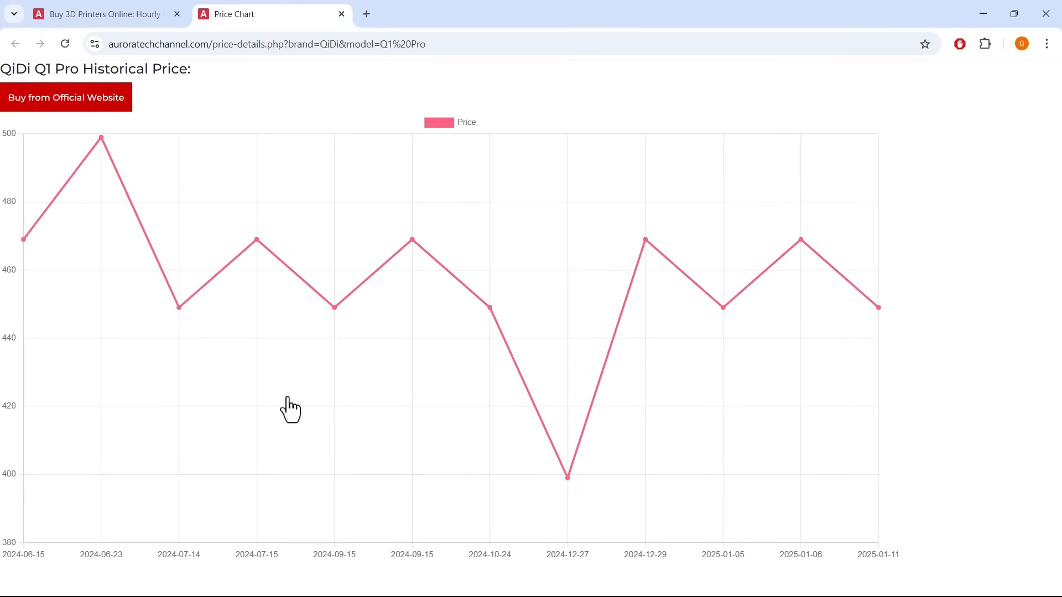
pyautogui.moveTo(291, 406)
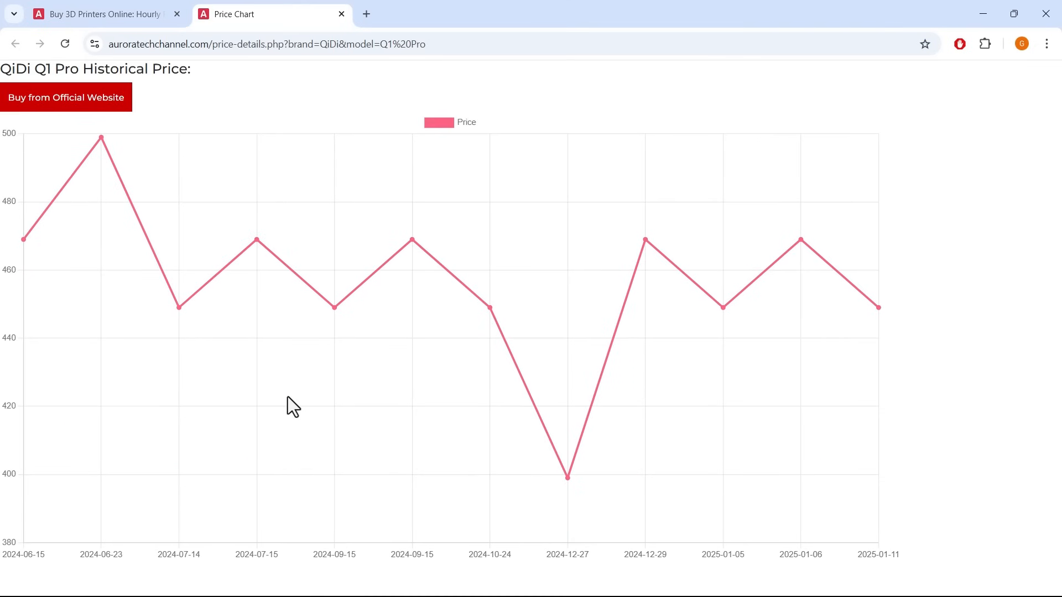